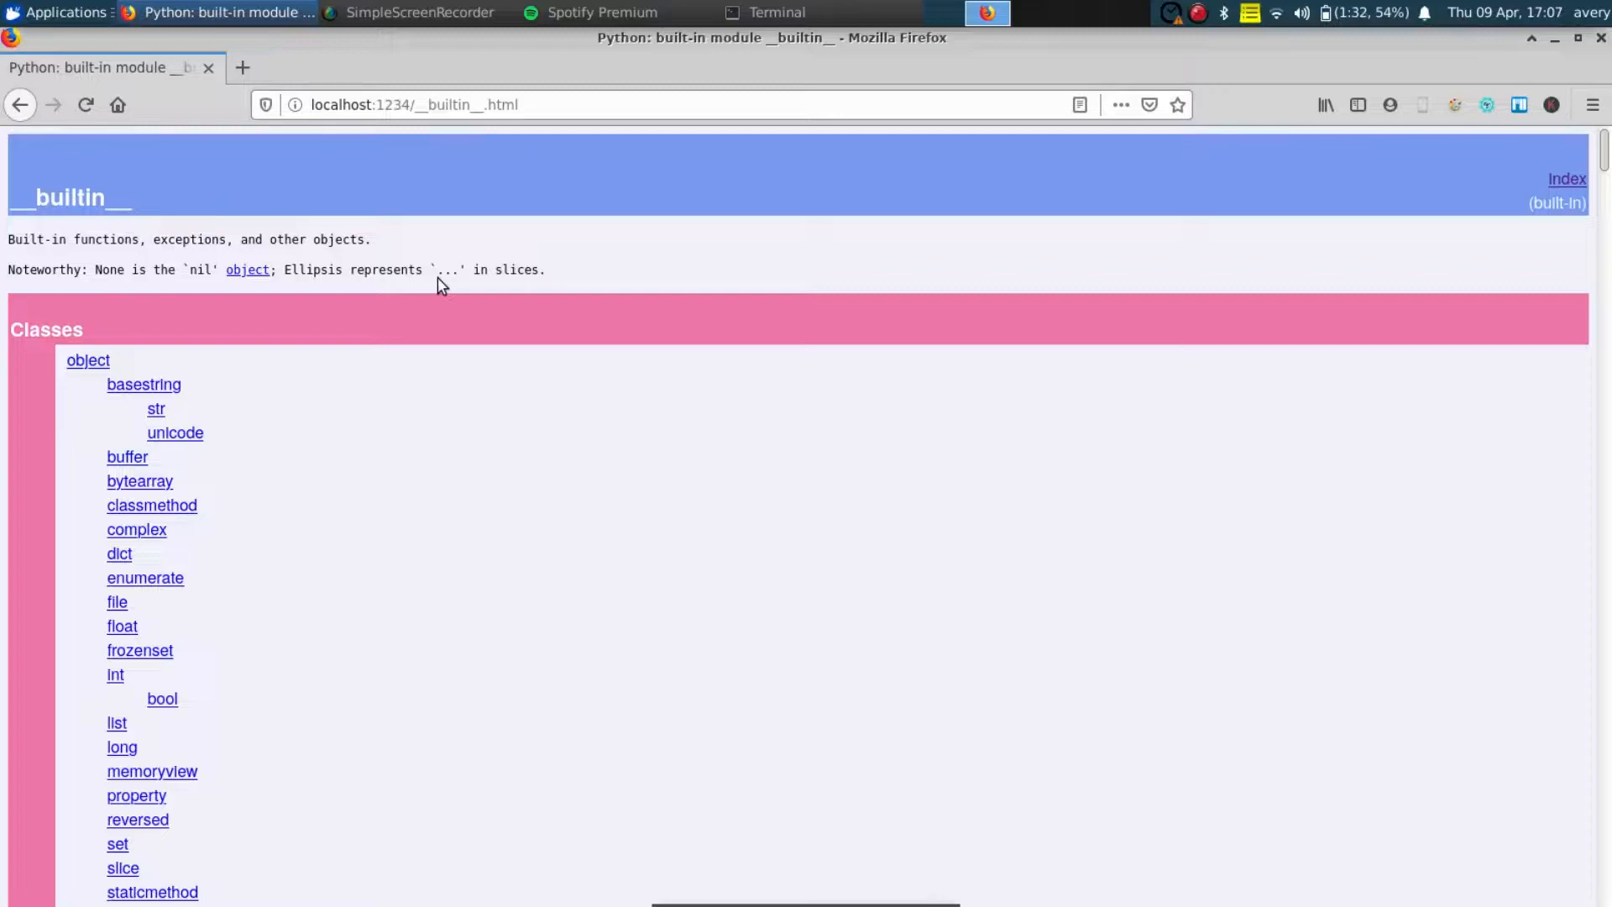
mouse_move(283, 349)
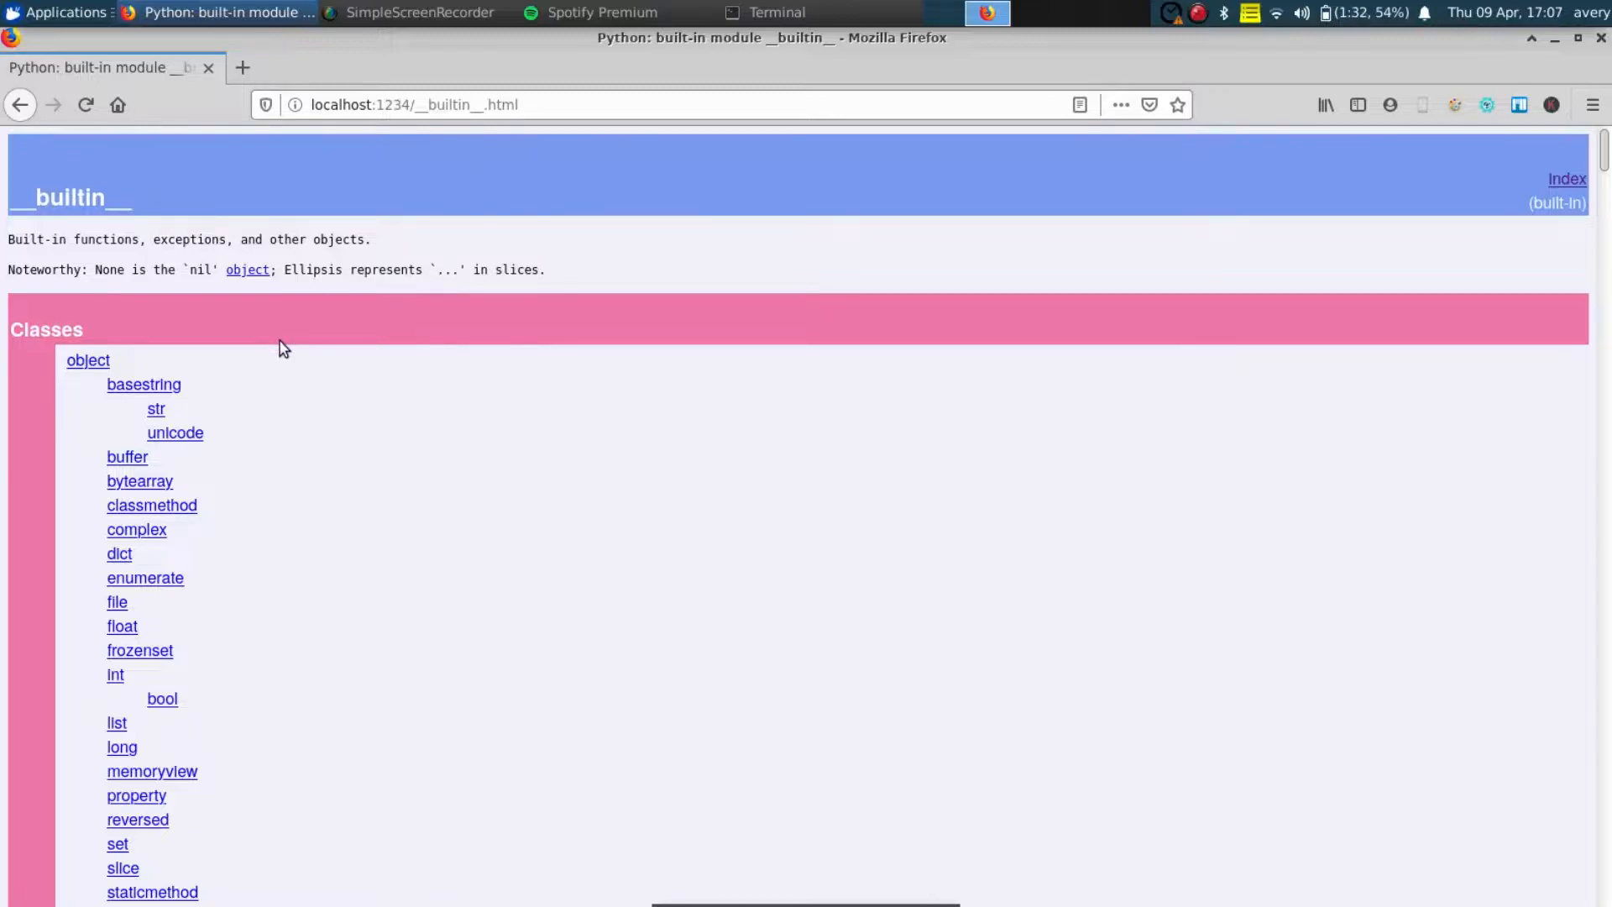
Scroll the __builtin__ pydoc page down to the bool class and its methods.
scroll(down, 3)
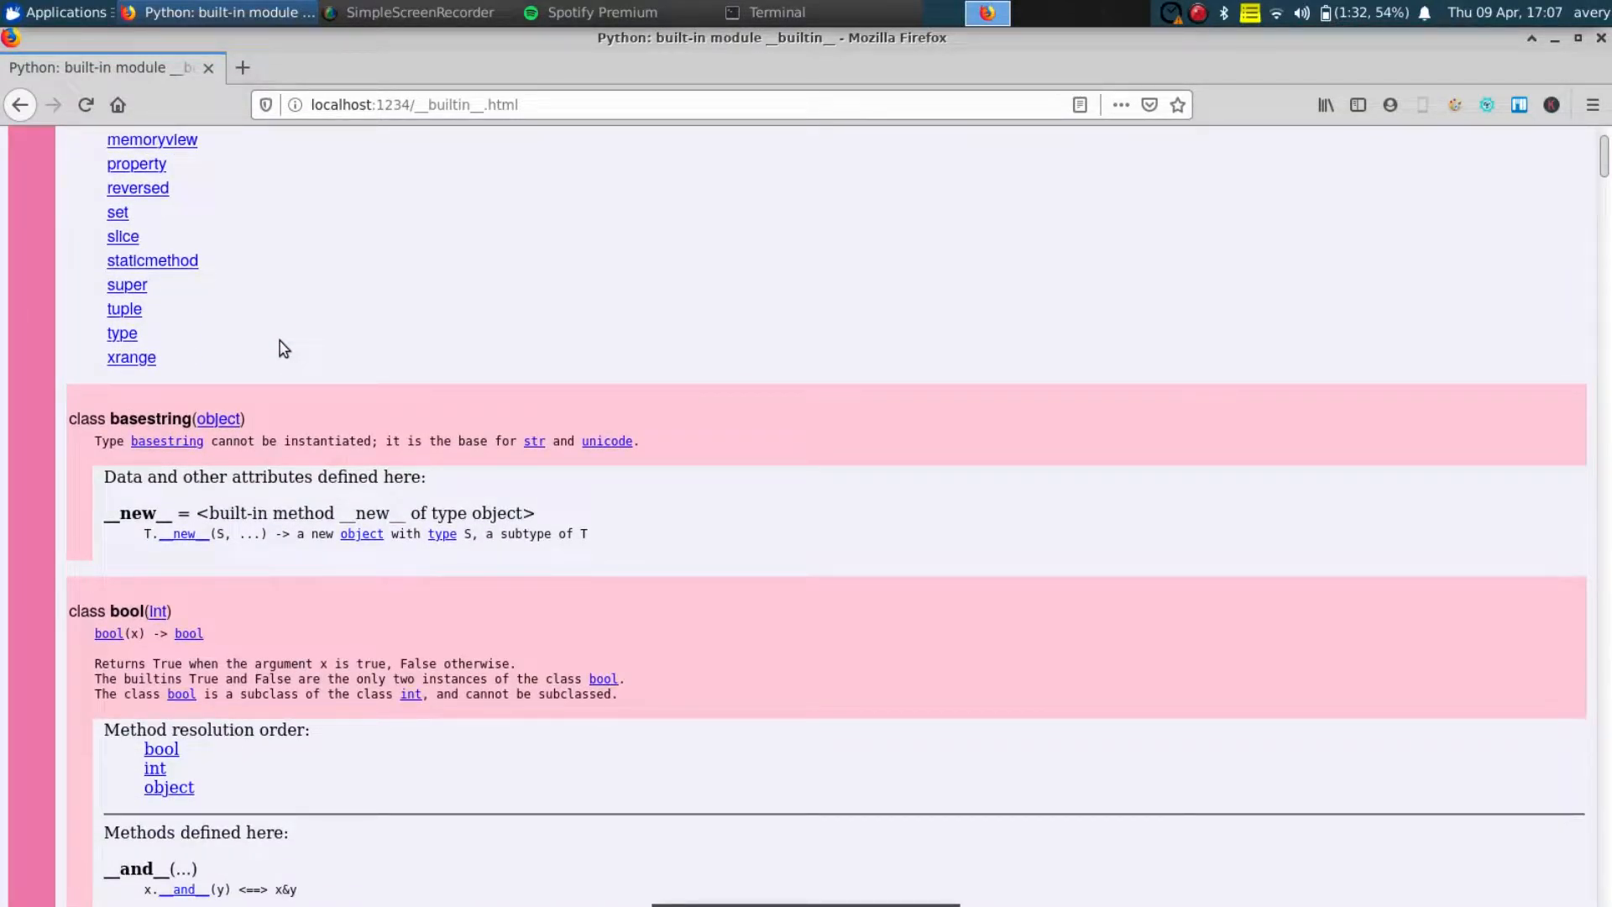
scroll(down, 3)
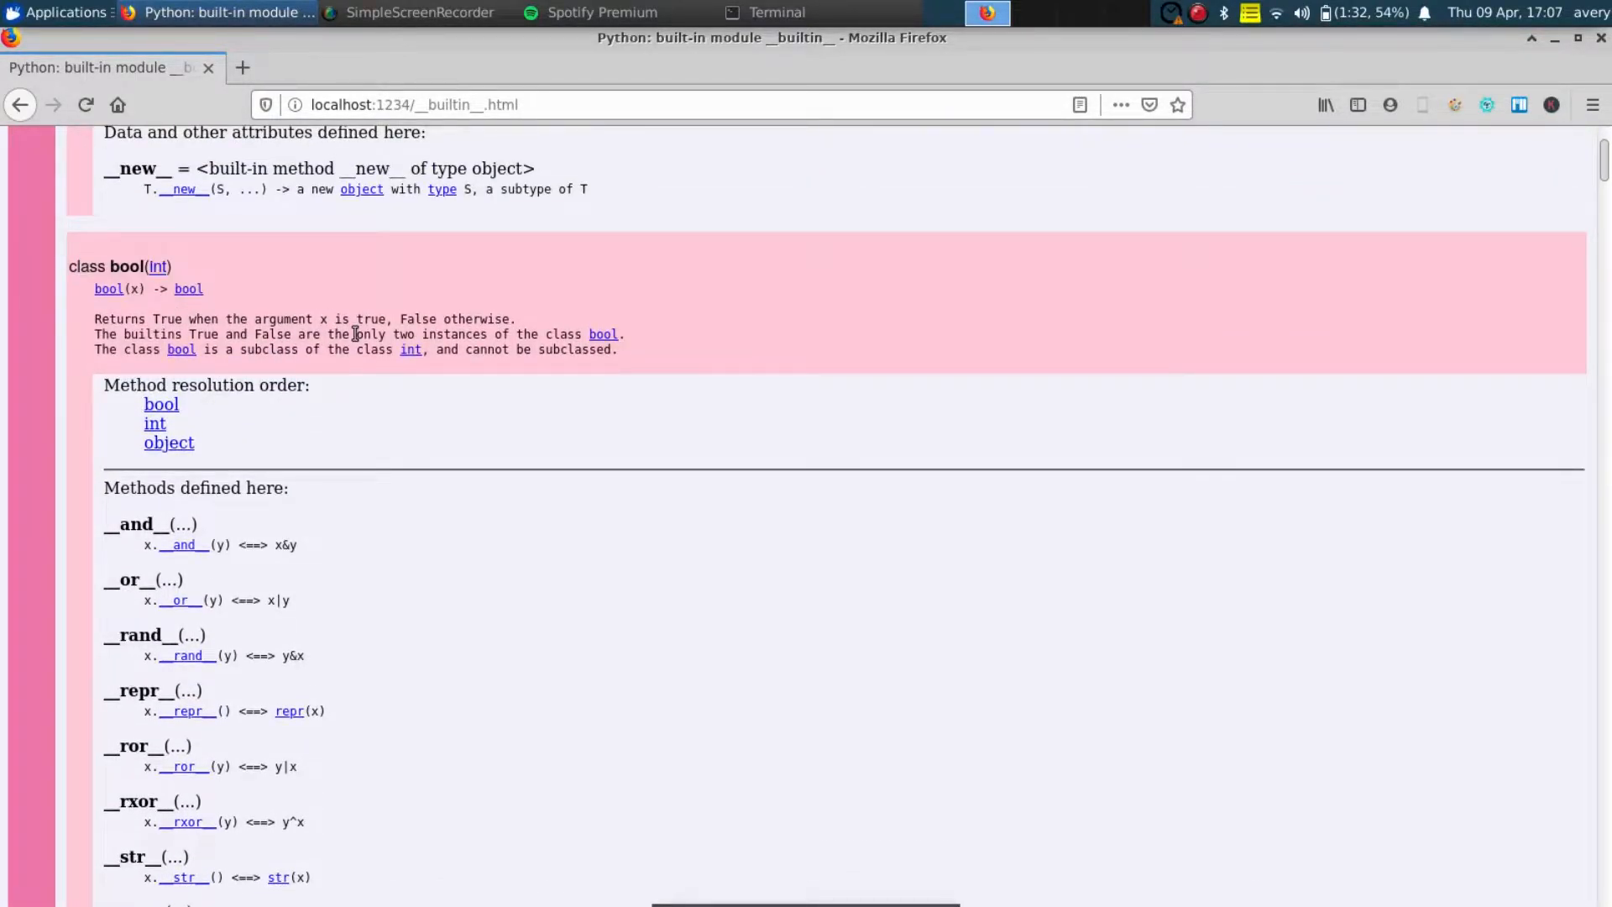
scroll(down, 3)
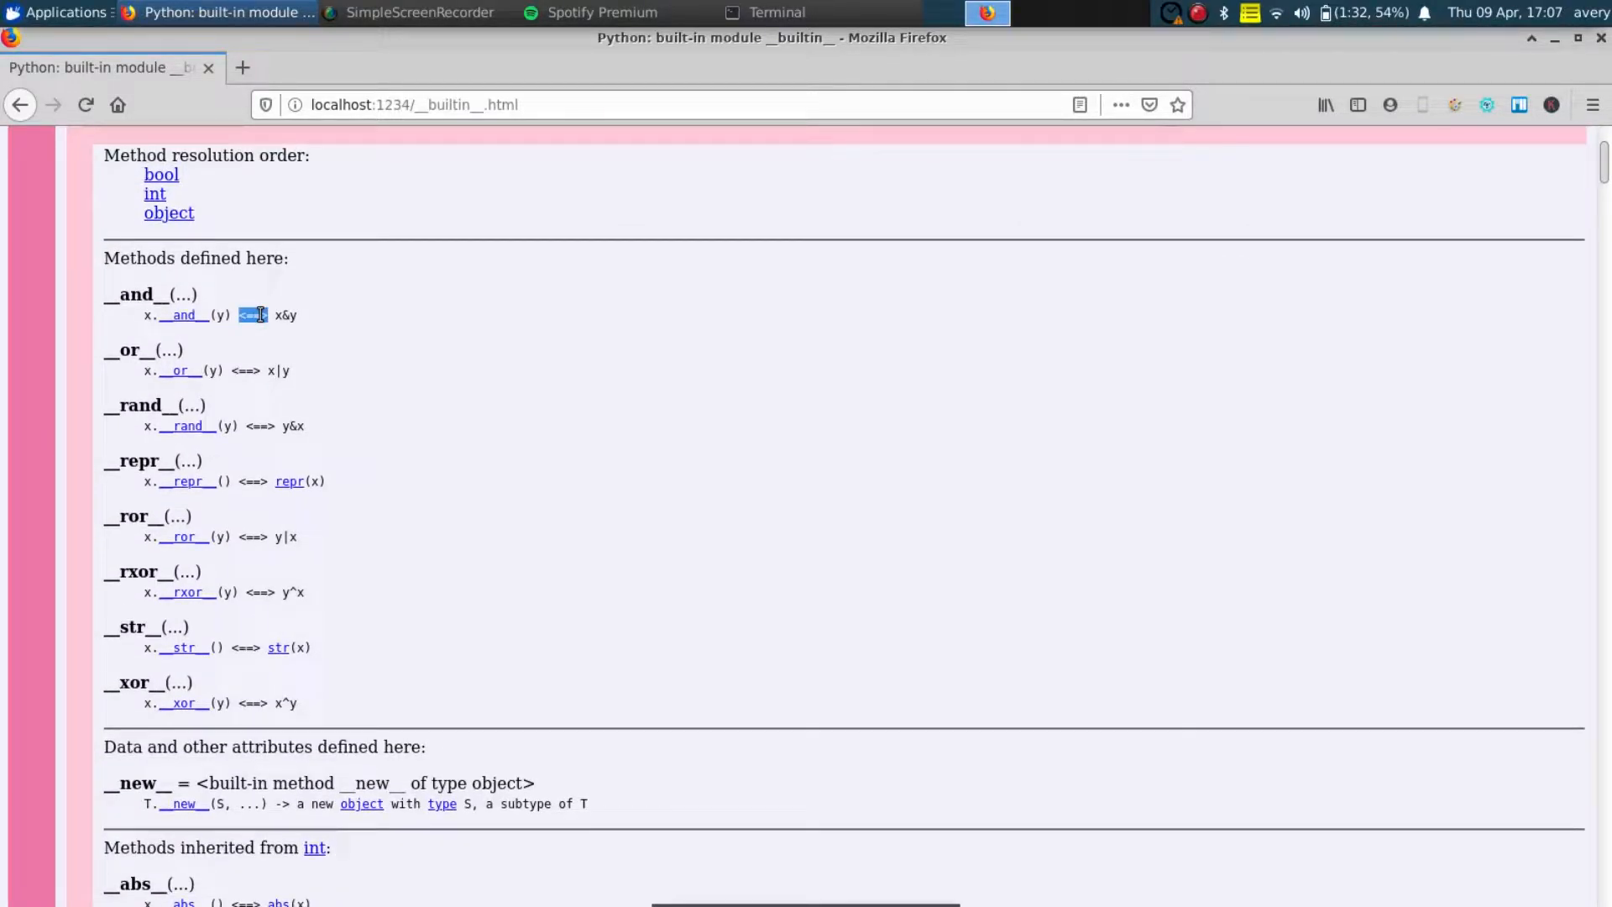
scroll(down, 3)
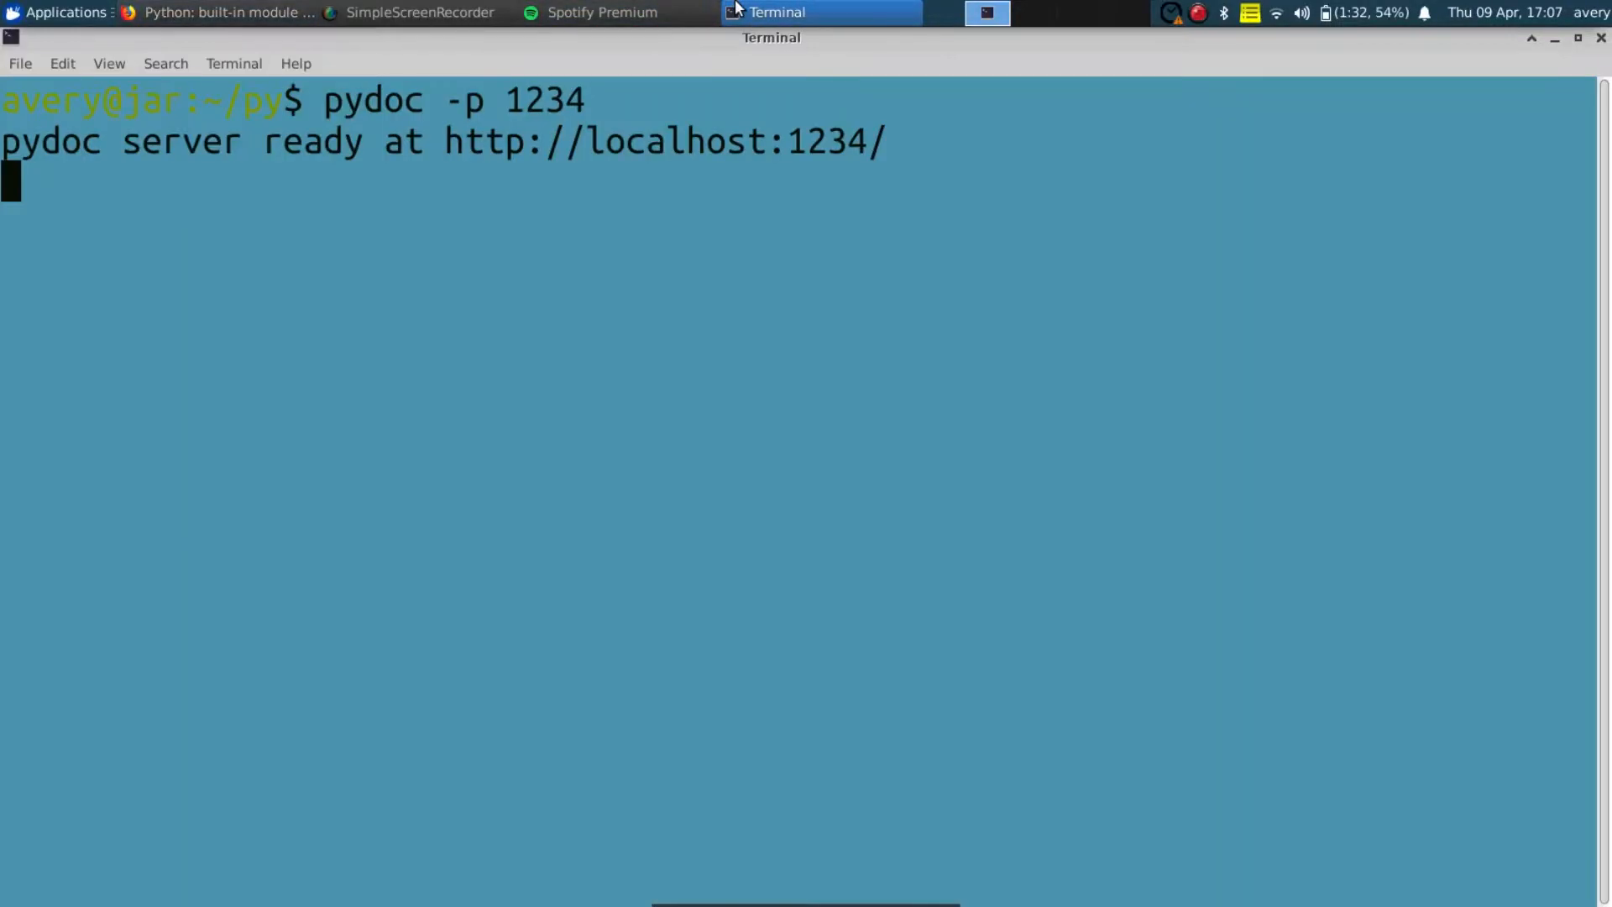
Stop the pydoc server with Ctrl+C and launch nano on test.py.
key(ctrl+c)
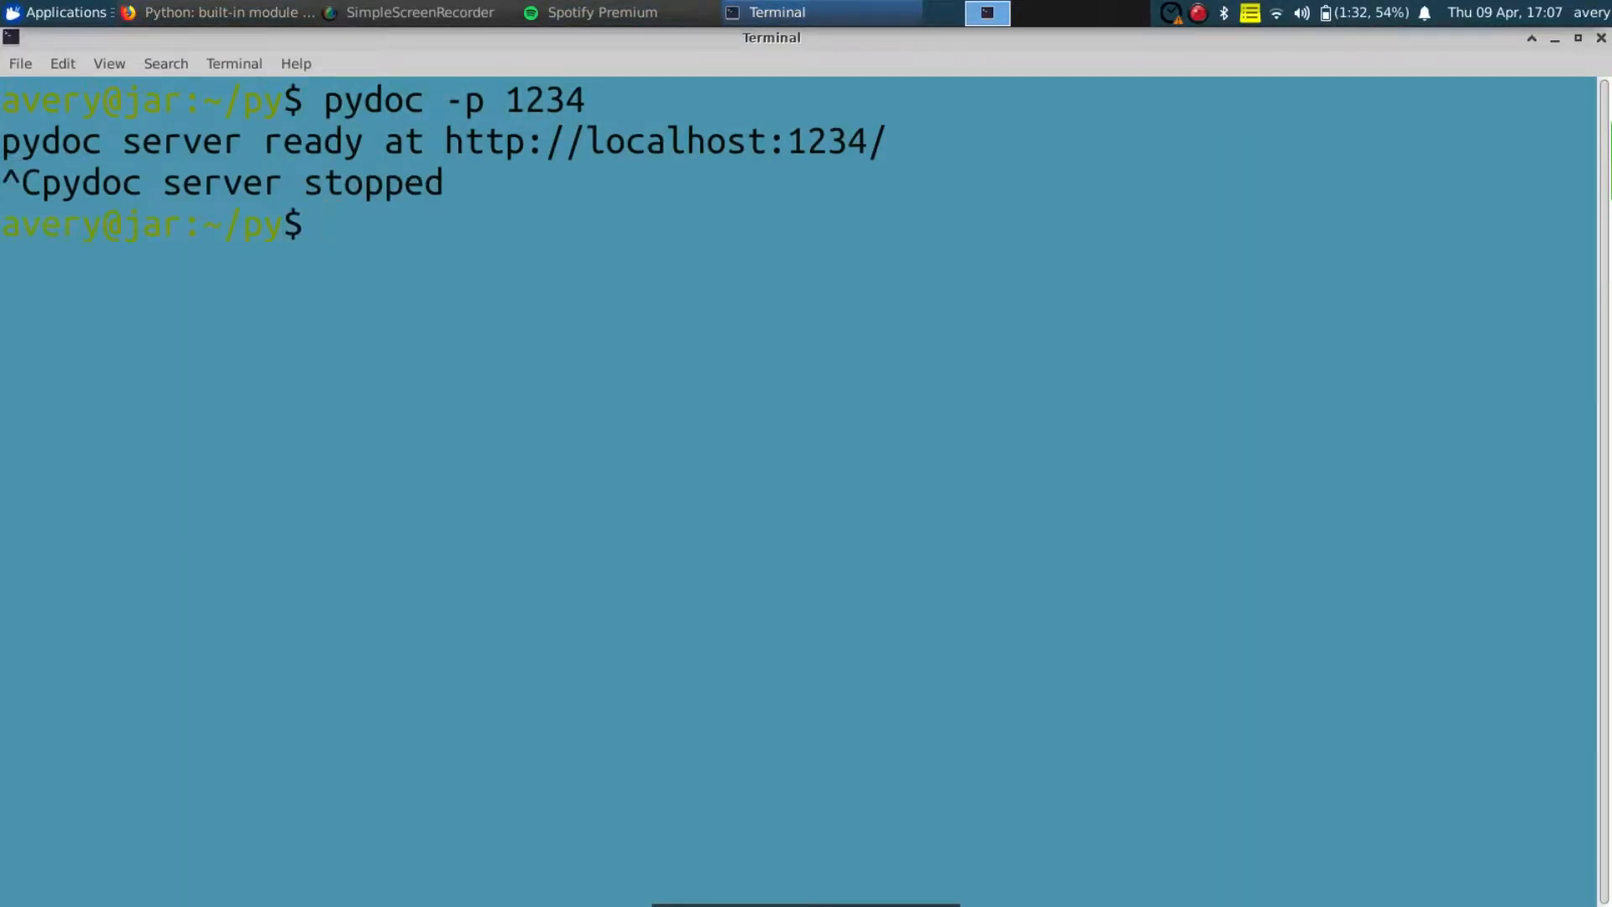
text(n)
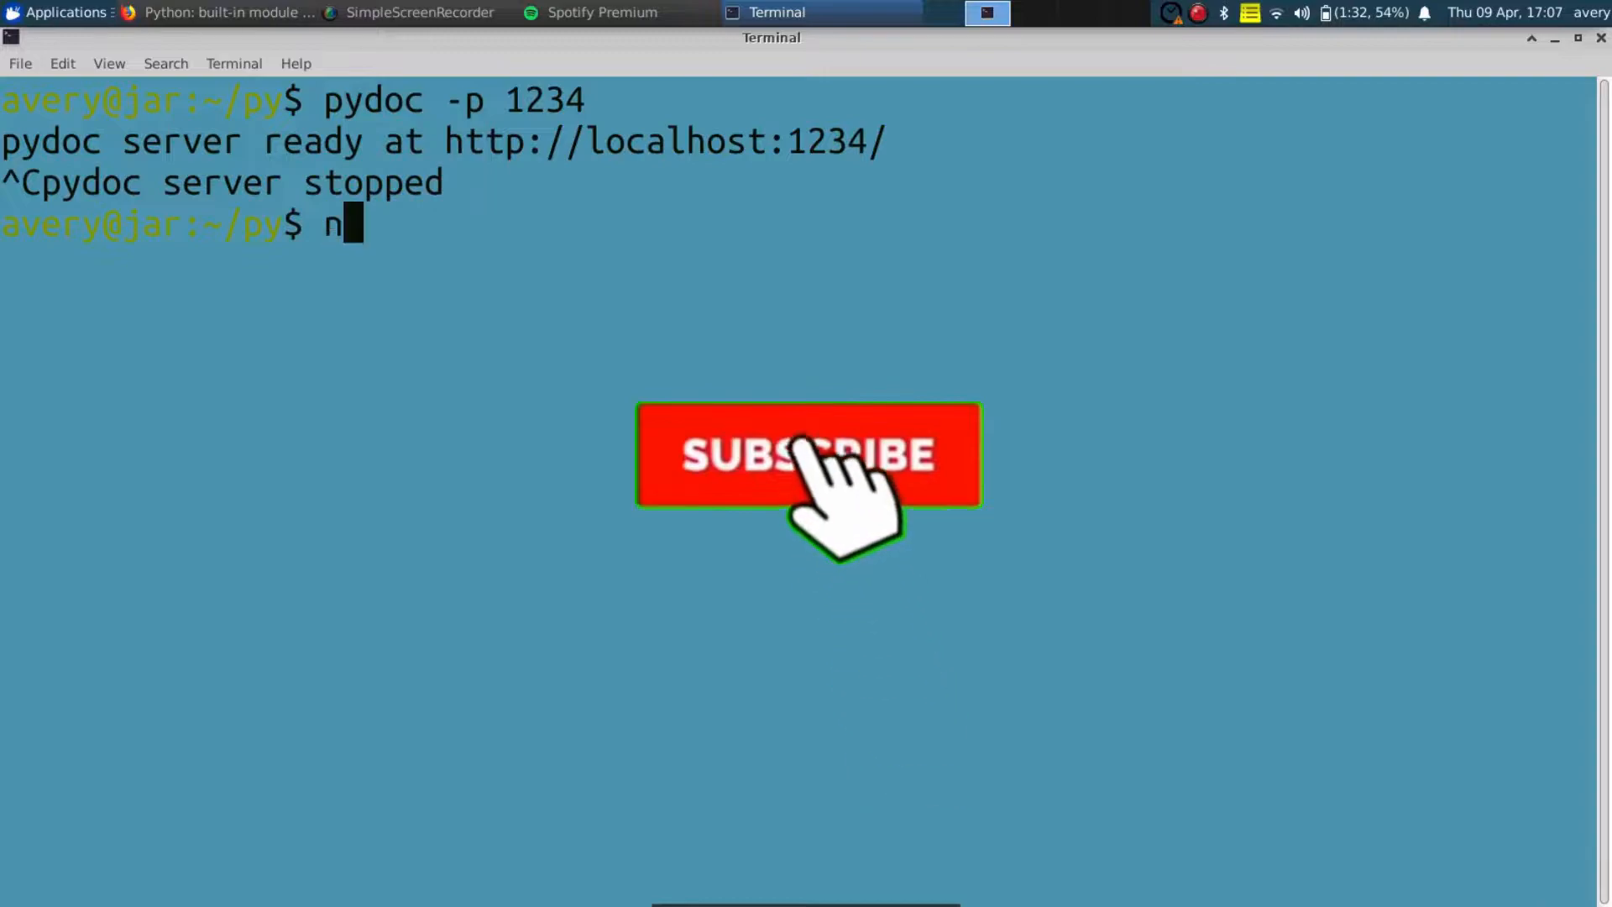
text(ano r)
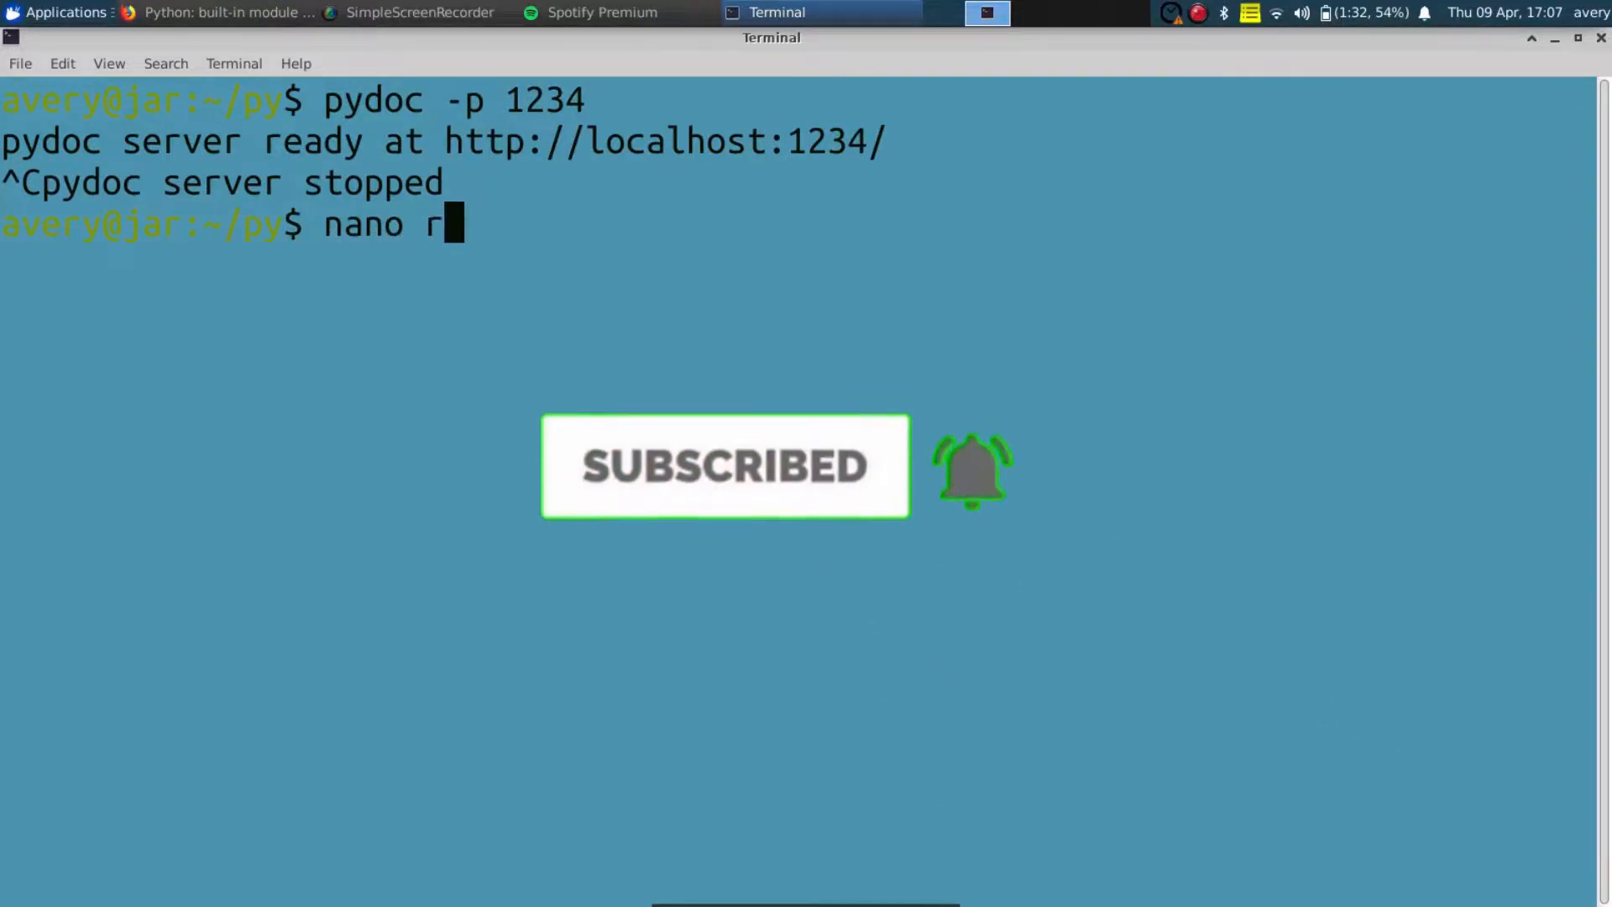
text(es)
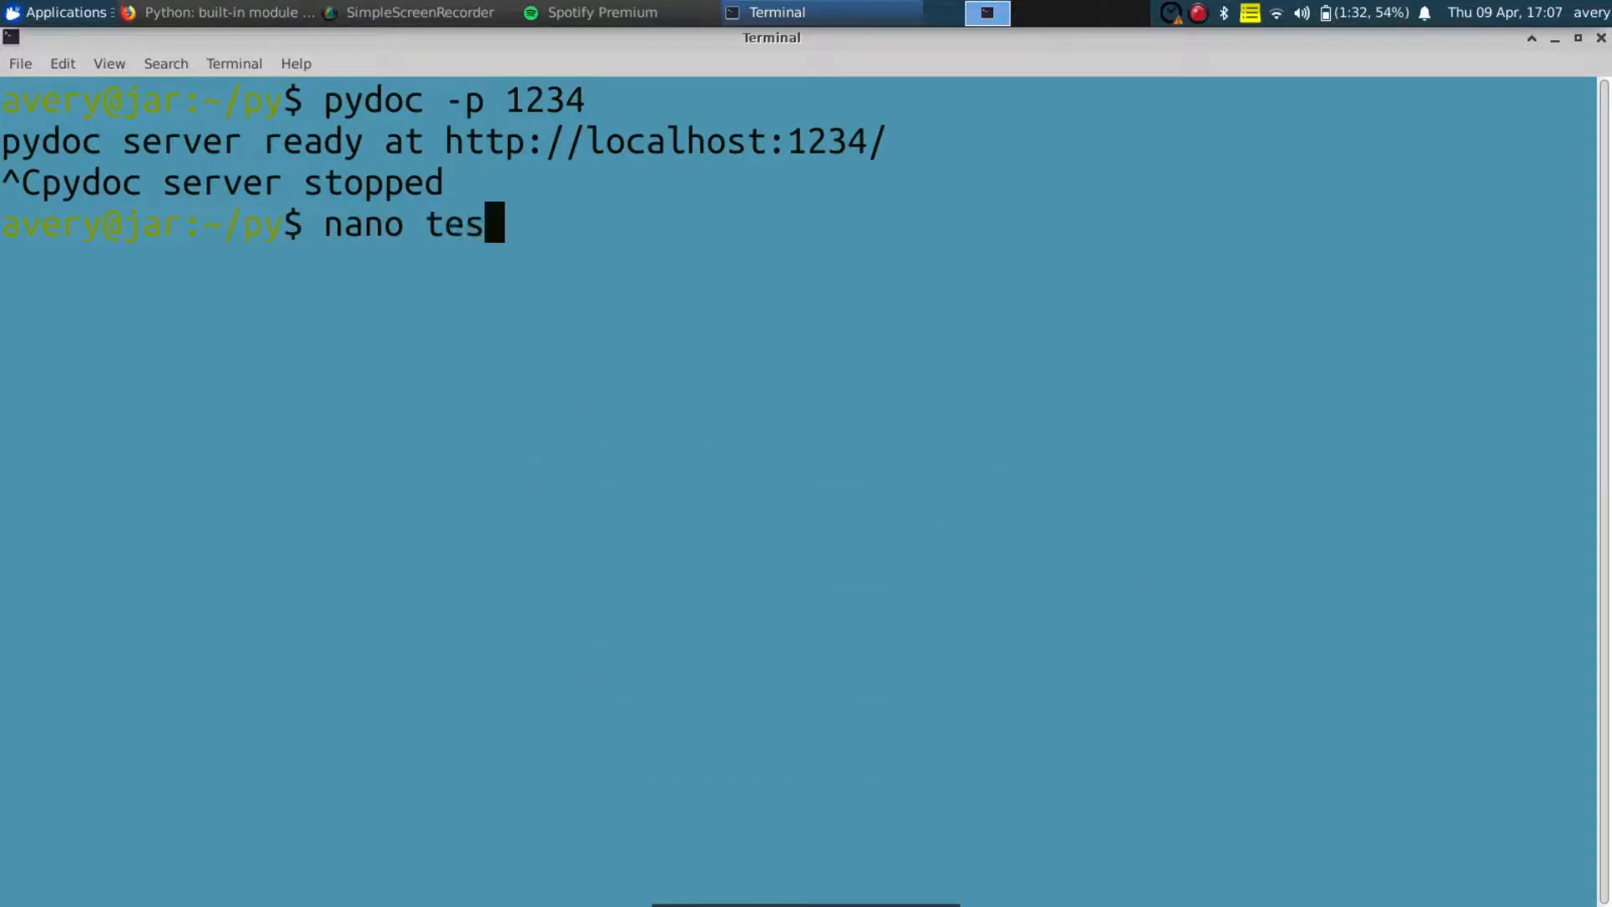
text(t.)
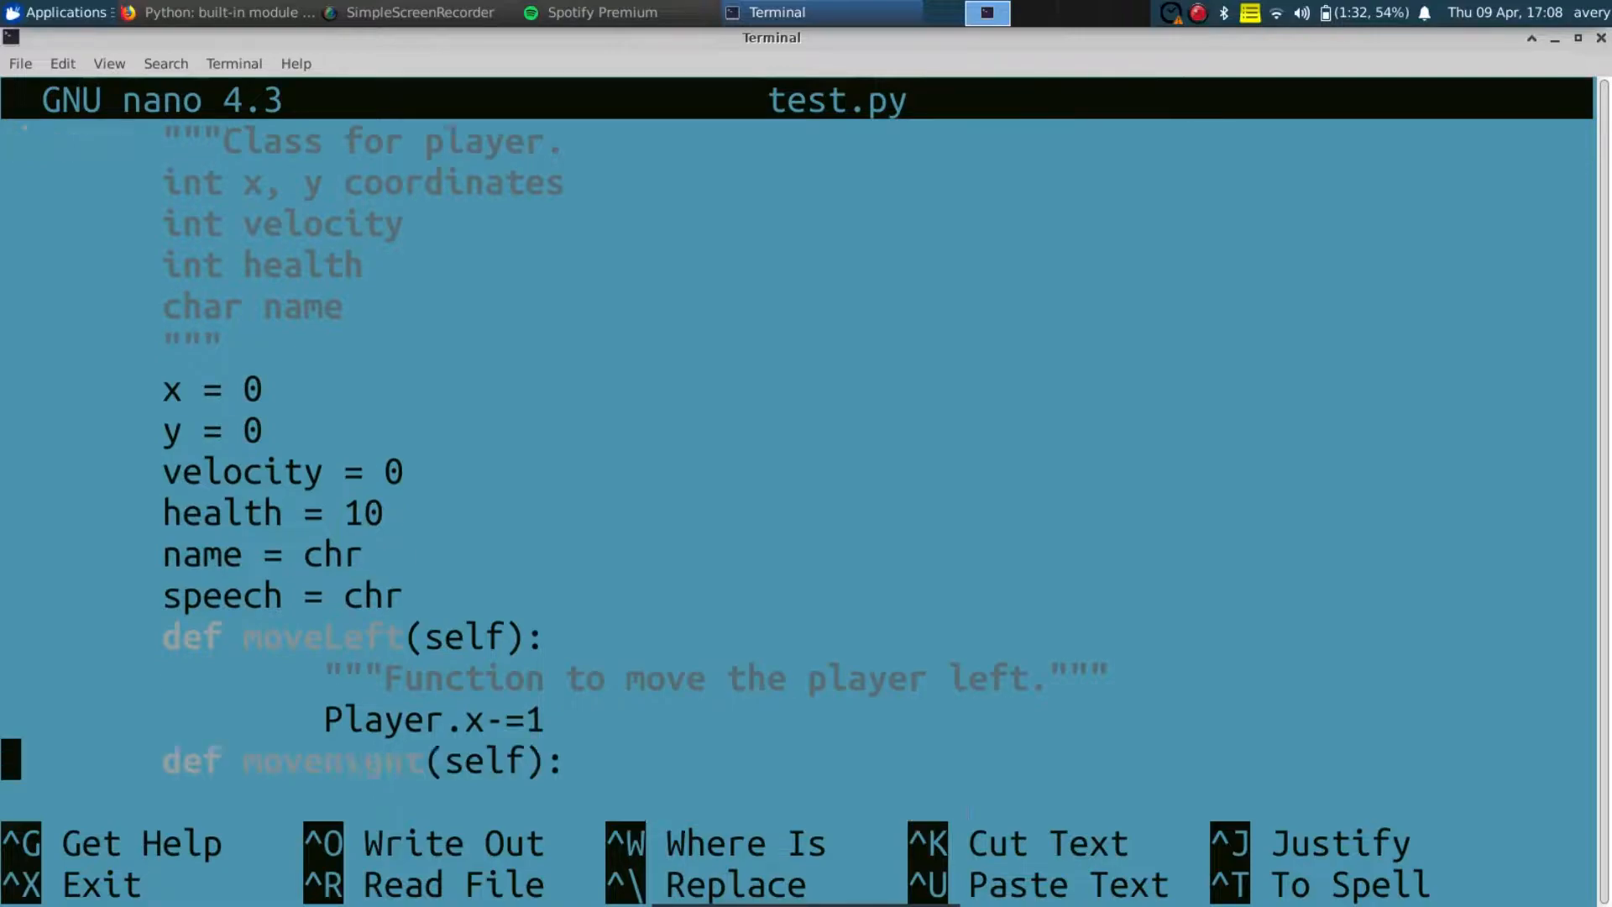
Scroll through the Player class and its method docstrings in nano.
scroll(down, 3)
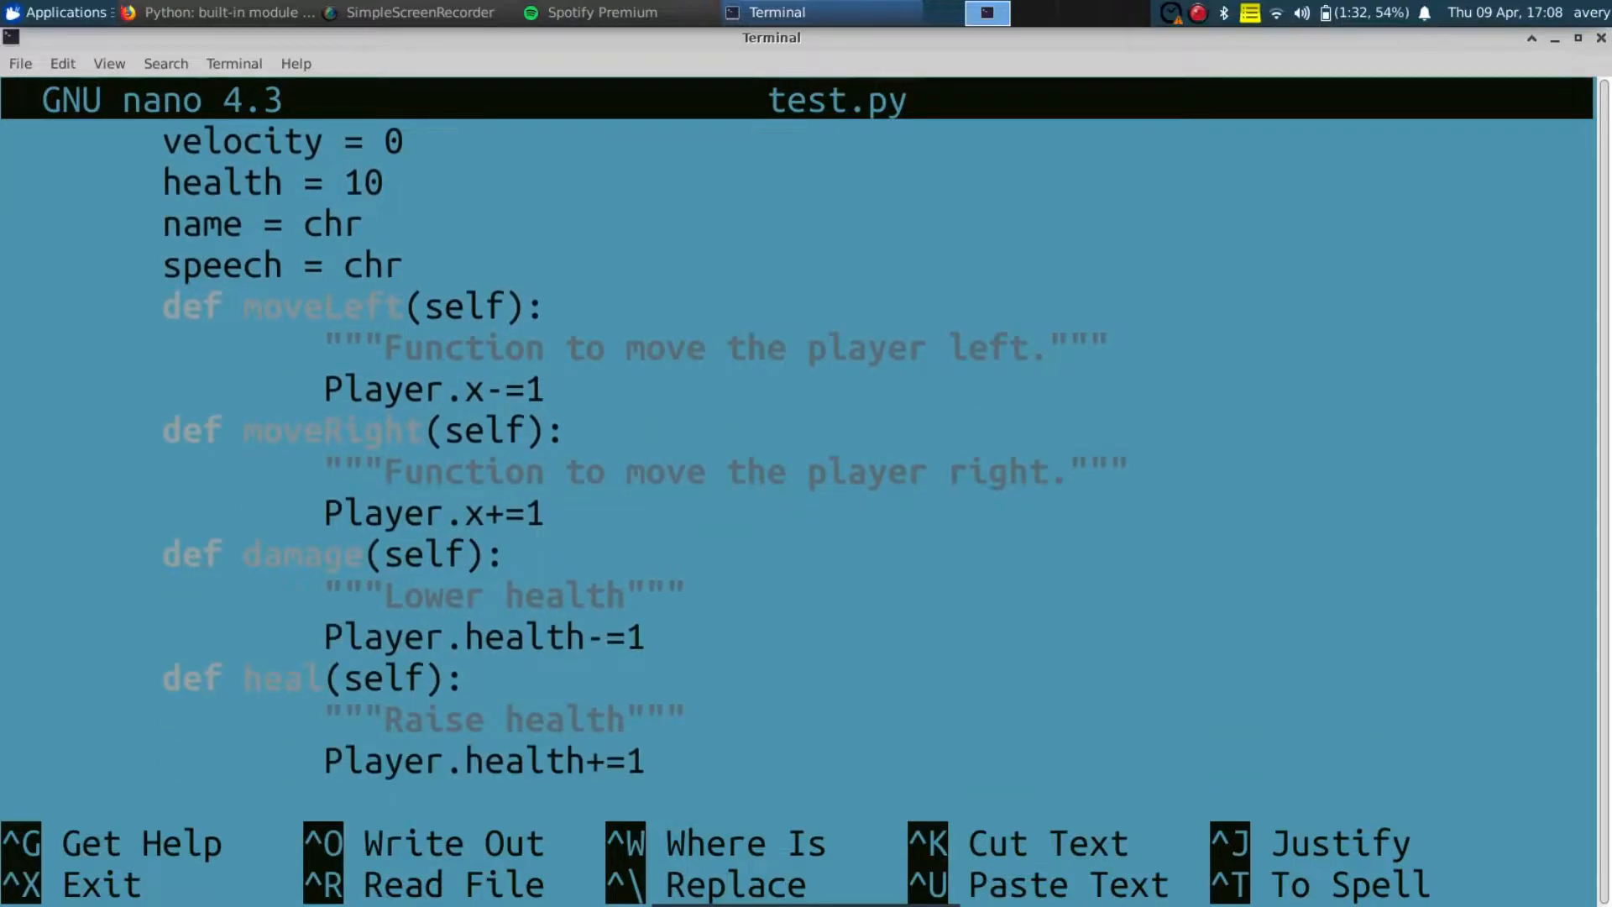
scroll(down, 3)
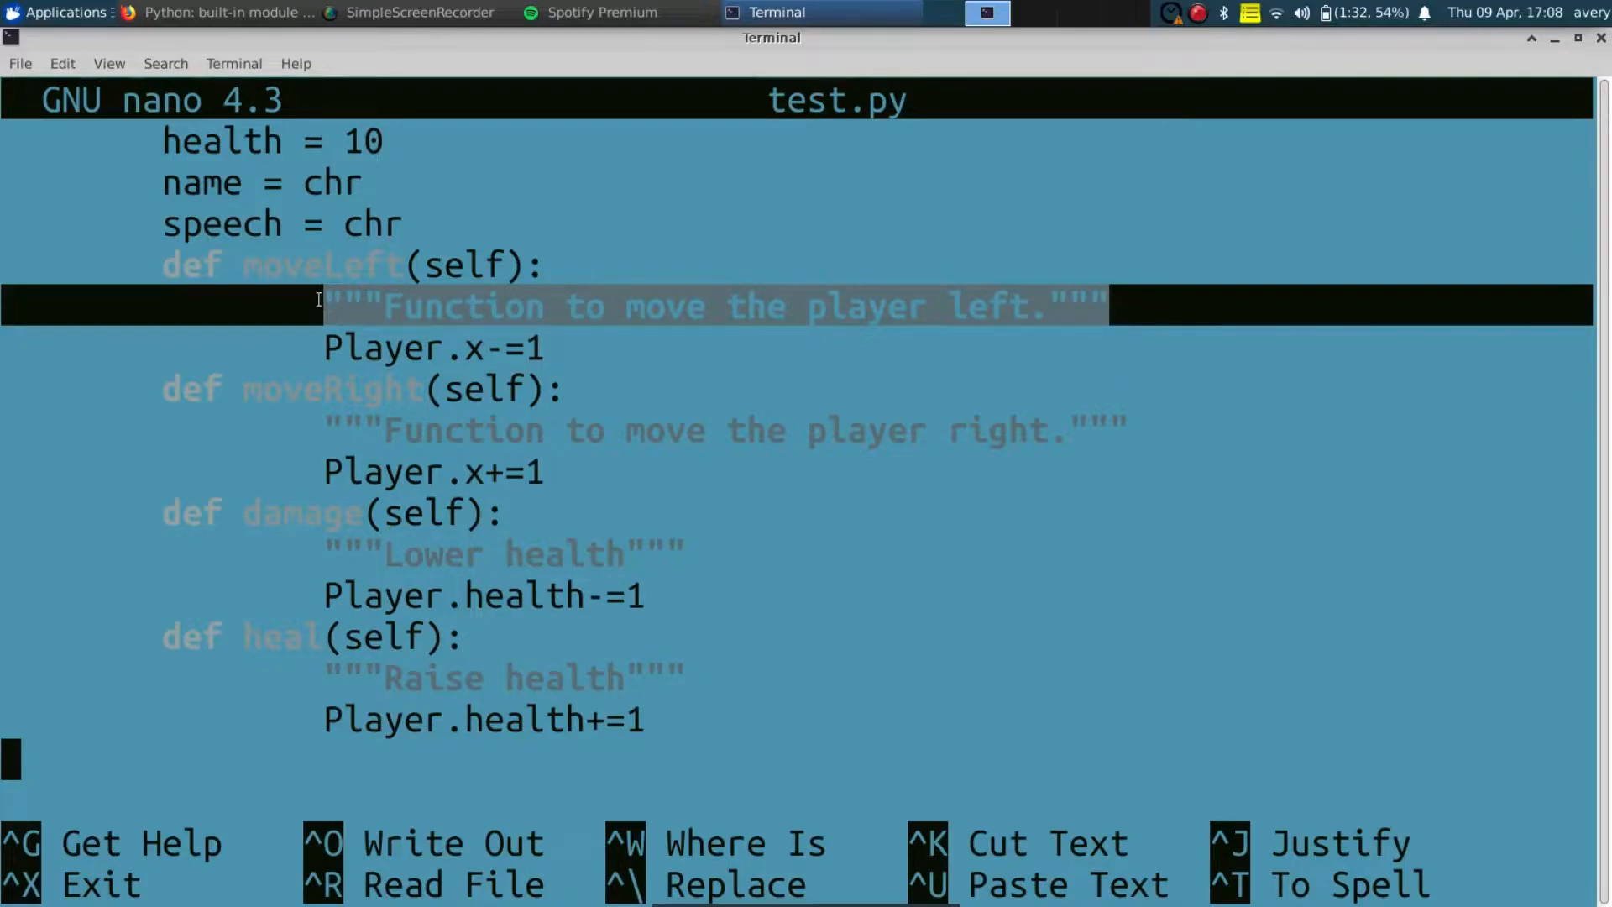
mouse_move(677, 303)
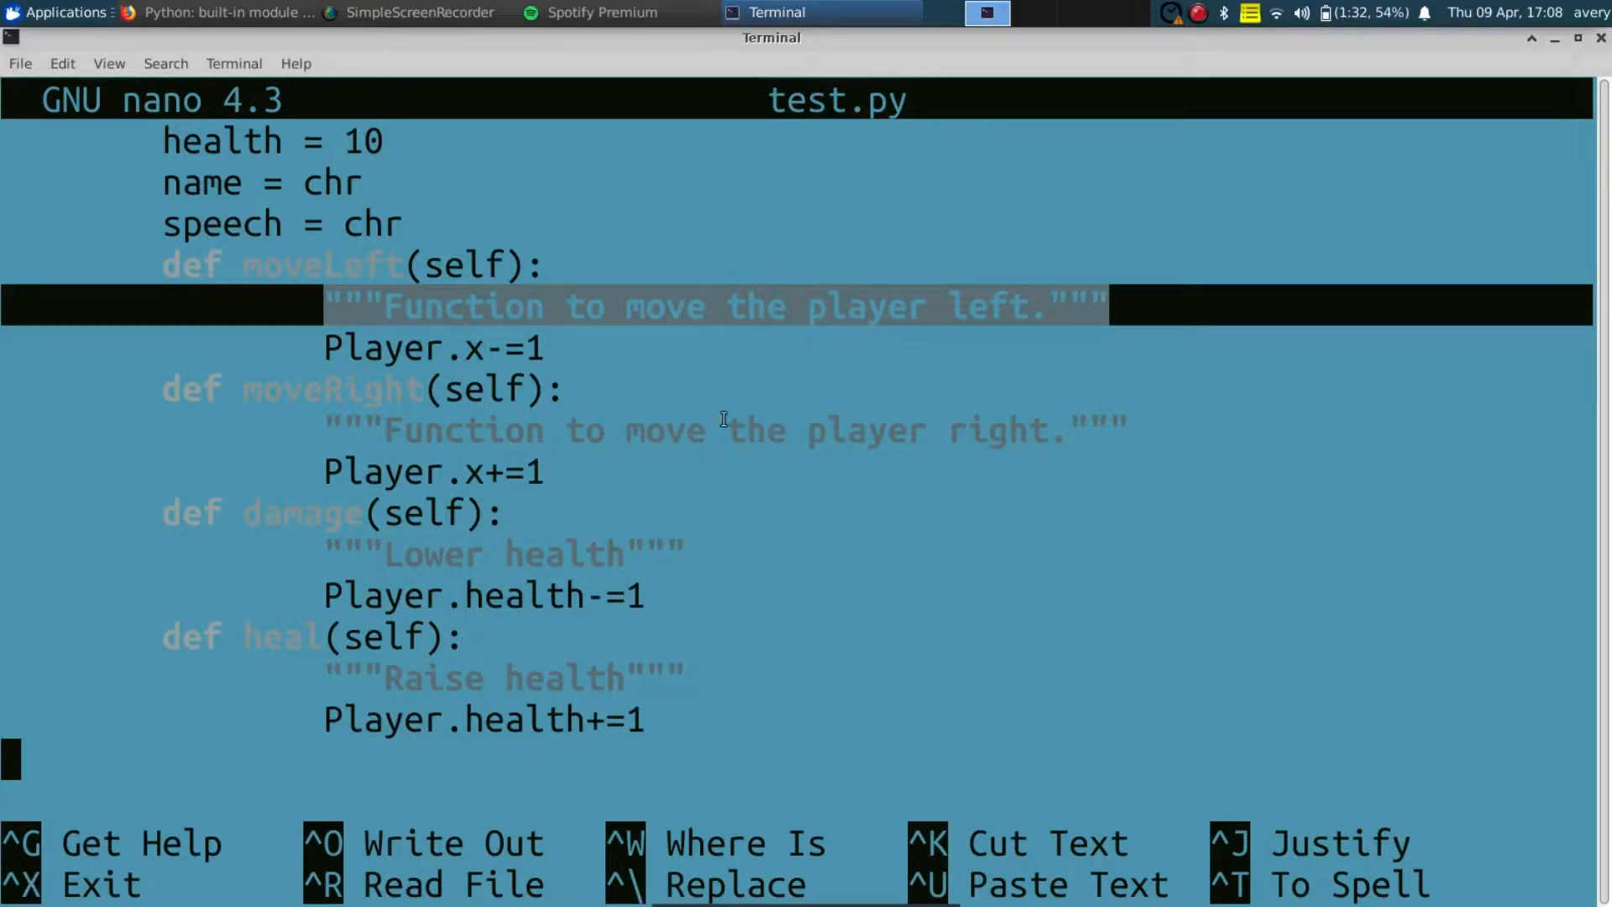
mouse_move(440, 559)
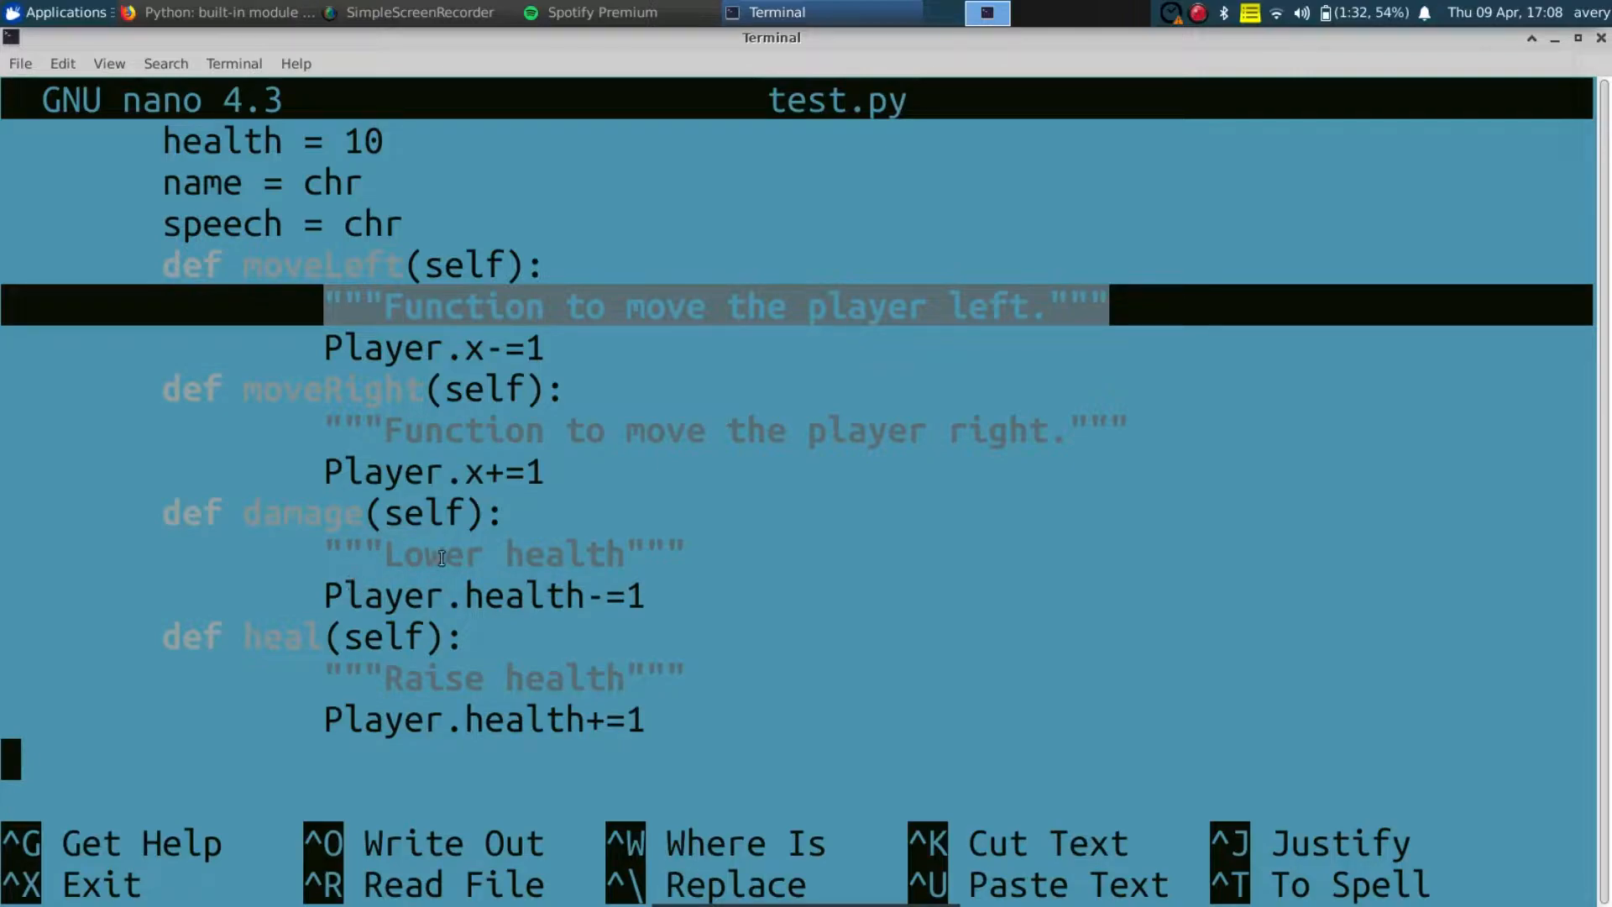
scroll(down, 3)
text(p)
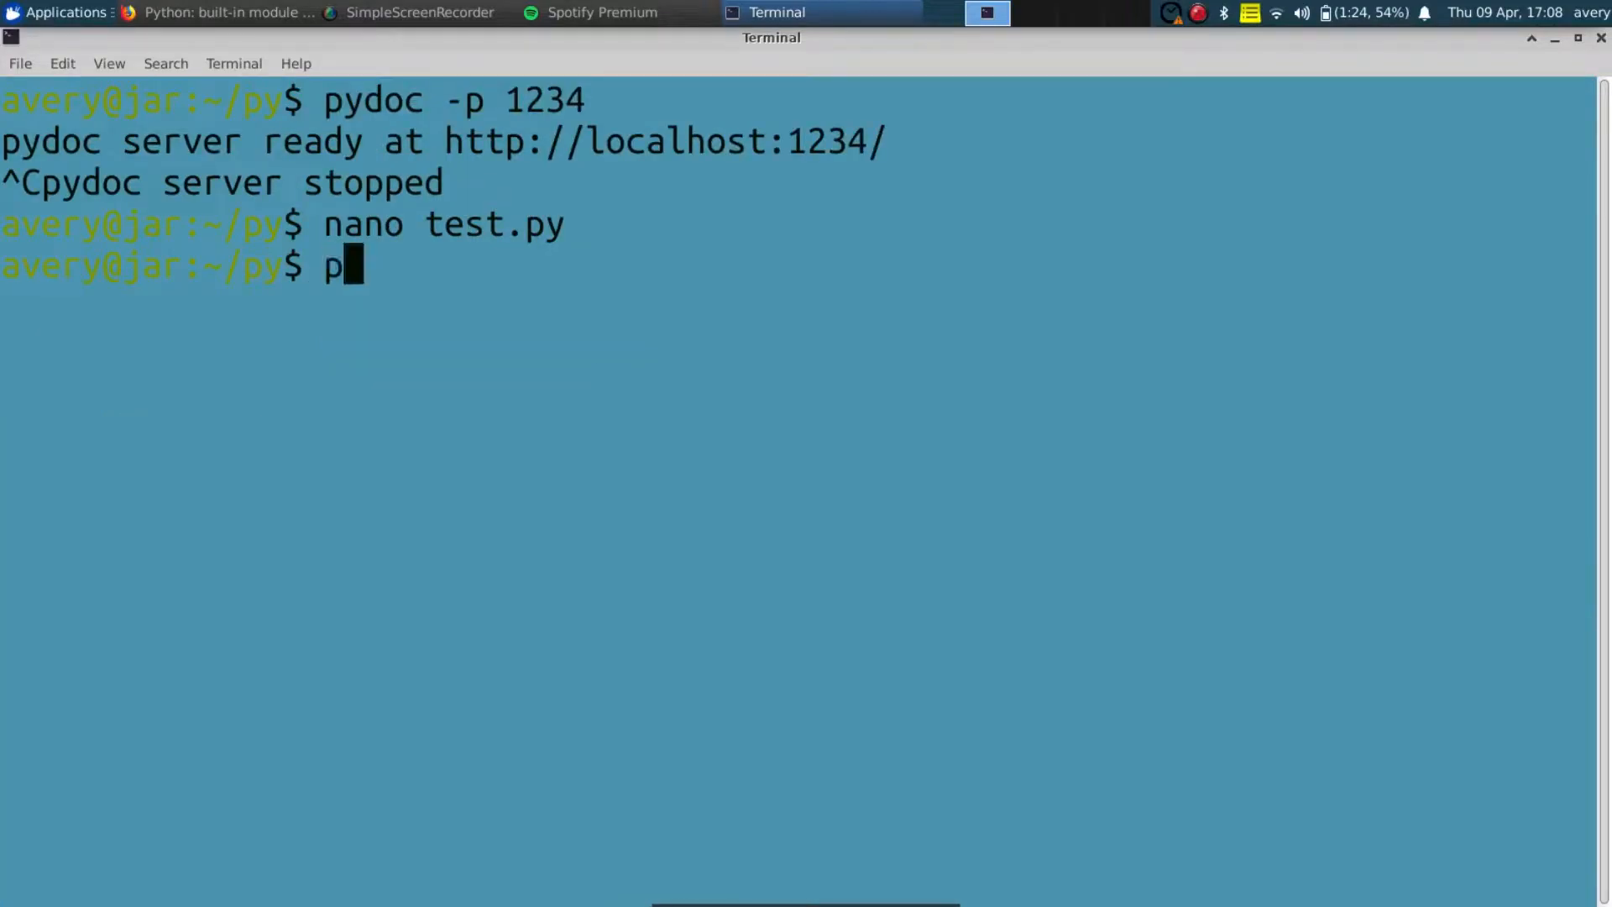
Run python test.py to see its printed output.
text(yt)
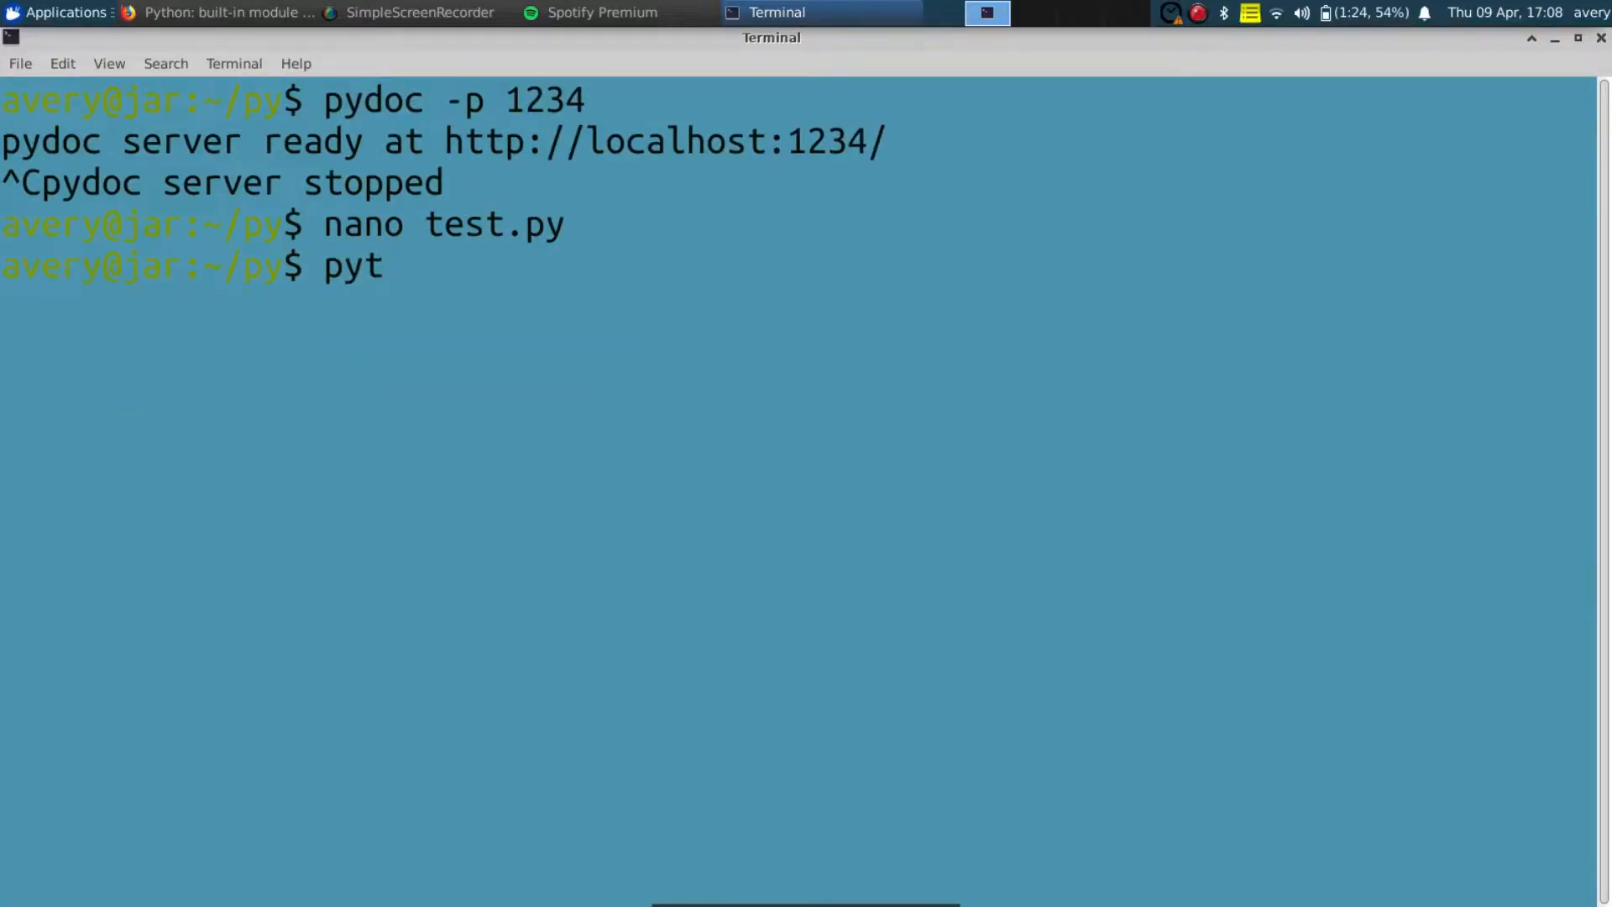
key(Tab)
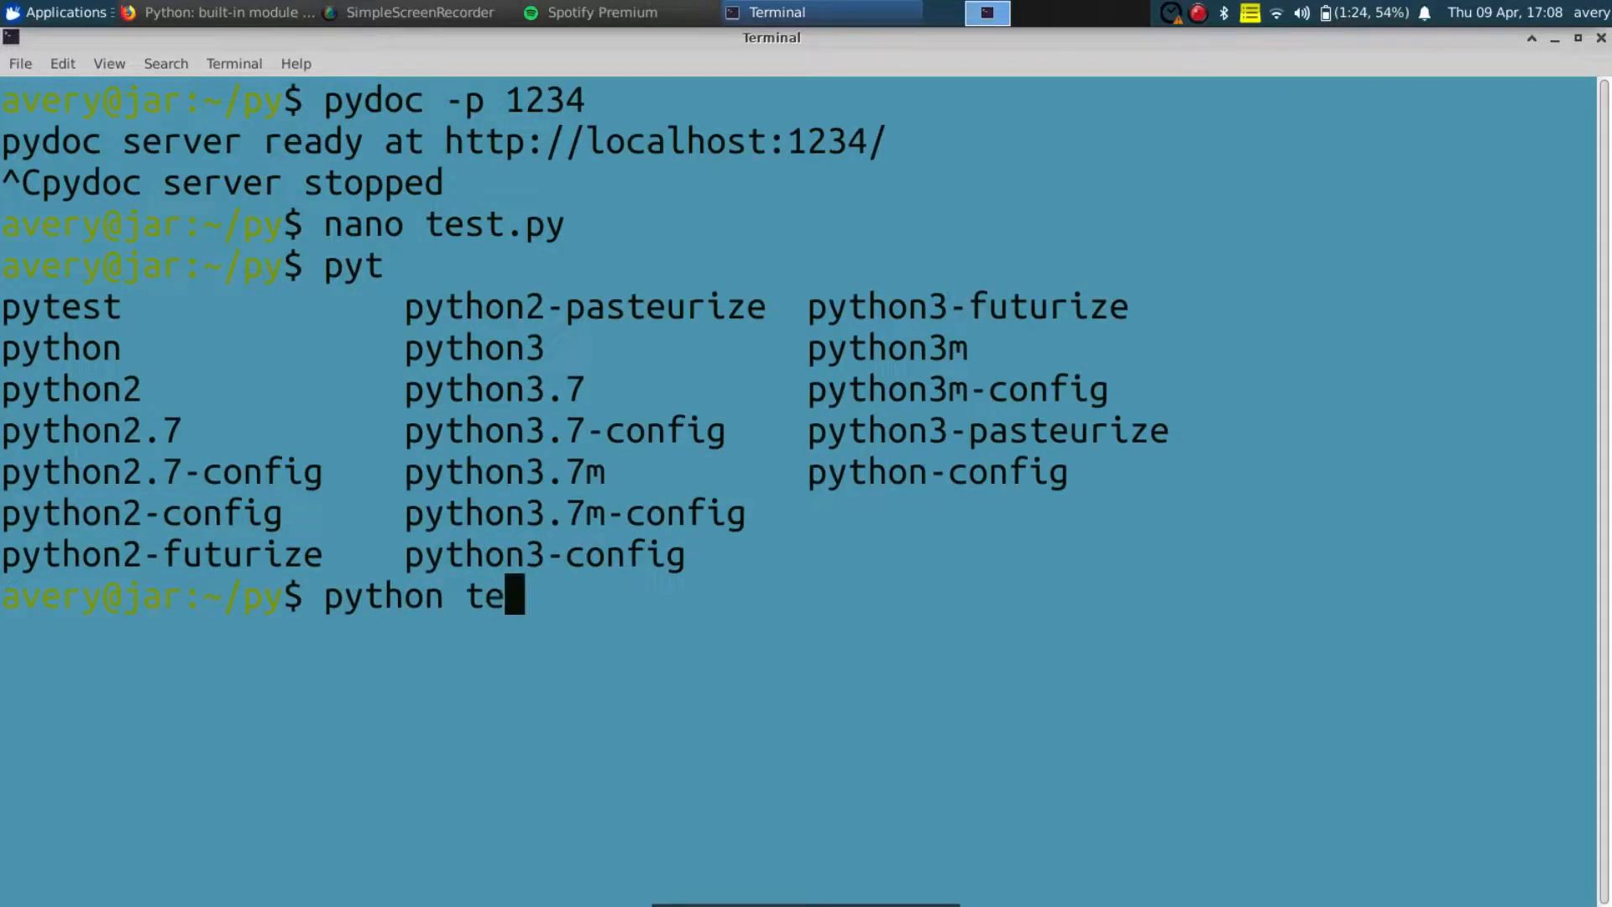
text(st.py)
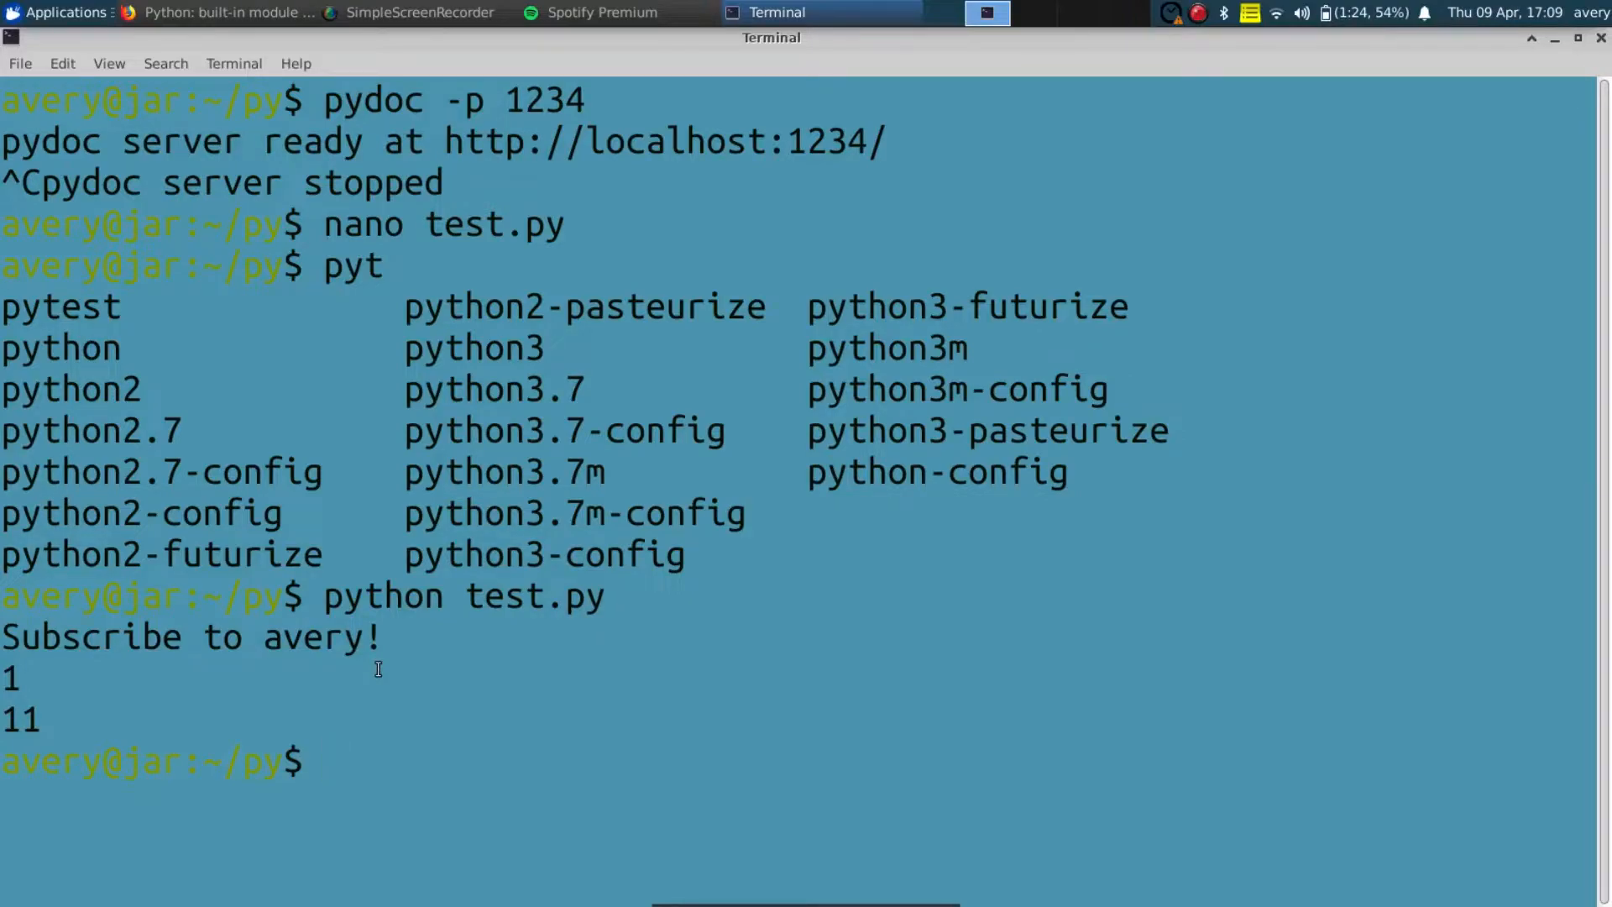
Show the test module's plain-text documentation with pydoc test.
text(p)
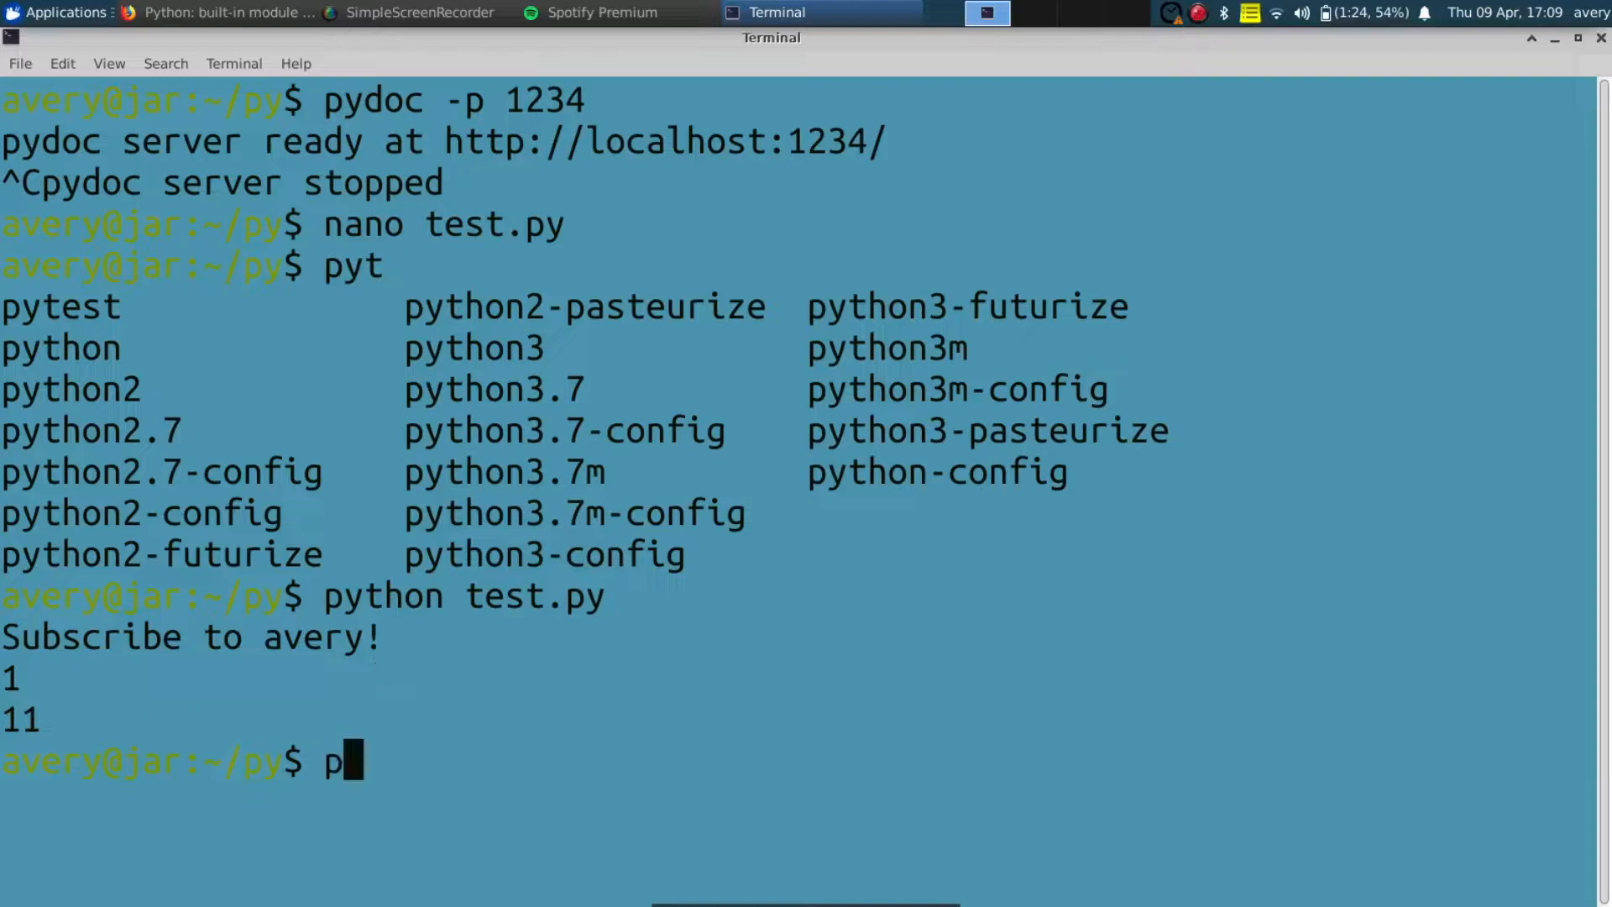
text(ydoc)
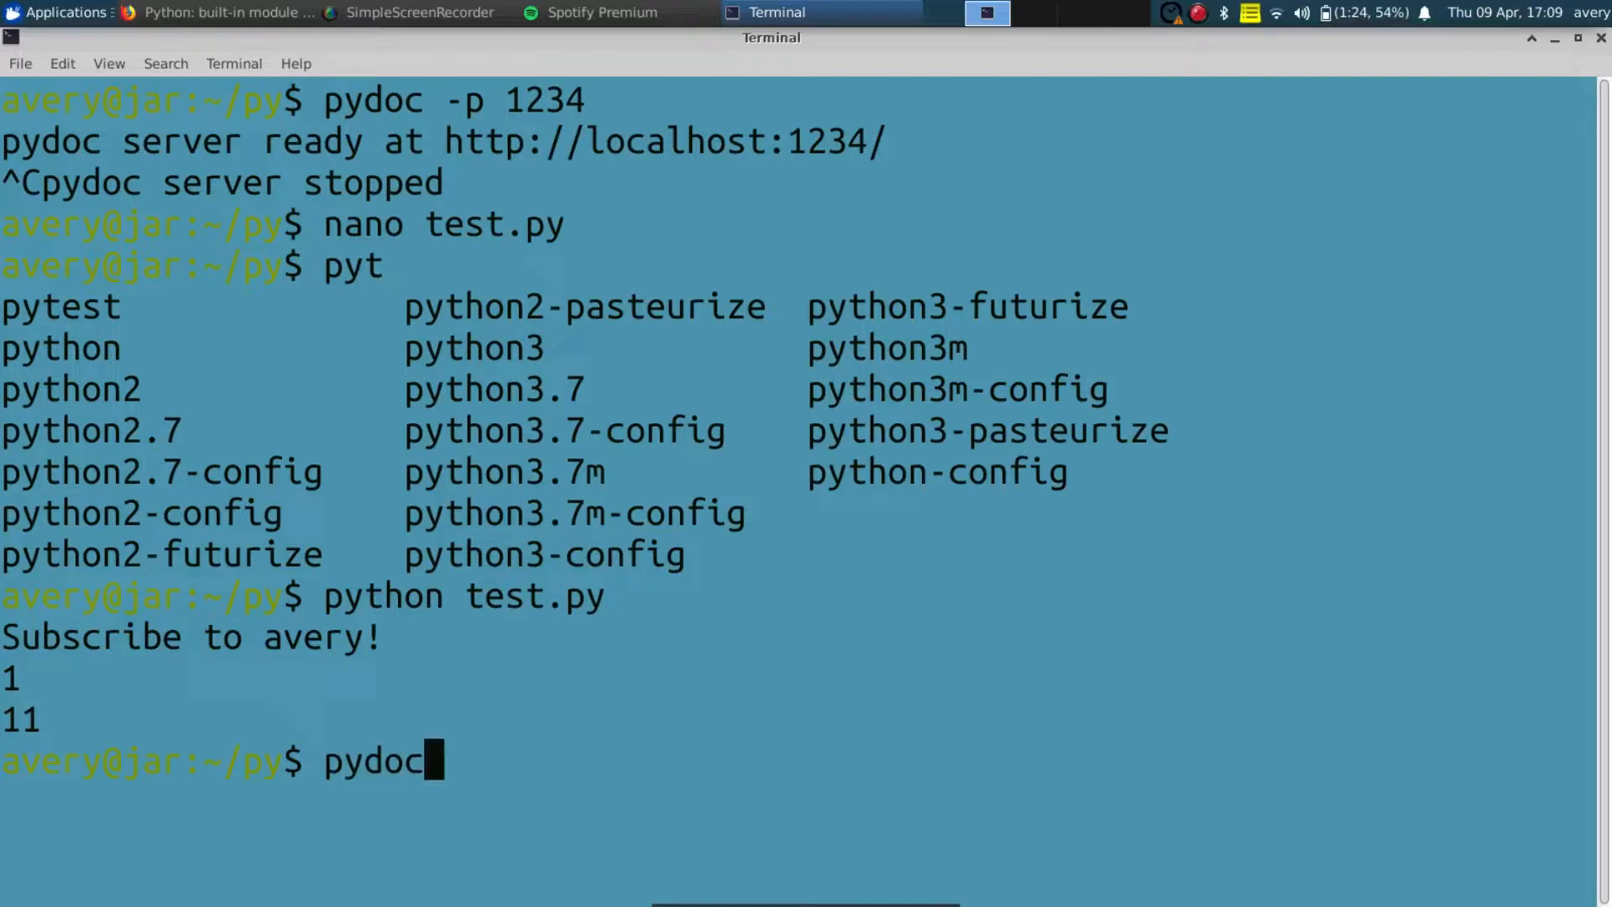
text(test)
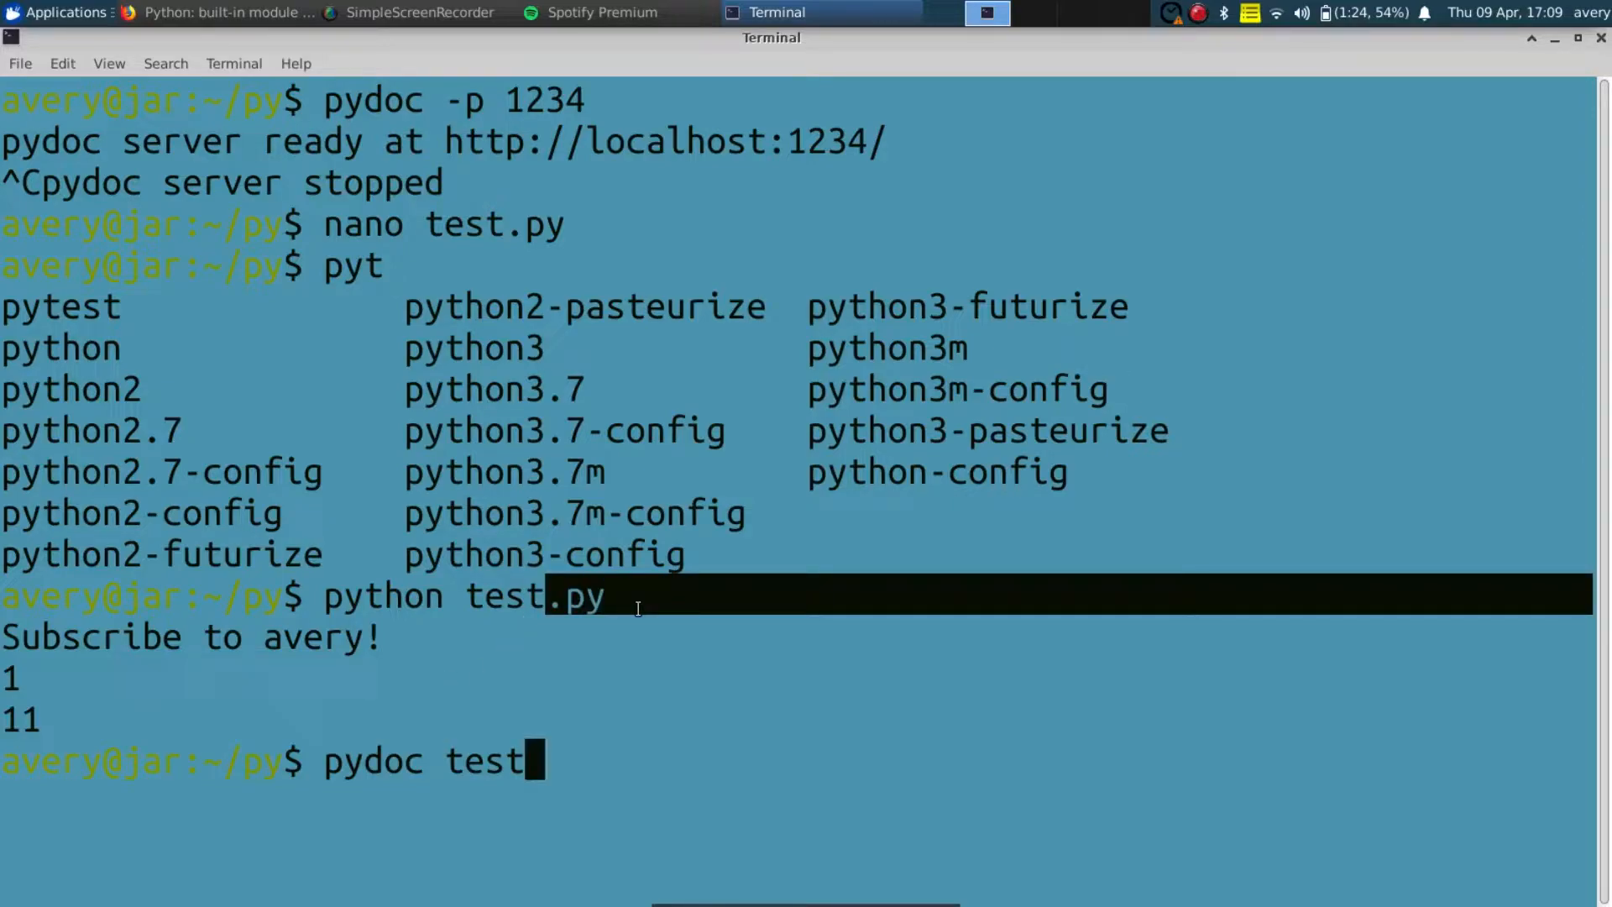
key(Return)
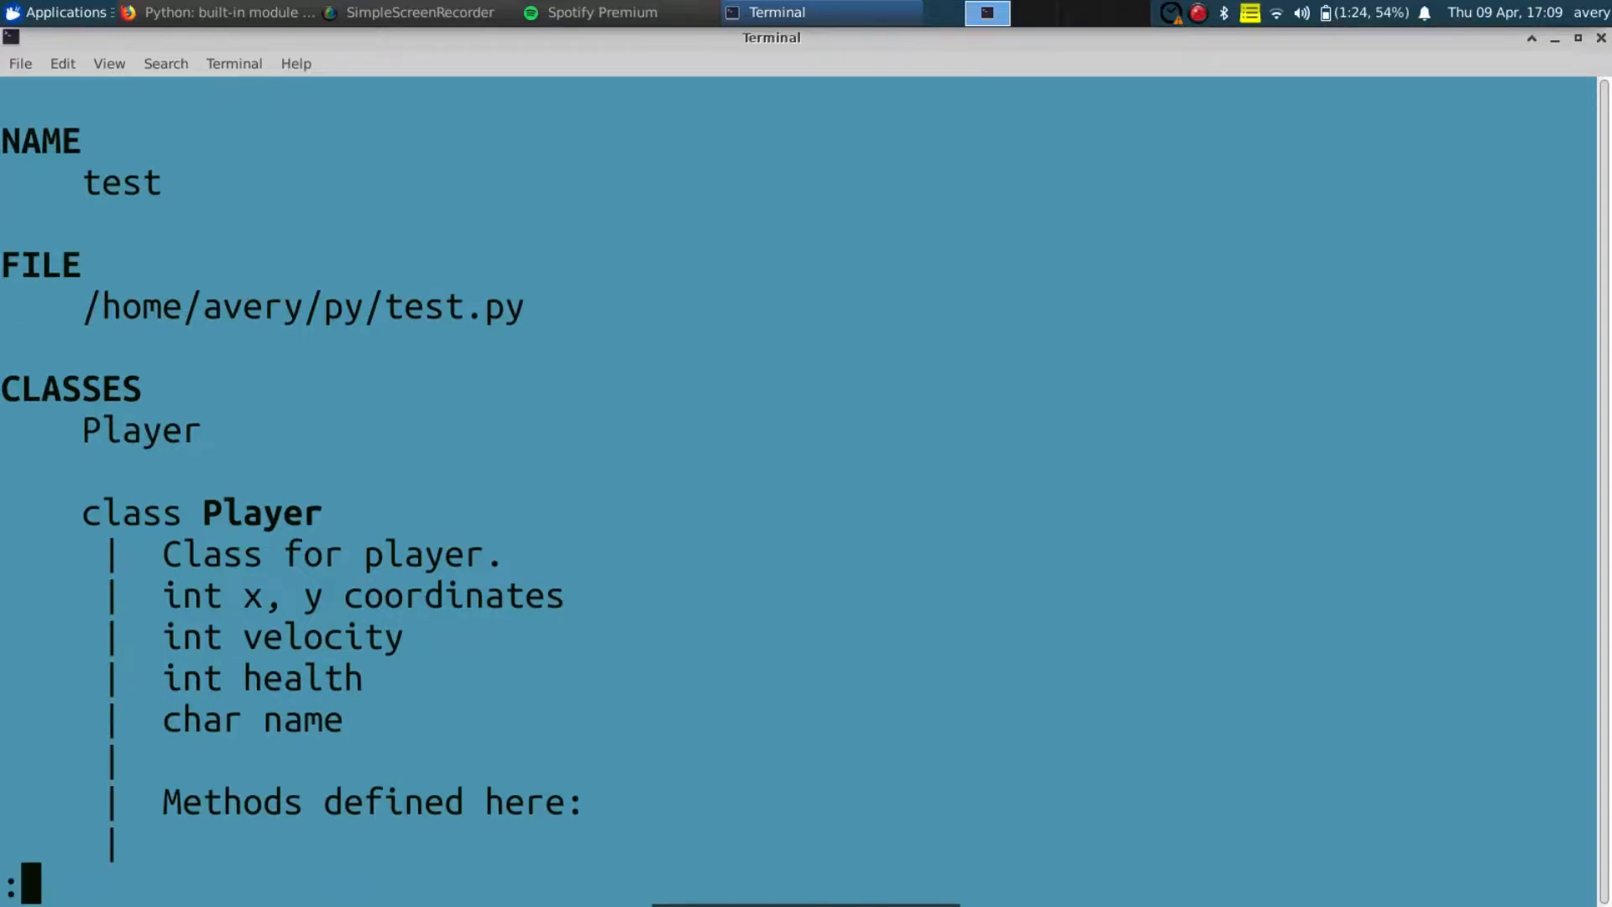
Page through the test documentation past methods and attributes to the DATA section.
click(56, 12)
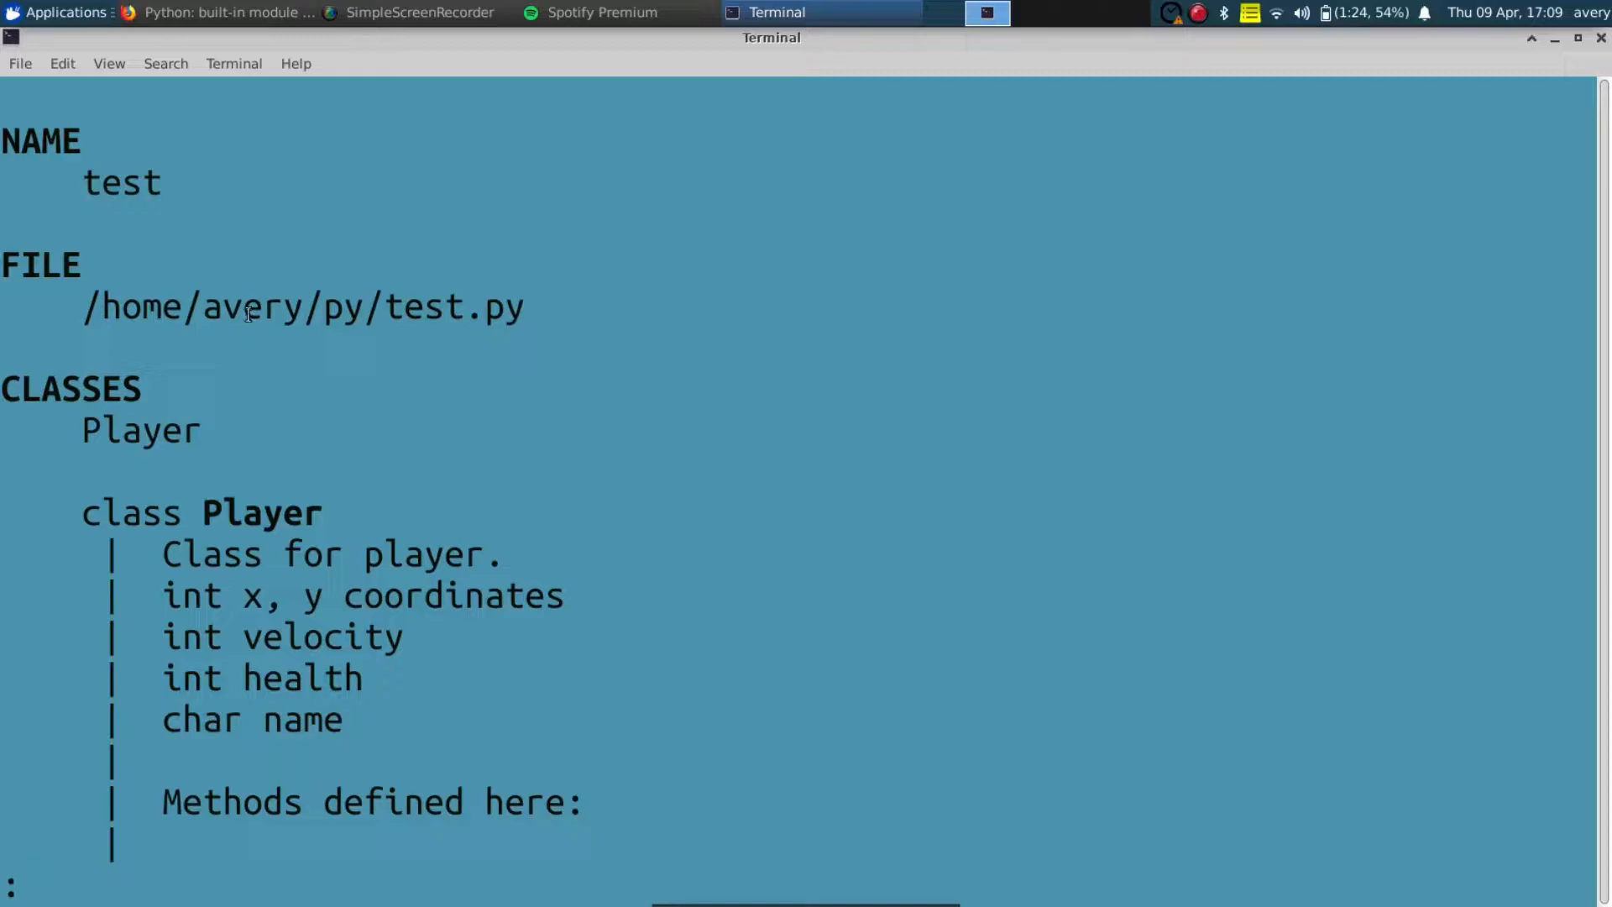
scroll(down, 3)
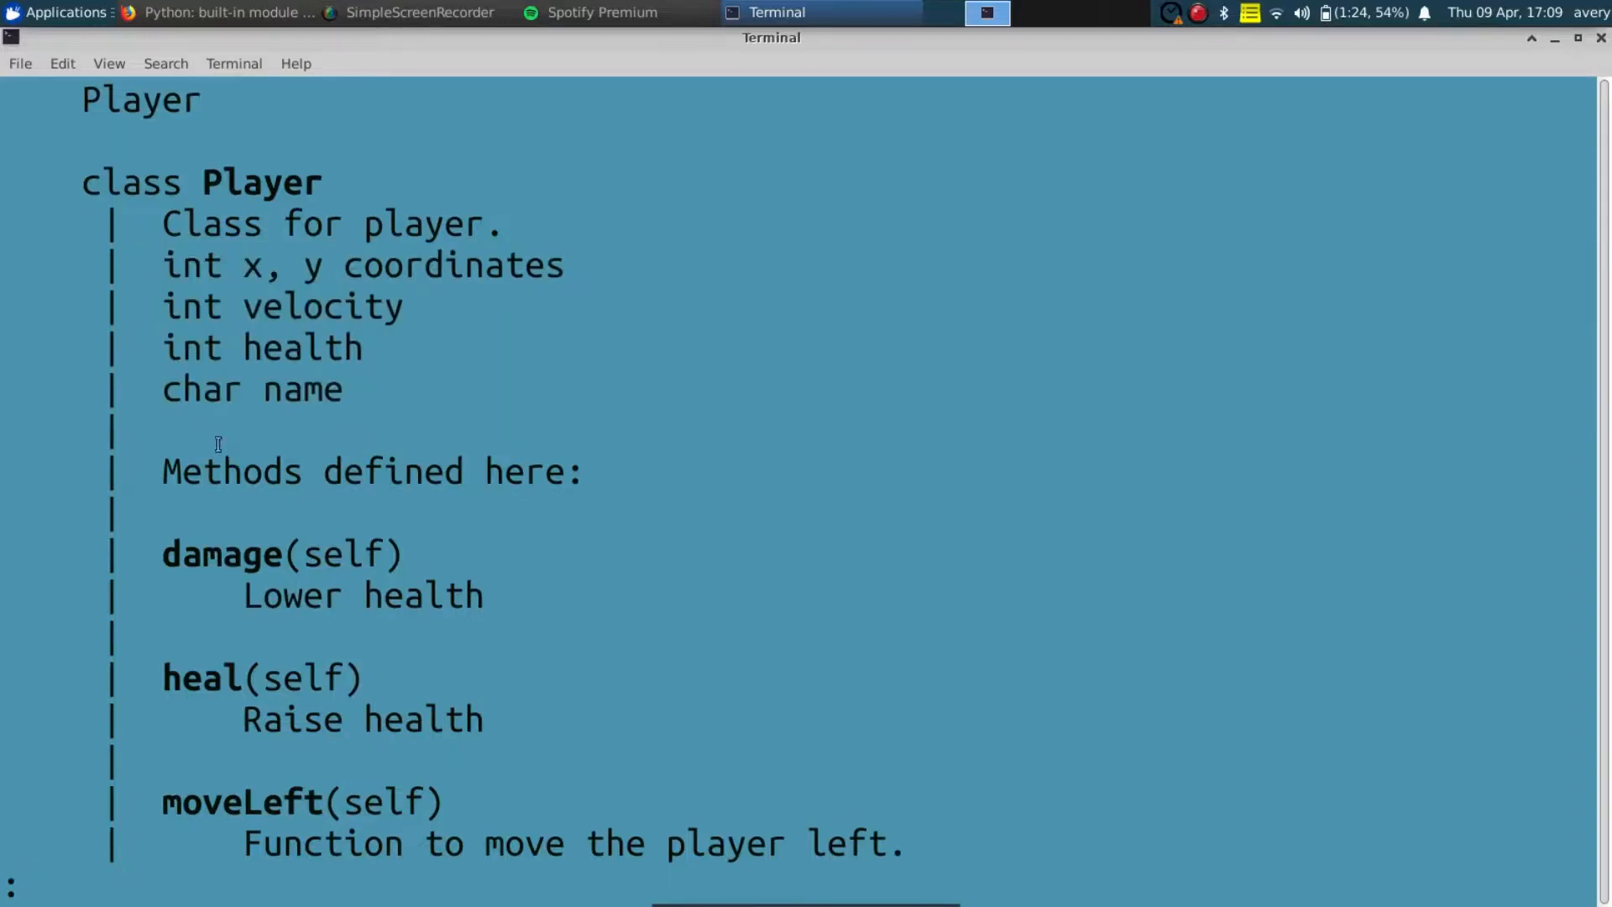
scroll(down, 3)
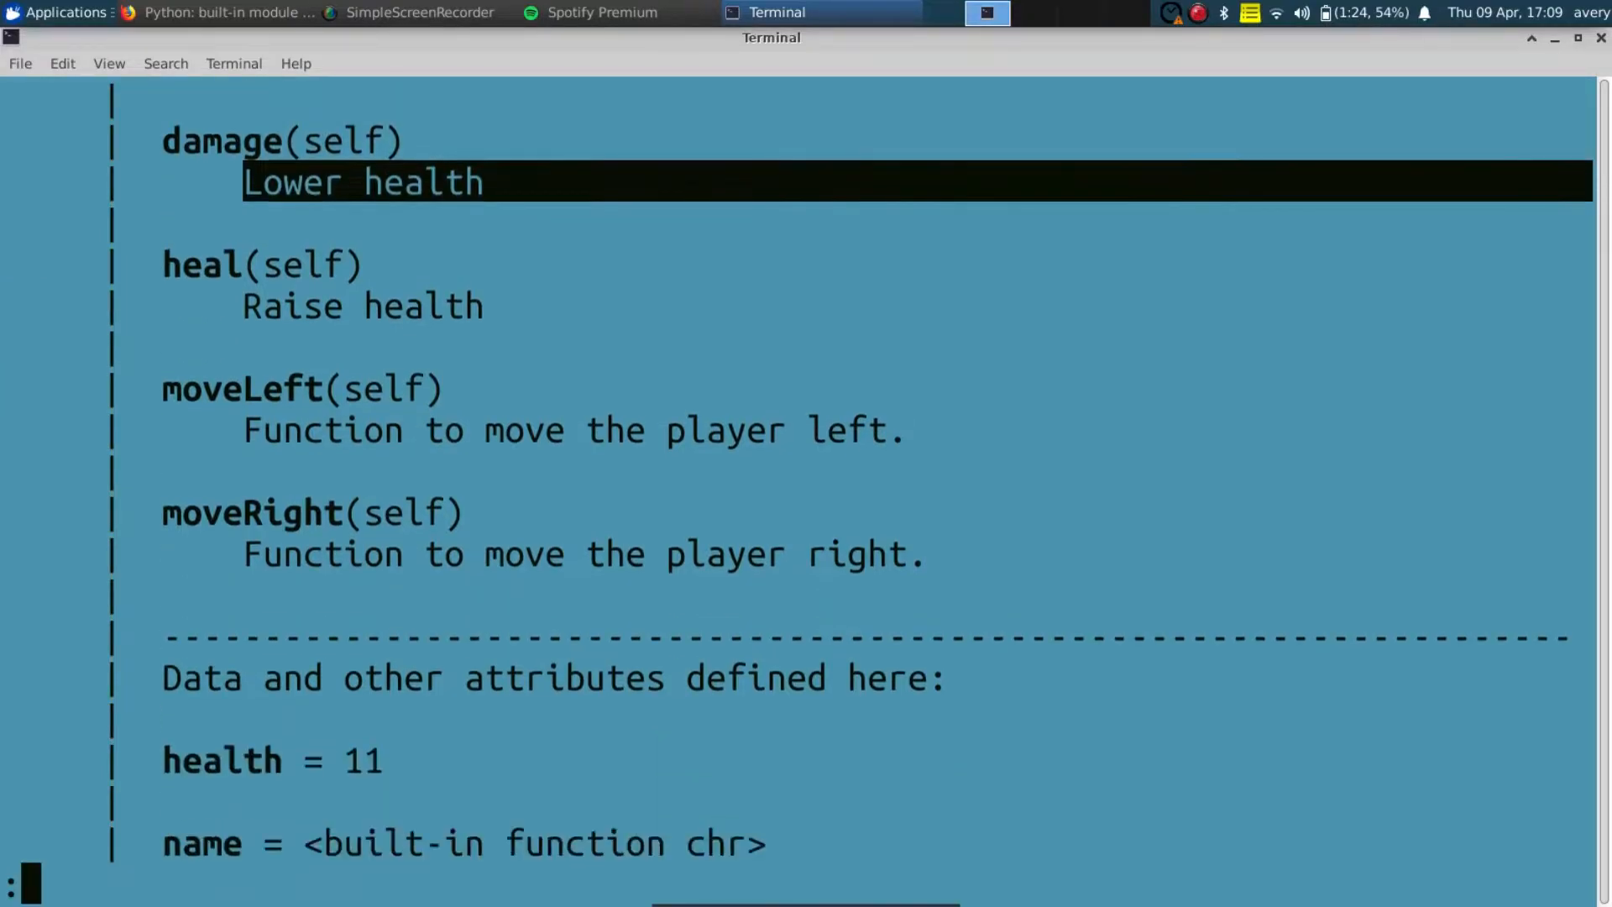
scroll(down, 3)
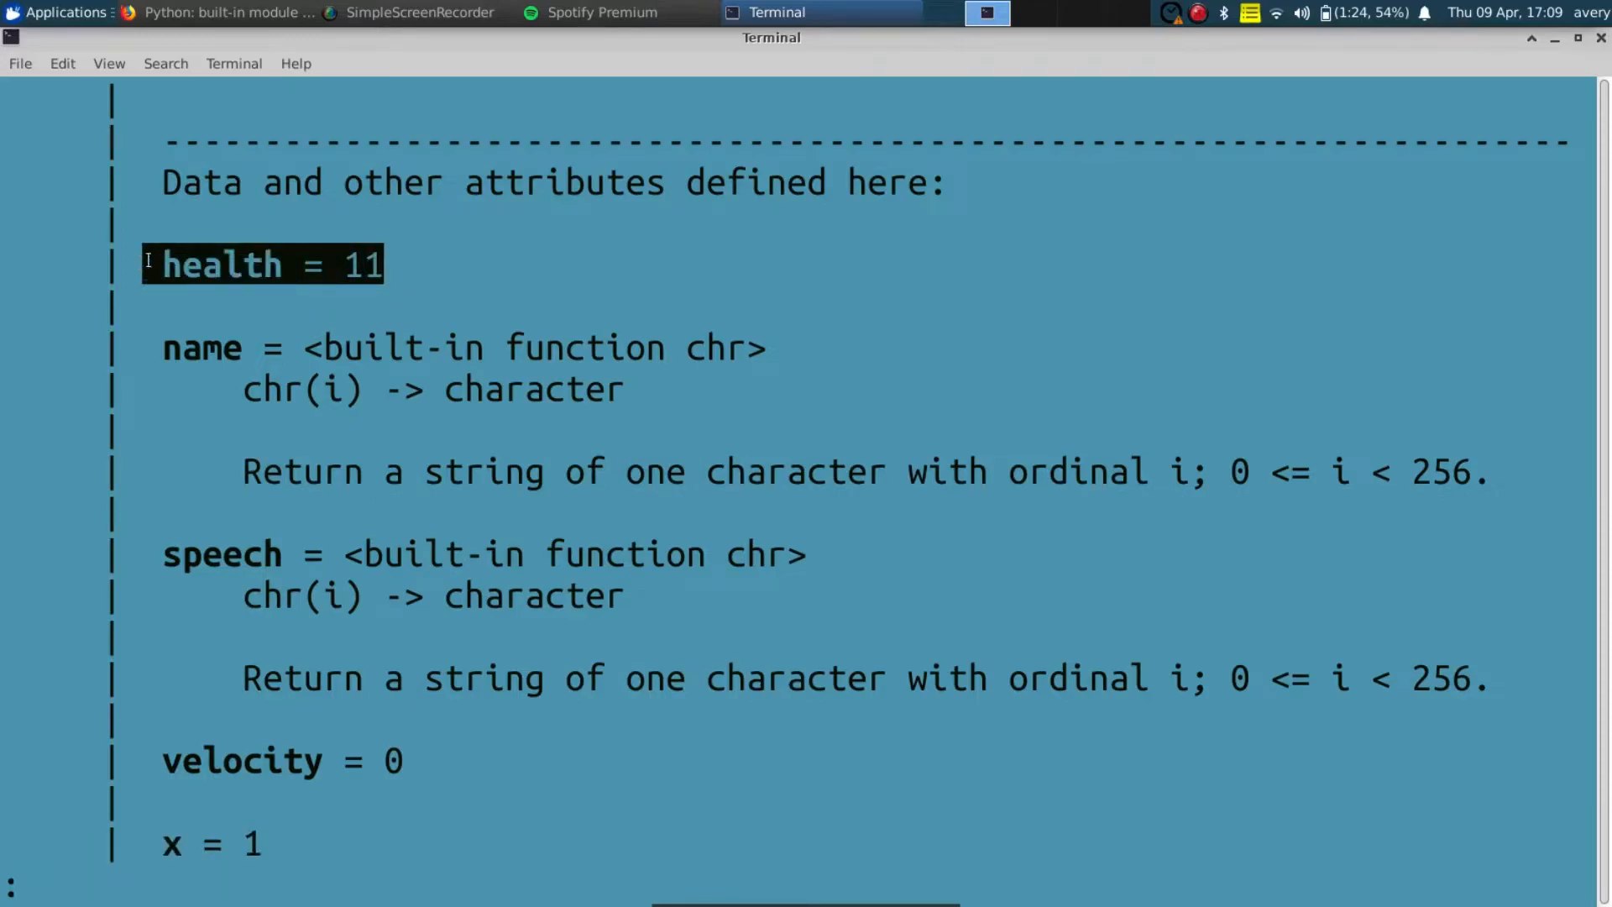
scroll(down, 3)
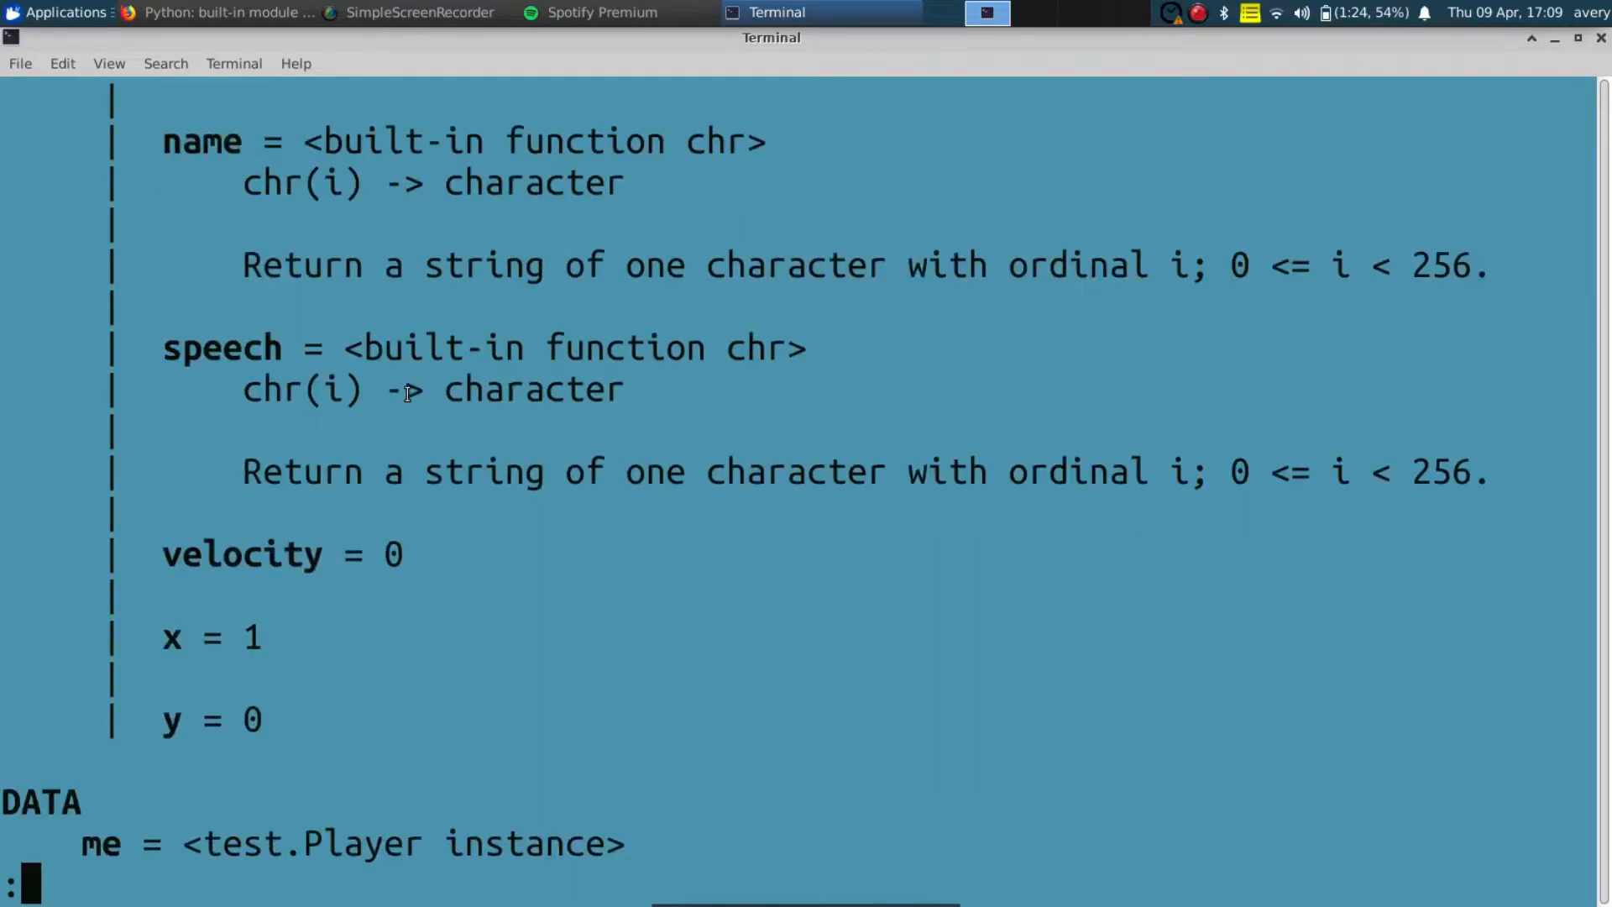
scroll(down, 3)
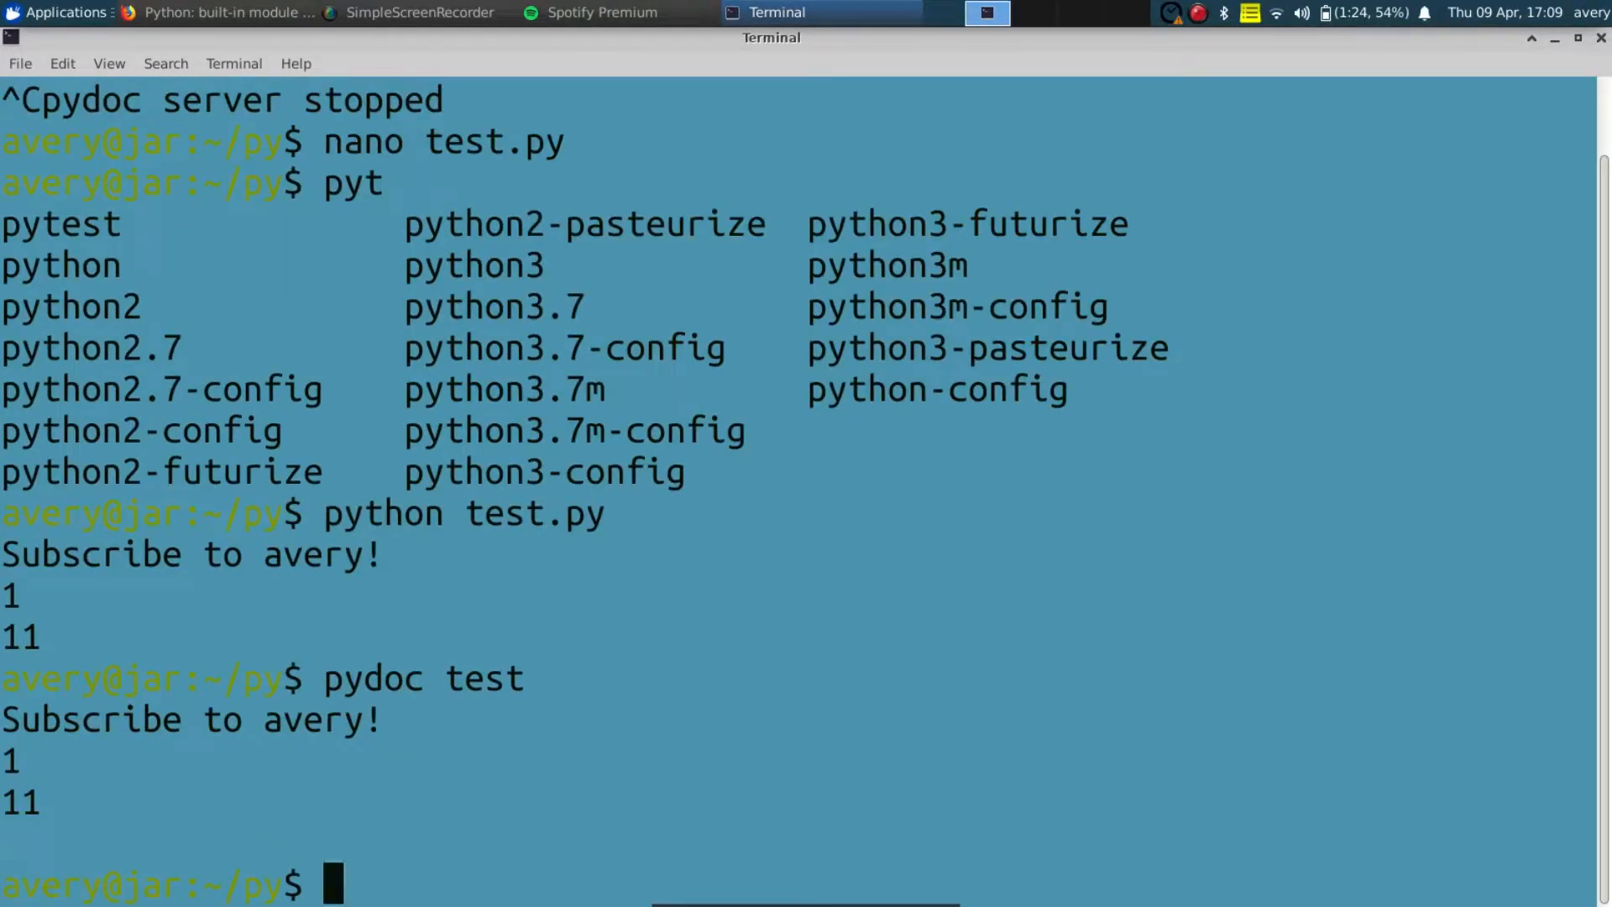
Write the test module's HTML documentation with pydoc -w test.
text(pydoc test)
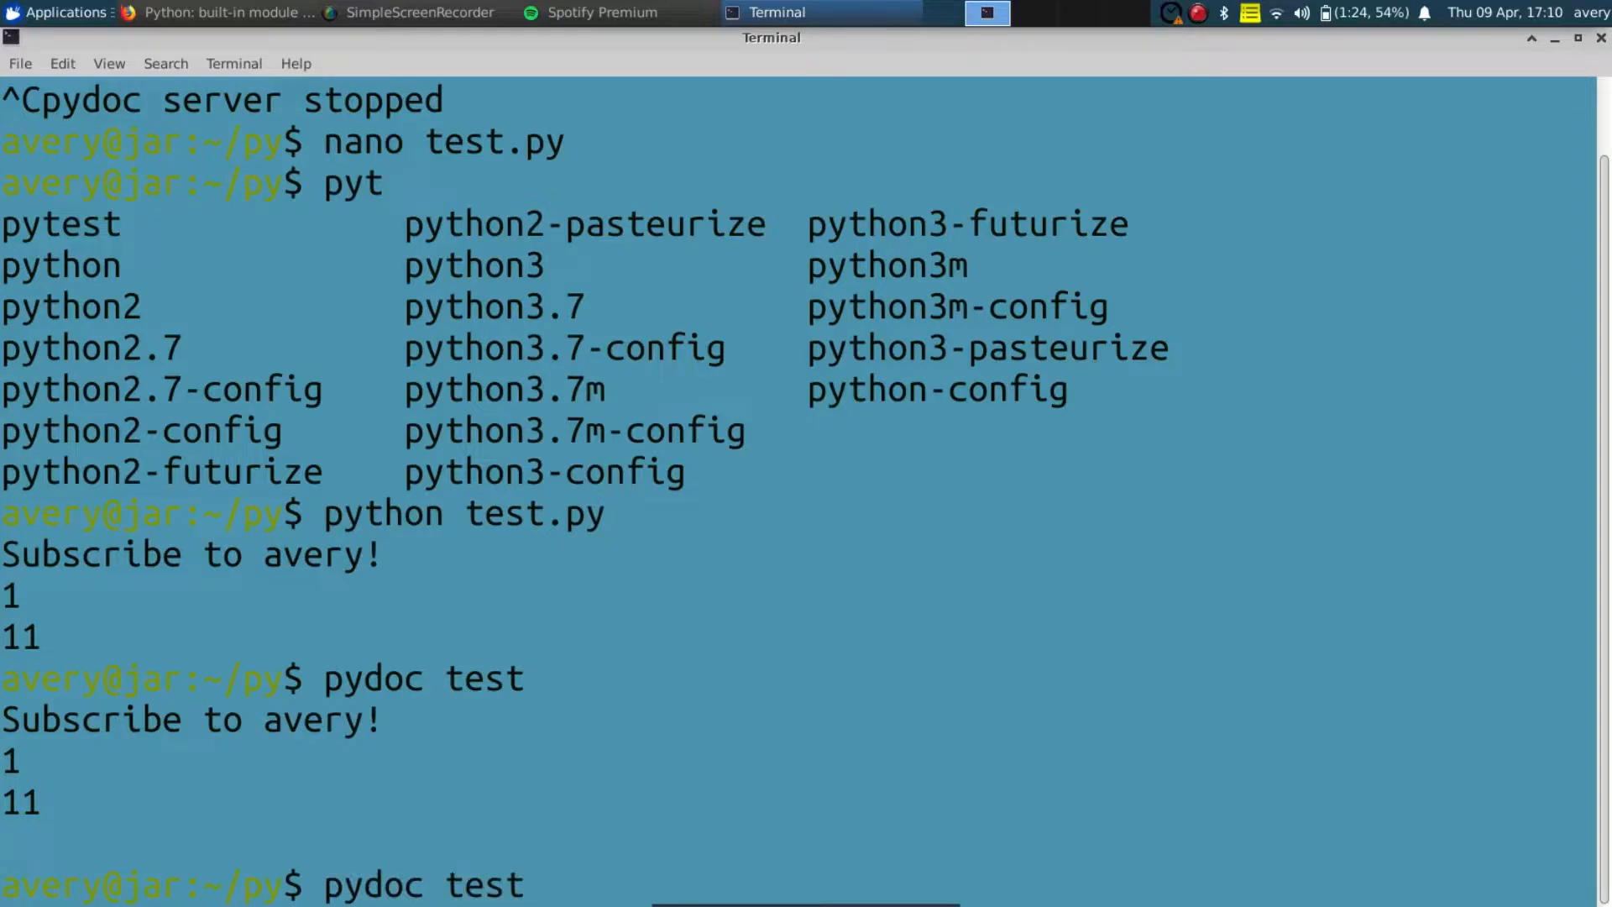
text(-w)
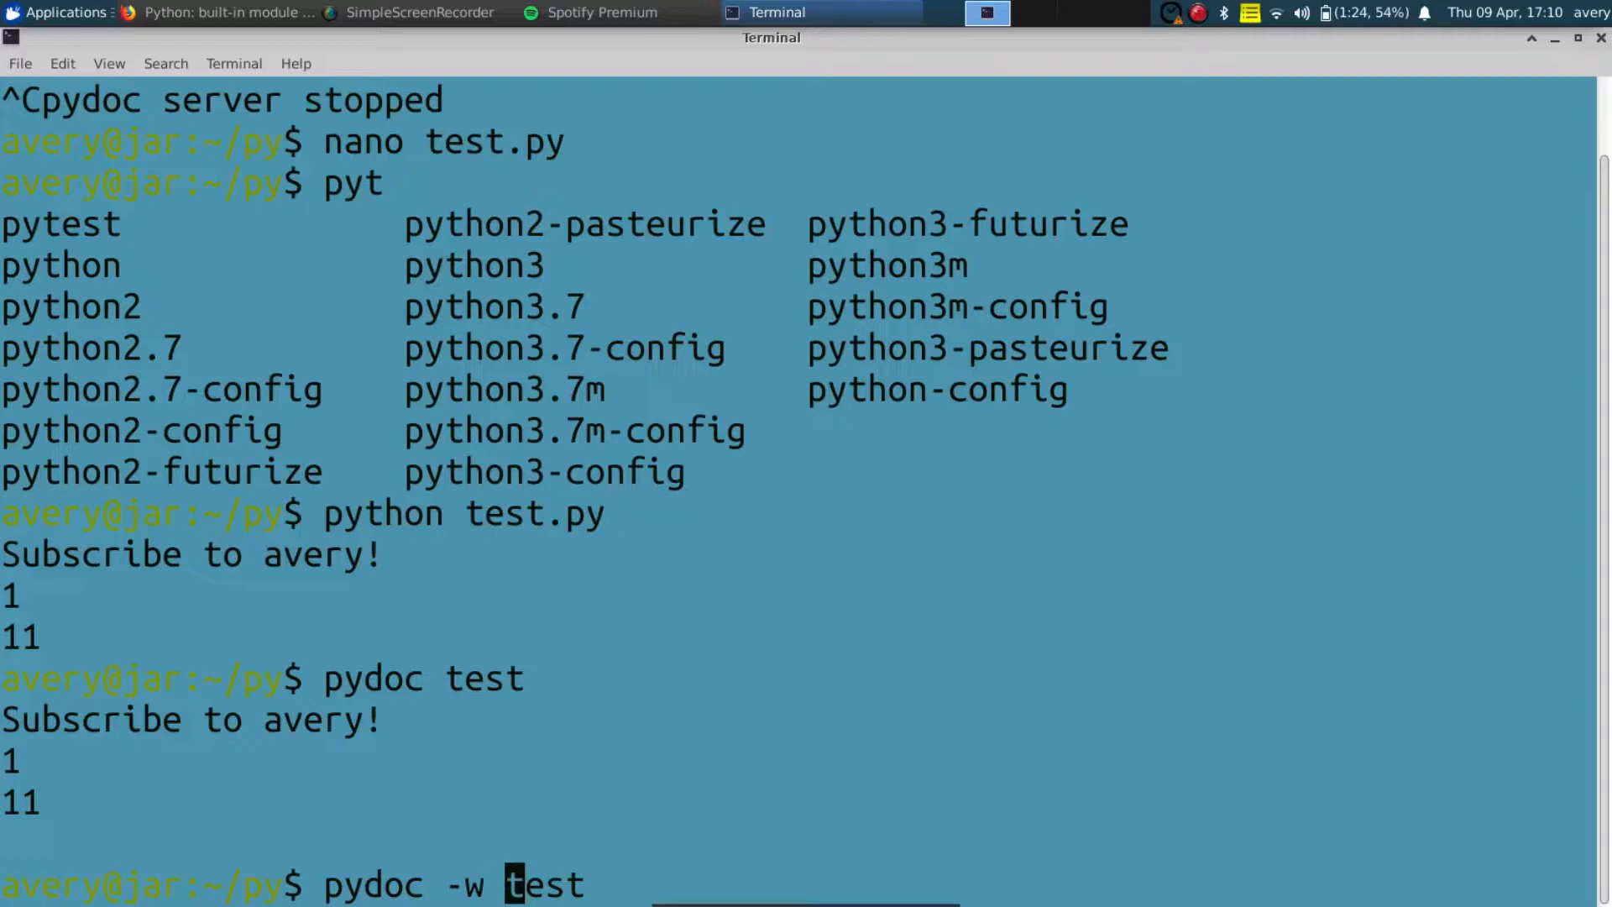
key(Return)
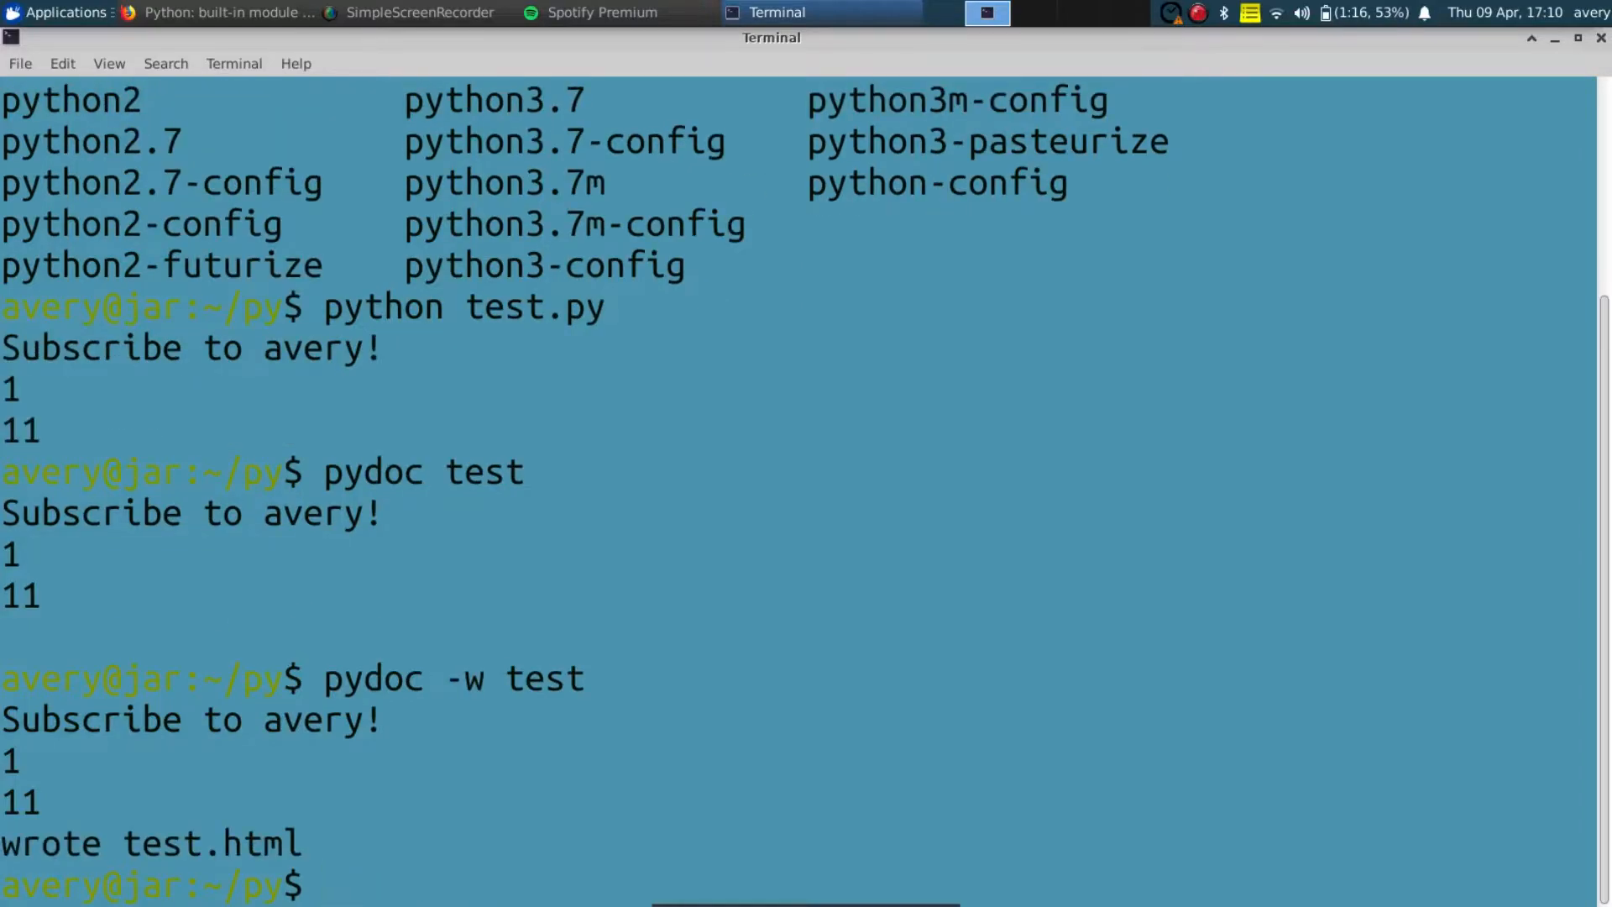
Open the generated test.html in the browser via xdg-open.
text(xd)
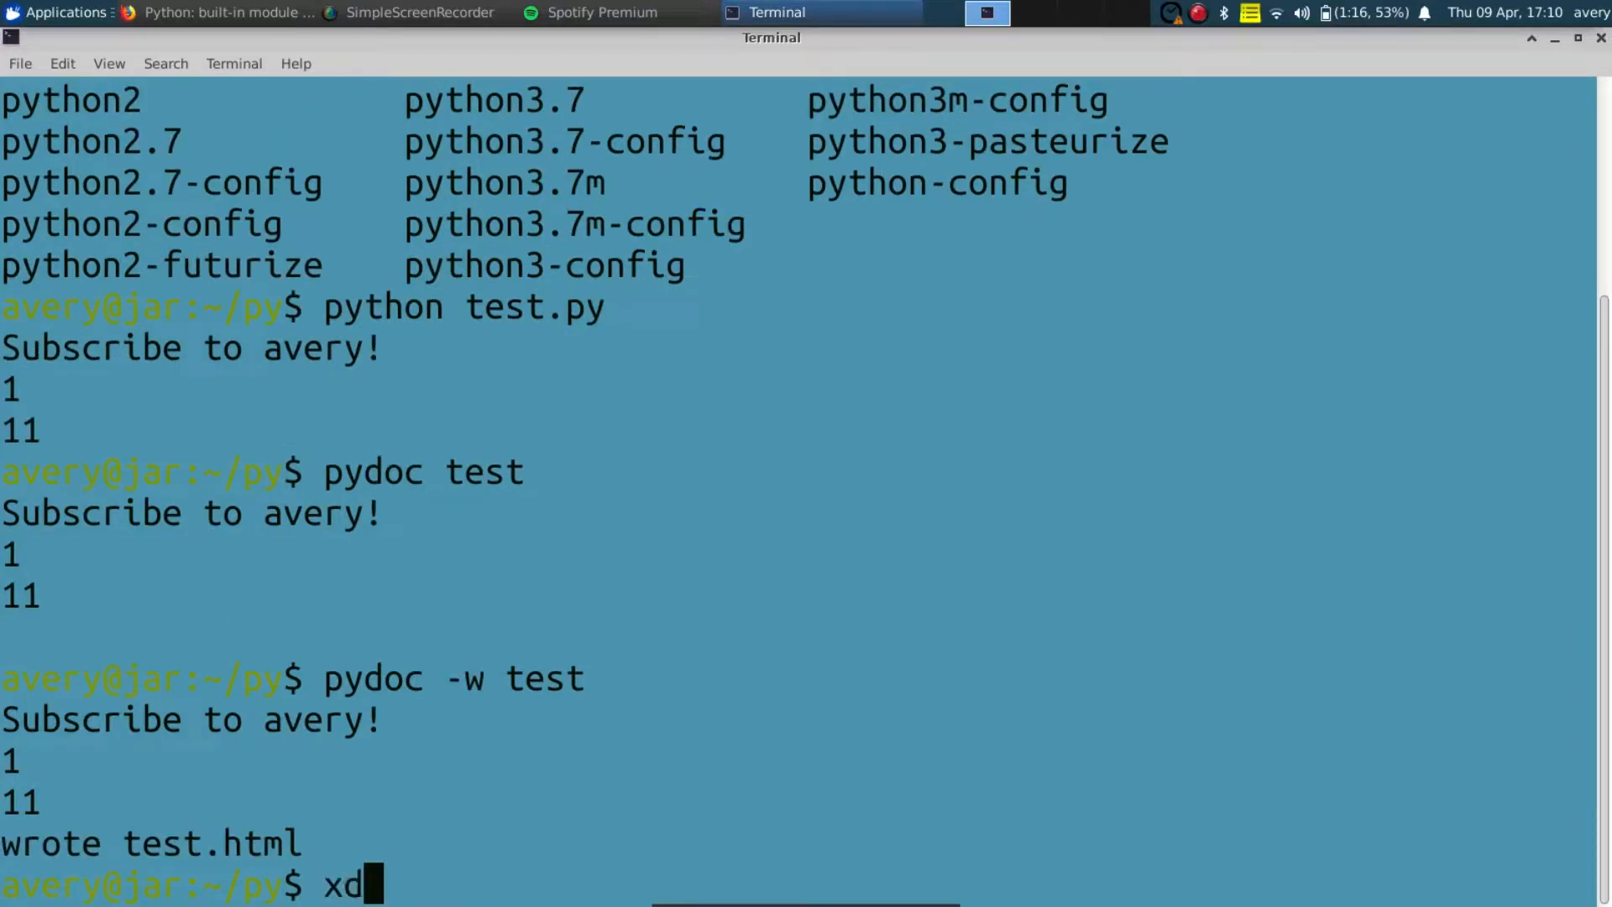
text(g-ope)
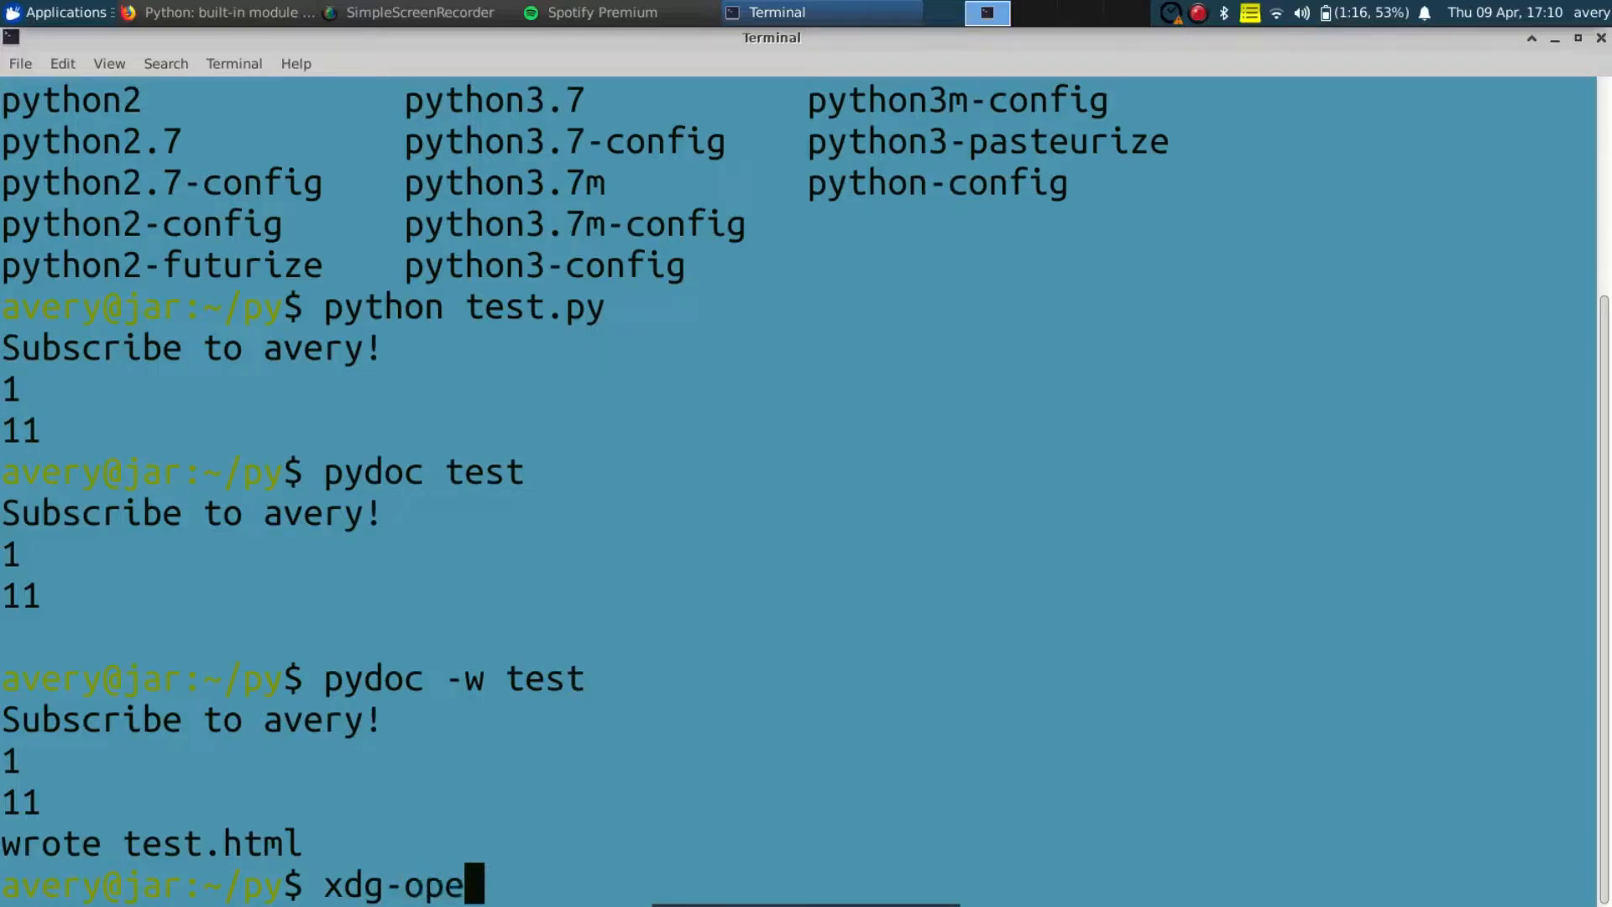
text(n)
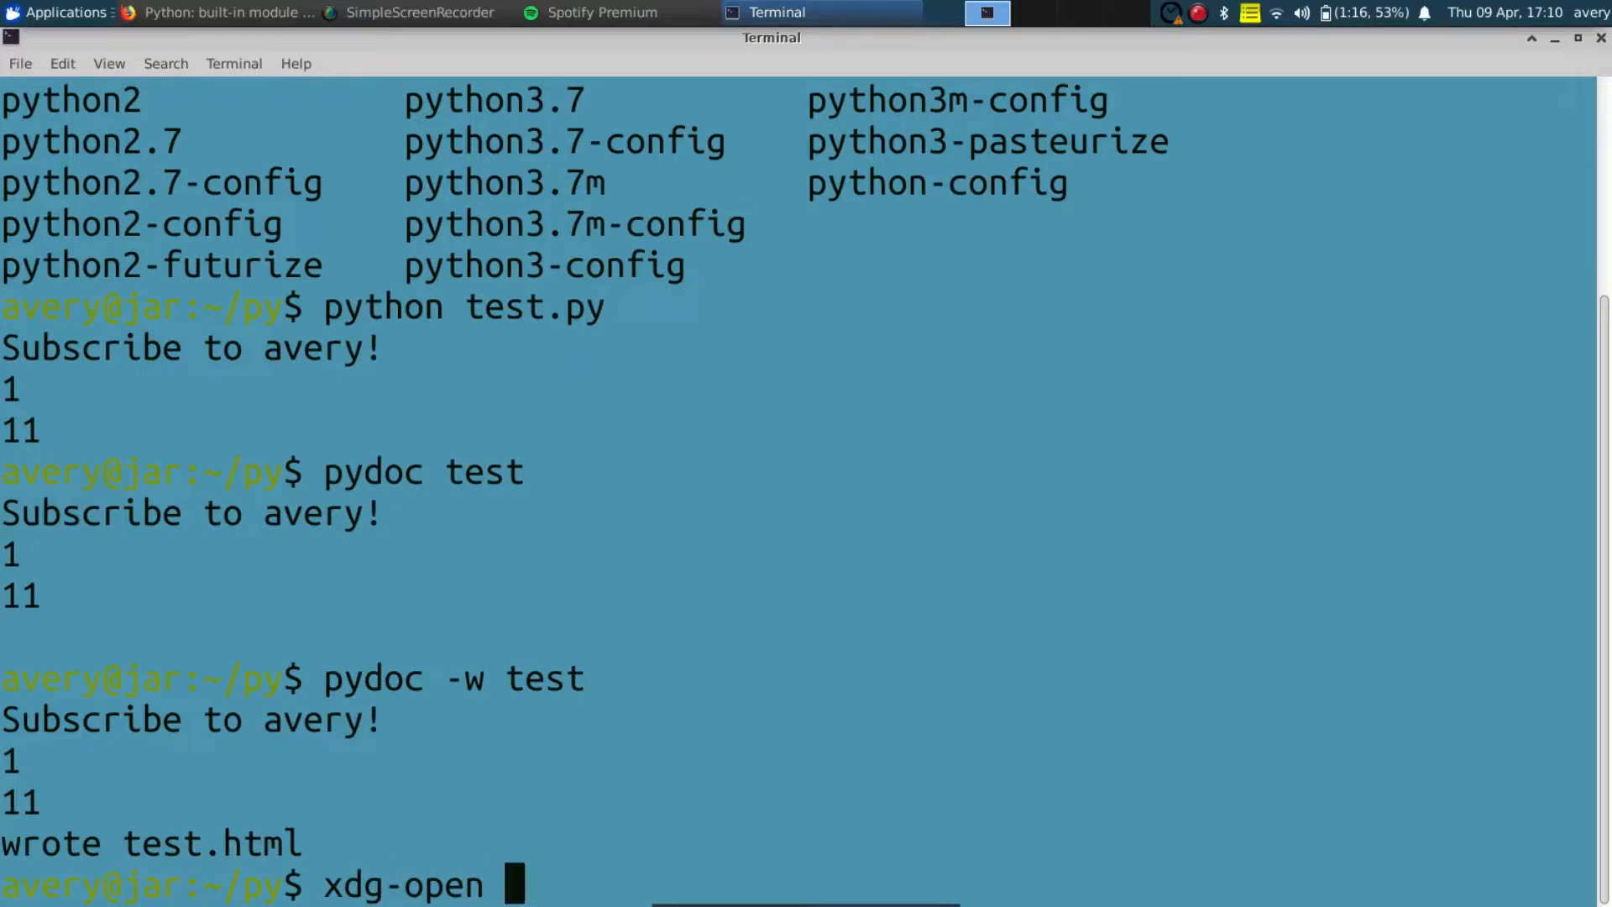
text(test.h)
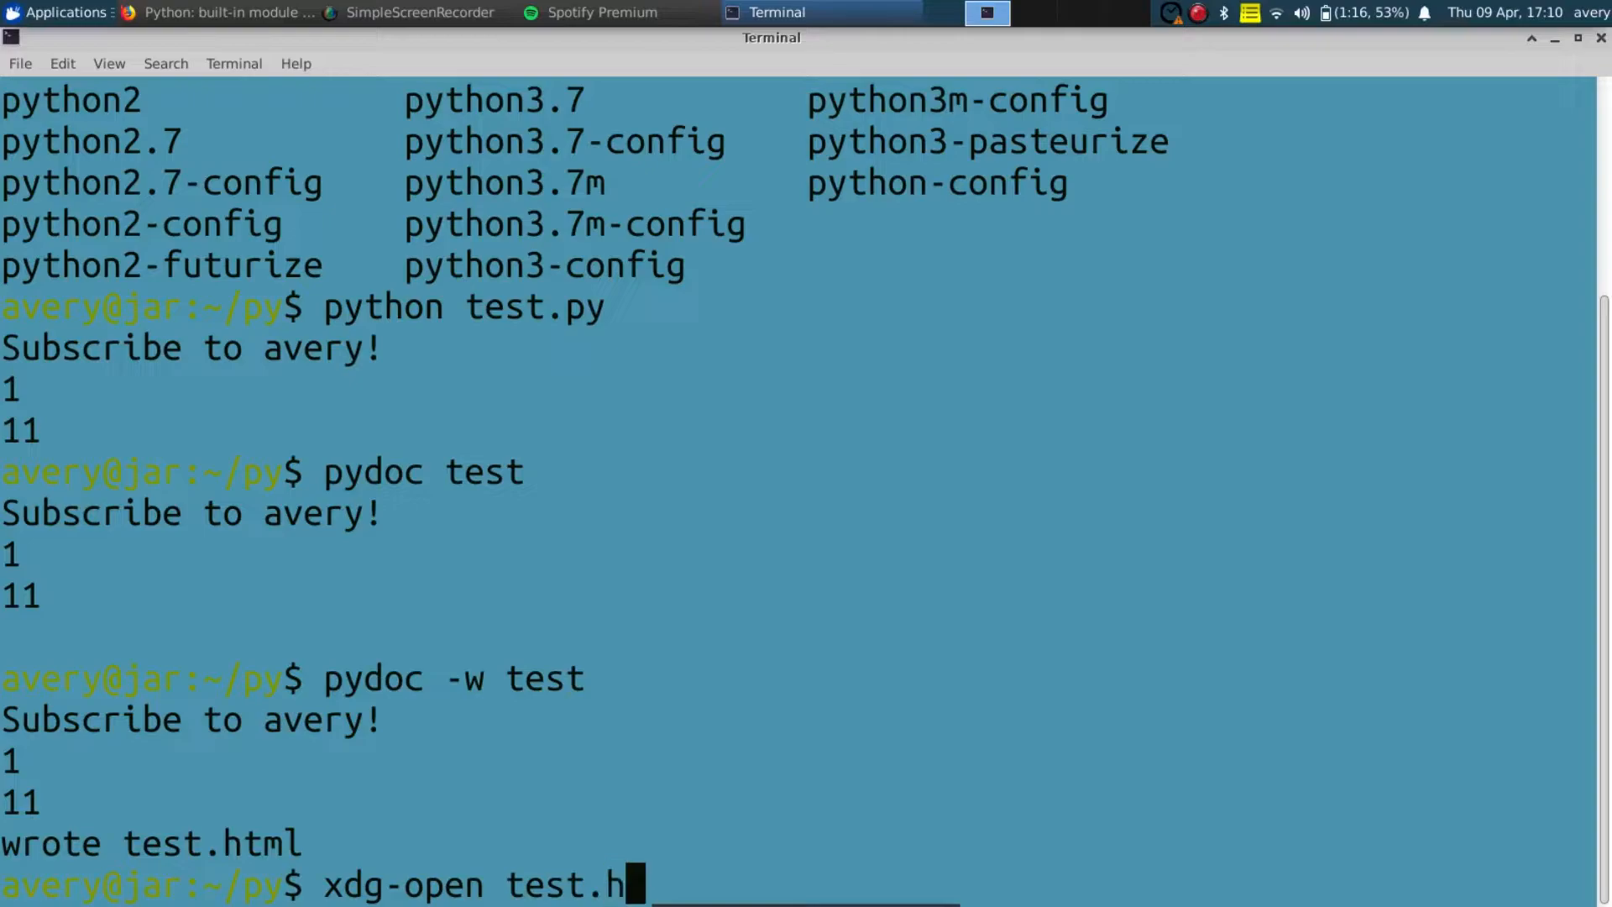
key(Return)
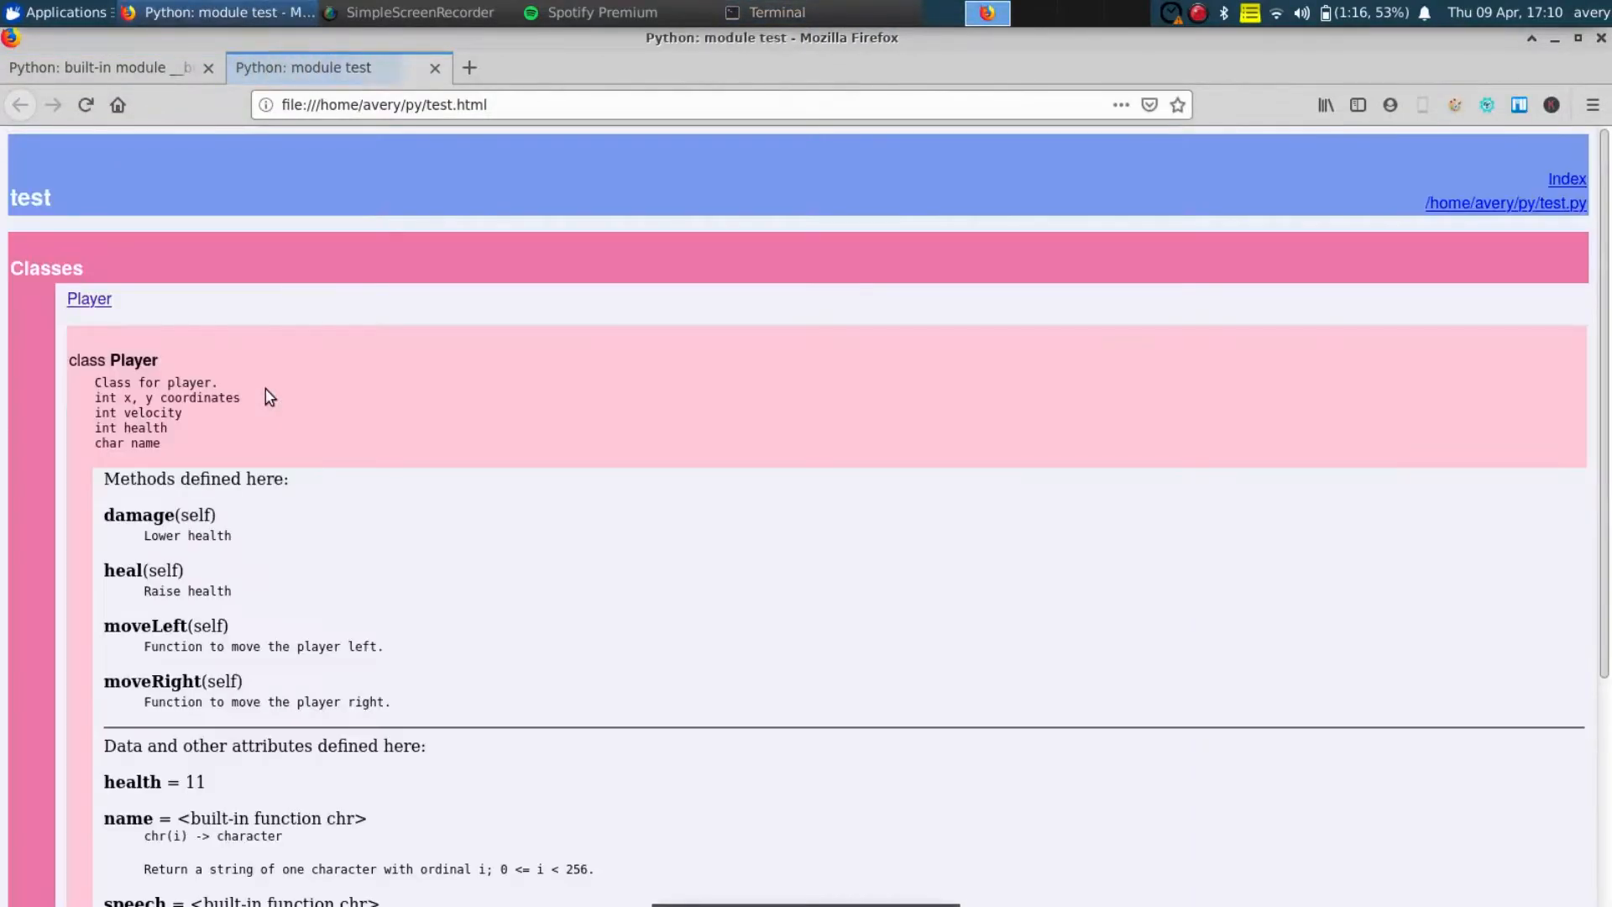
mouse_move(68, 202)
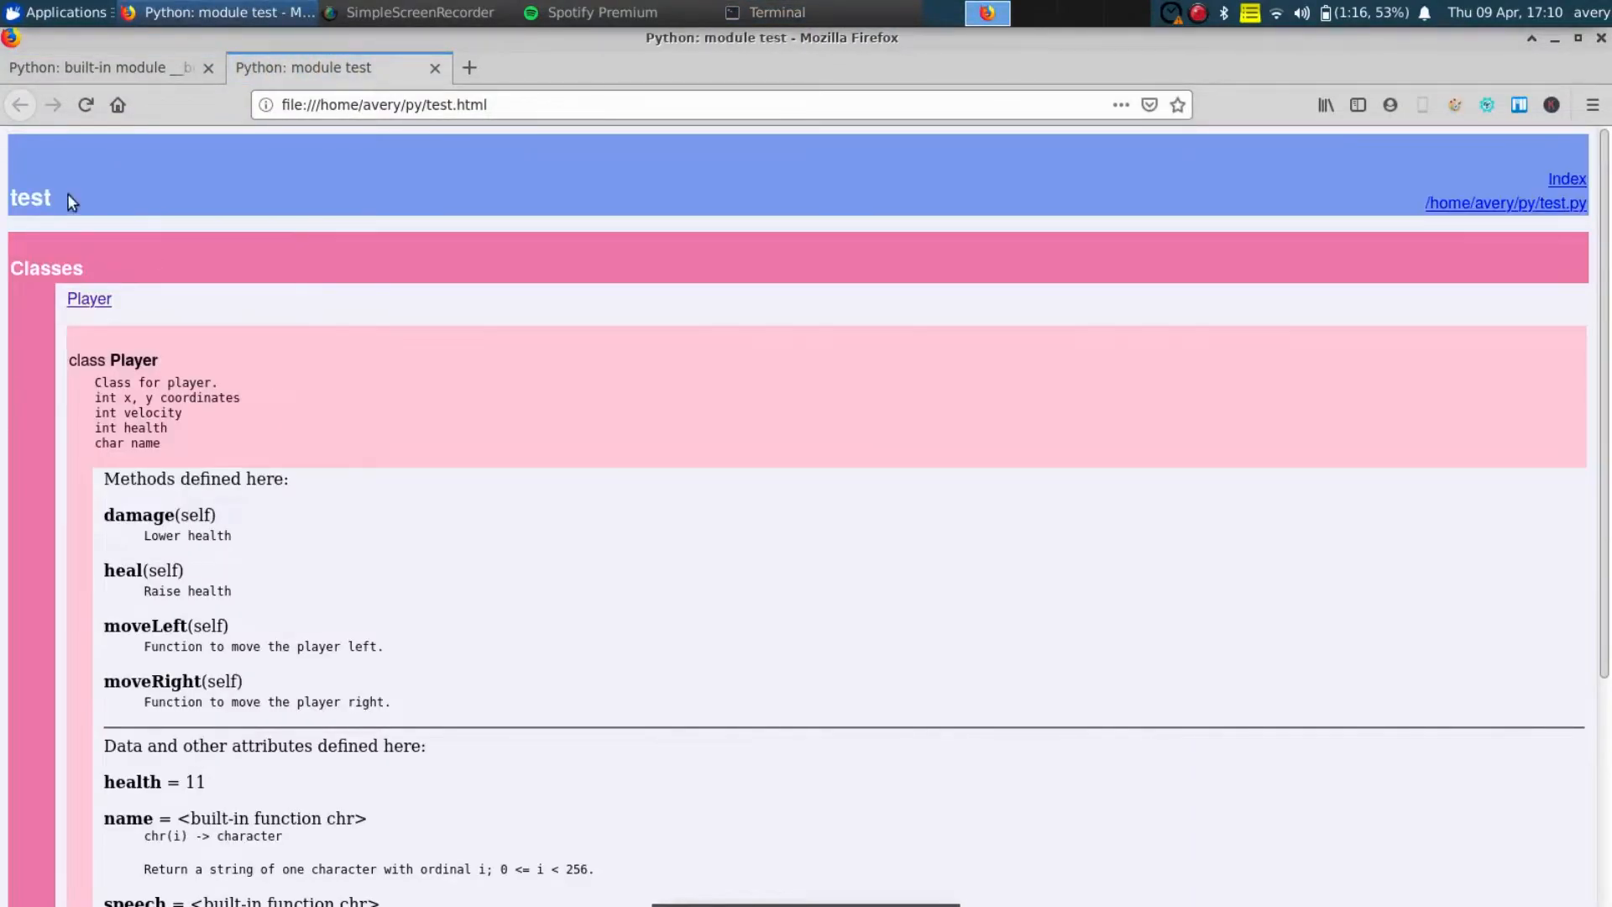
Jump to the Player class docs, read its methods and attributes, then return to the module index tab.
double_click(30, 197)
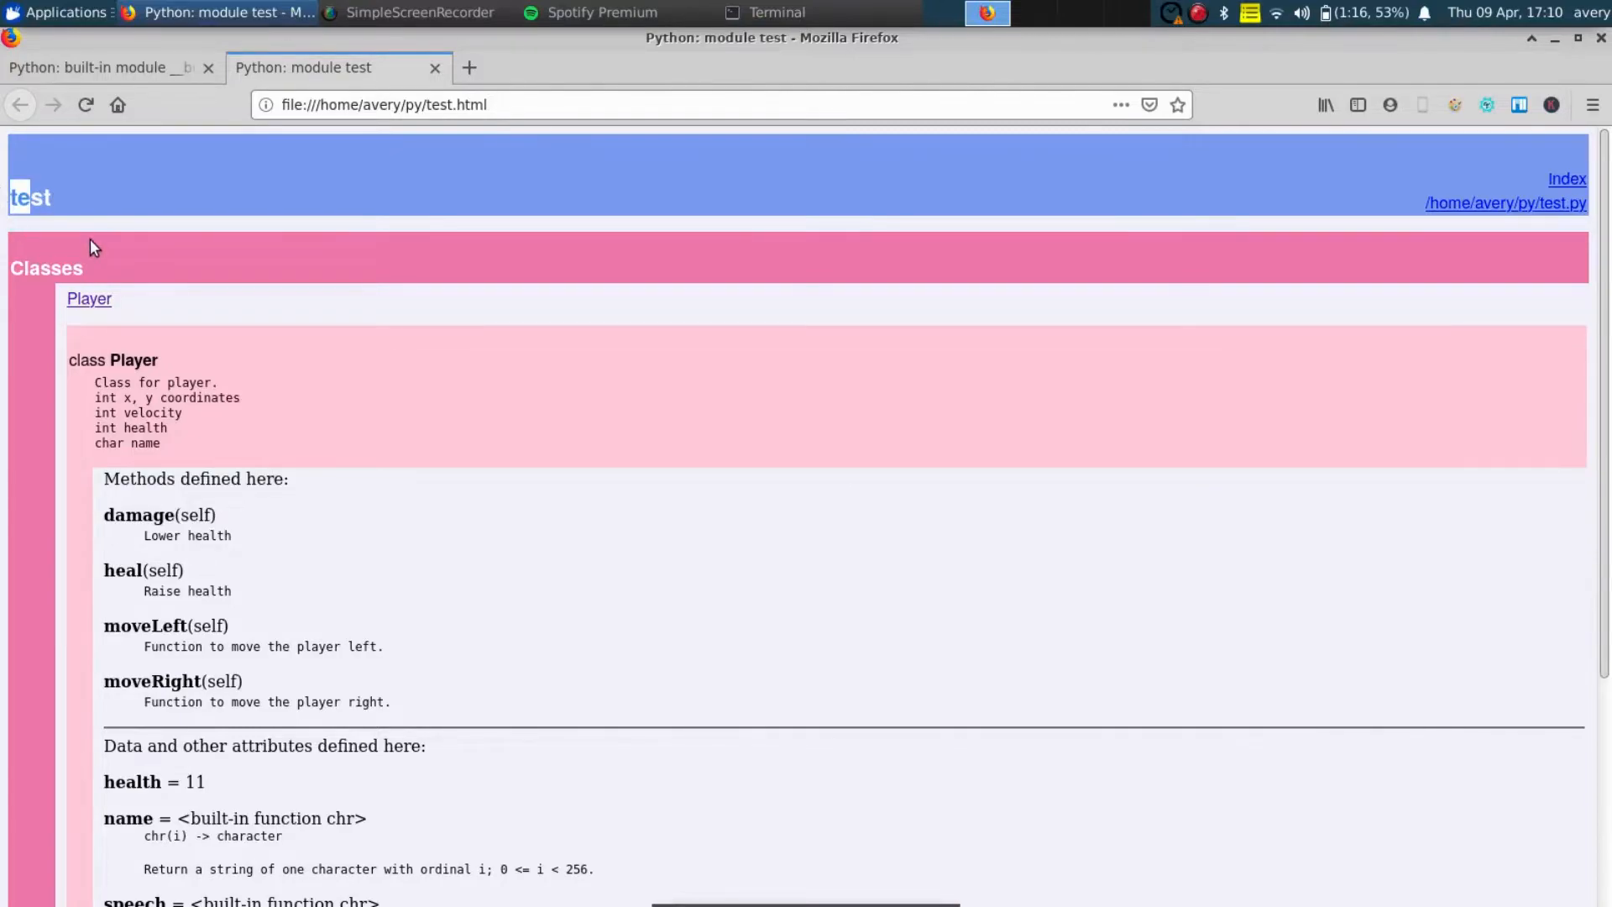
click(88, 298)
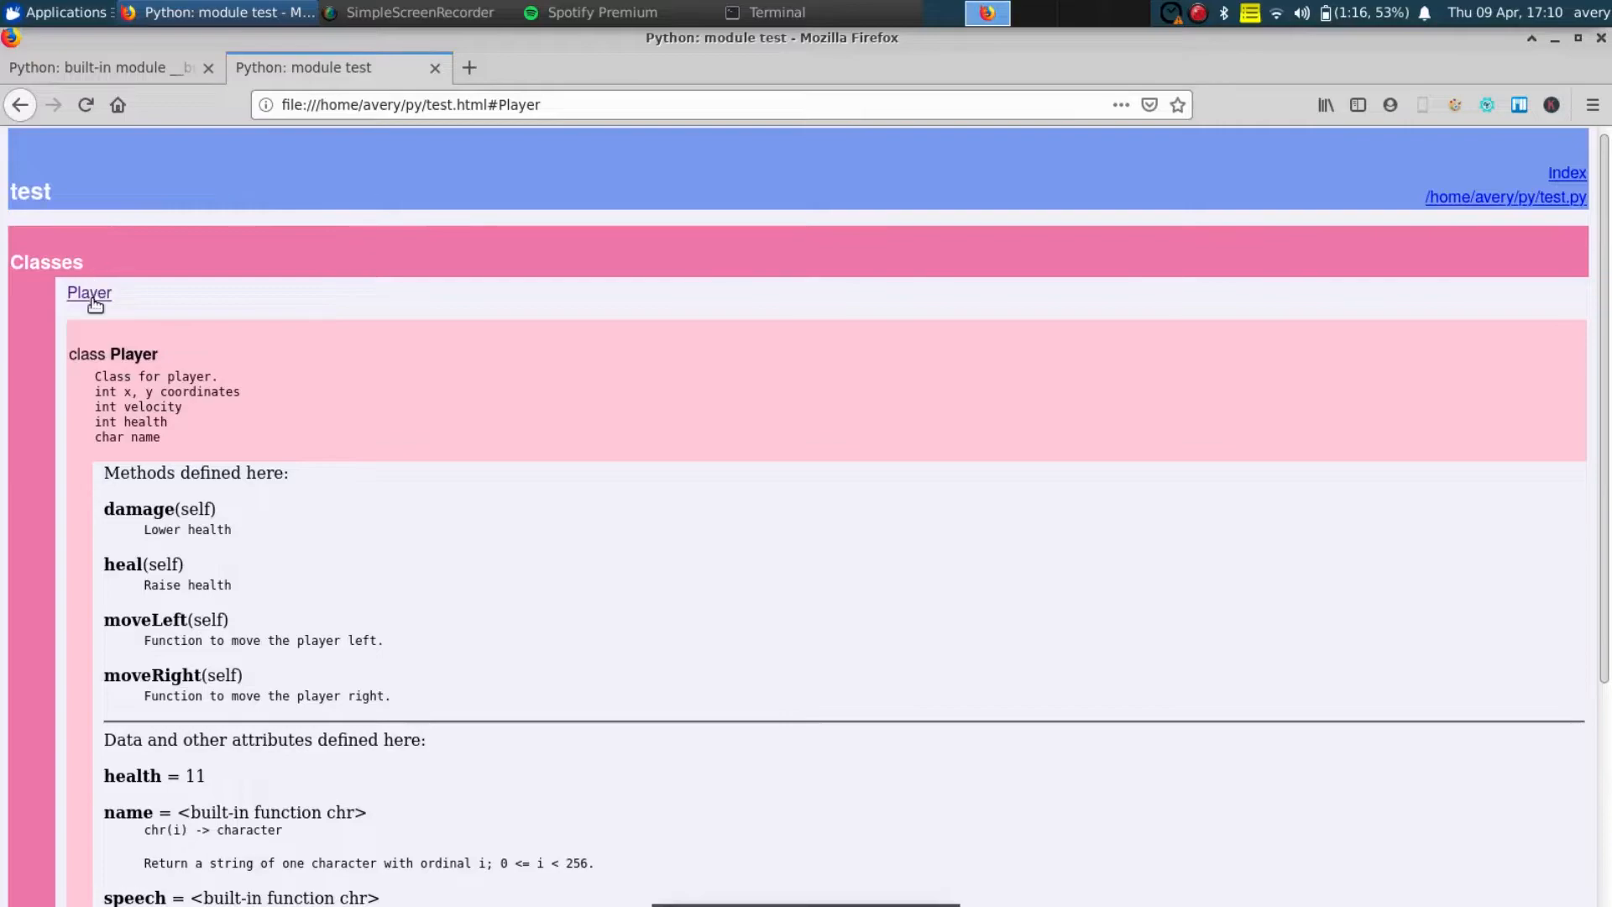
scroll(down, 3)
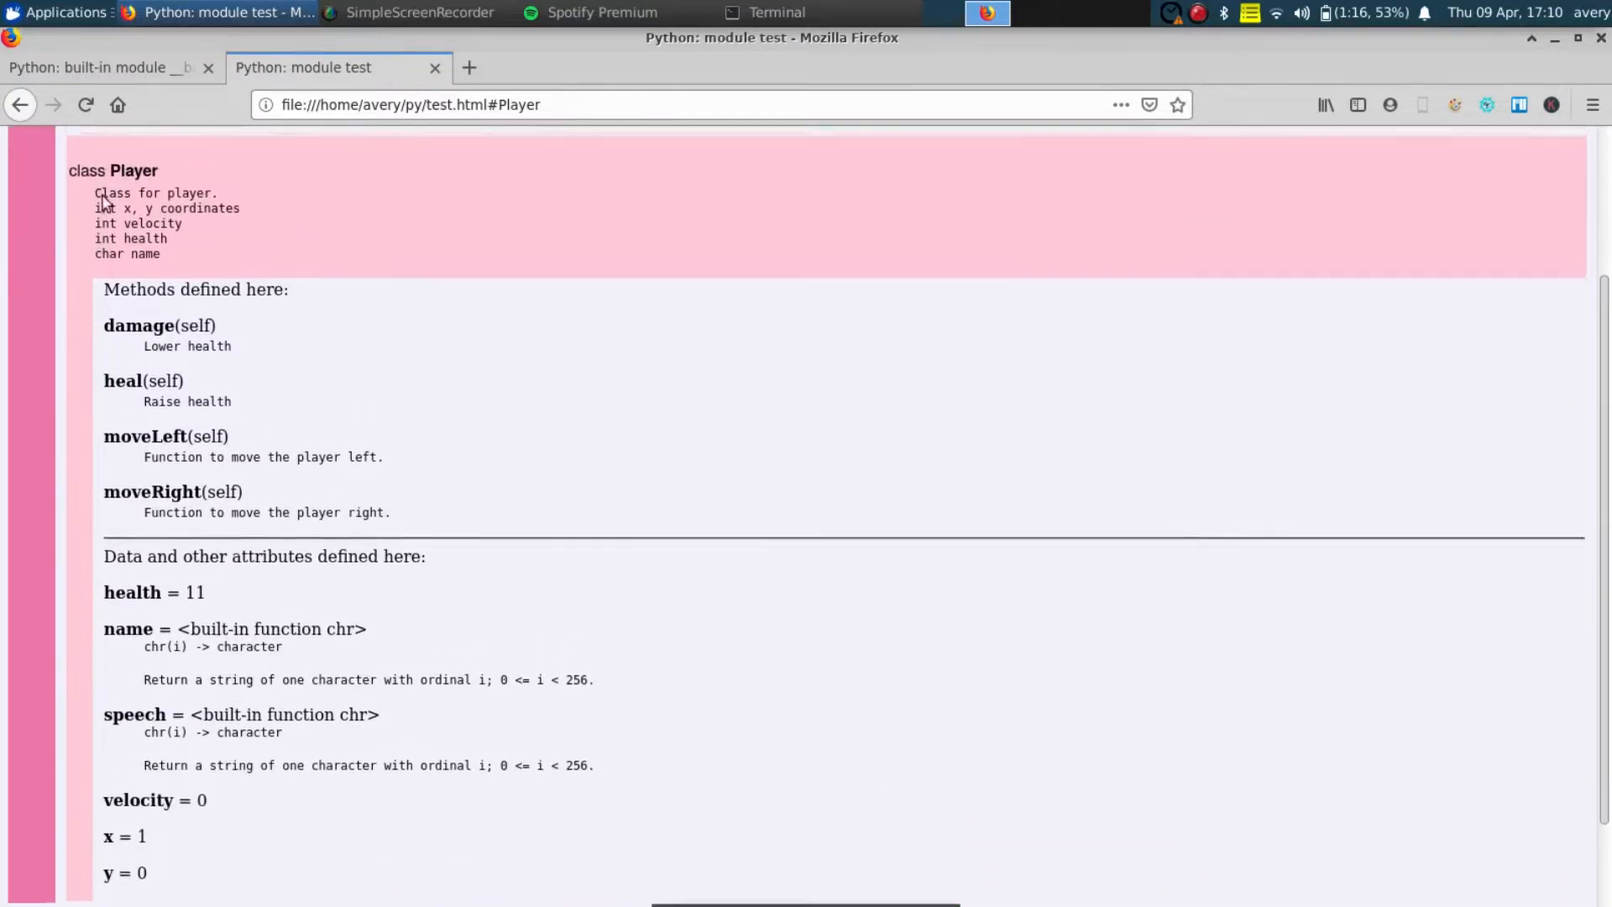
scroll(down, 3)
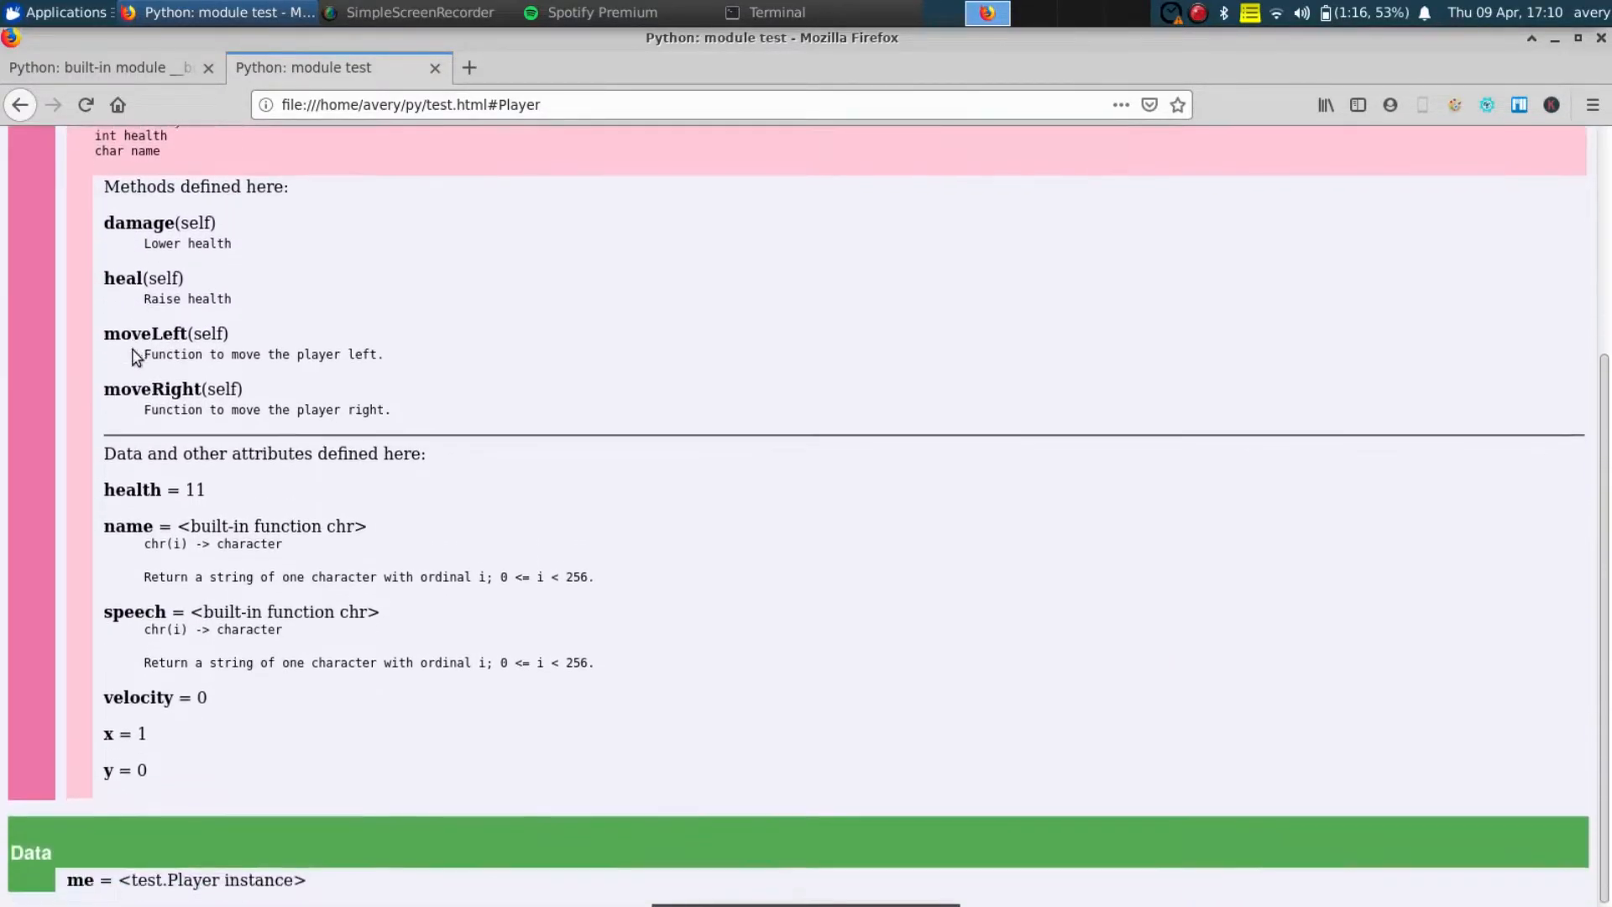
drag(132, 357, 256, 820)
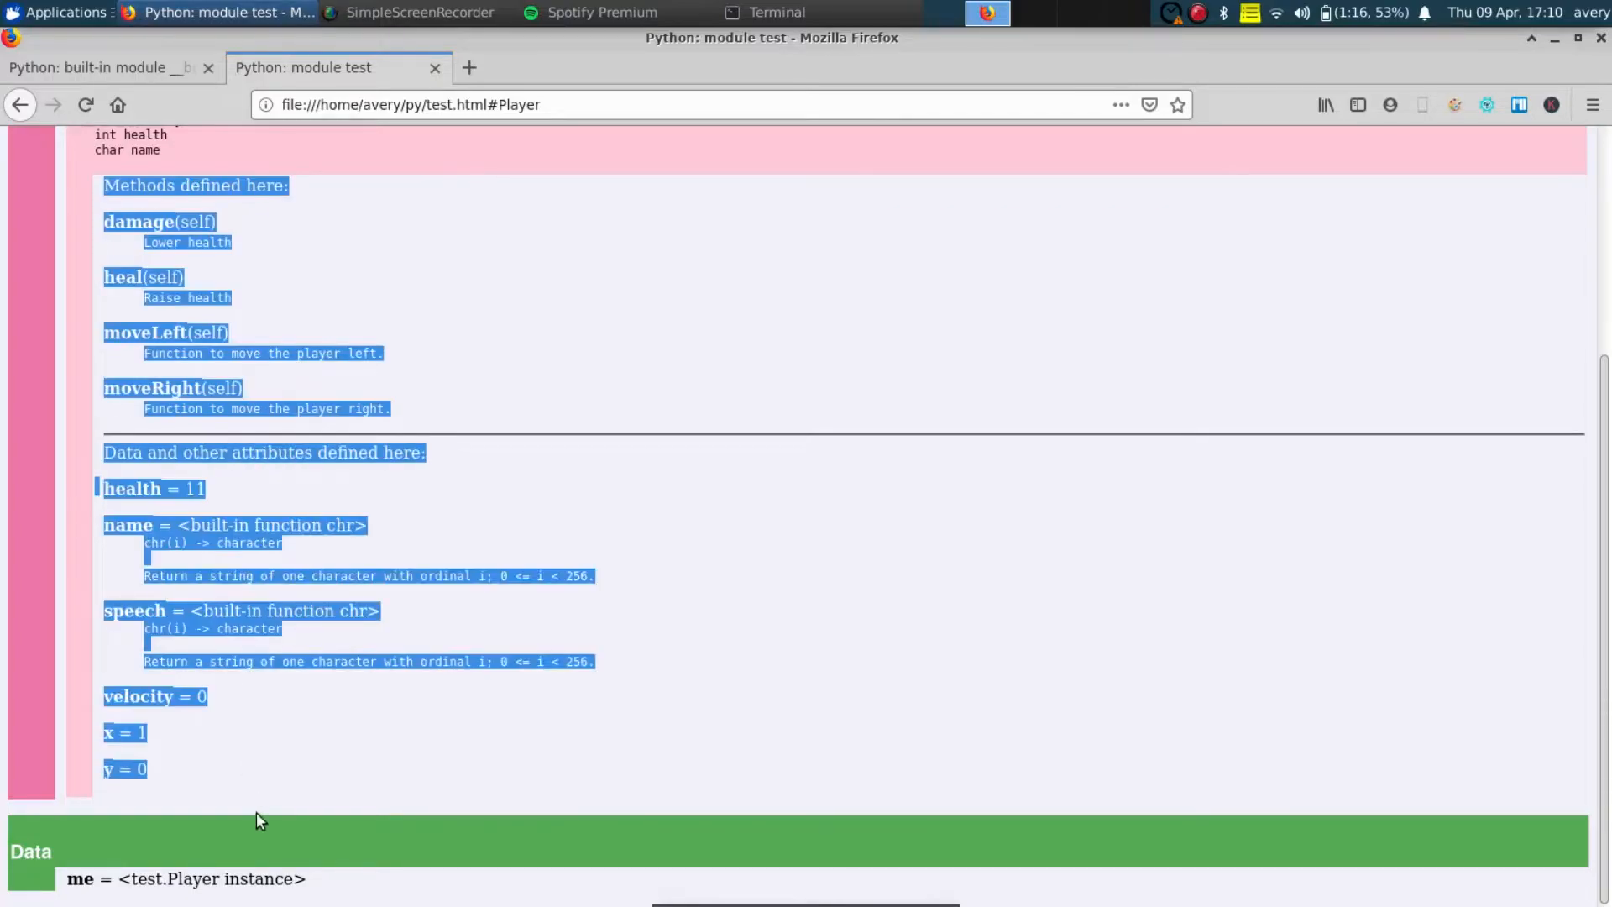
click(255, 471)
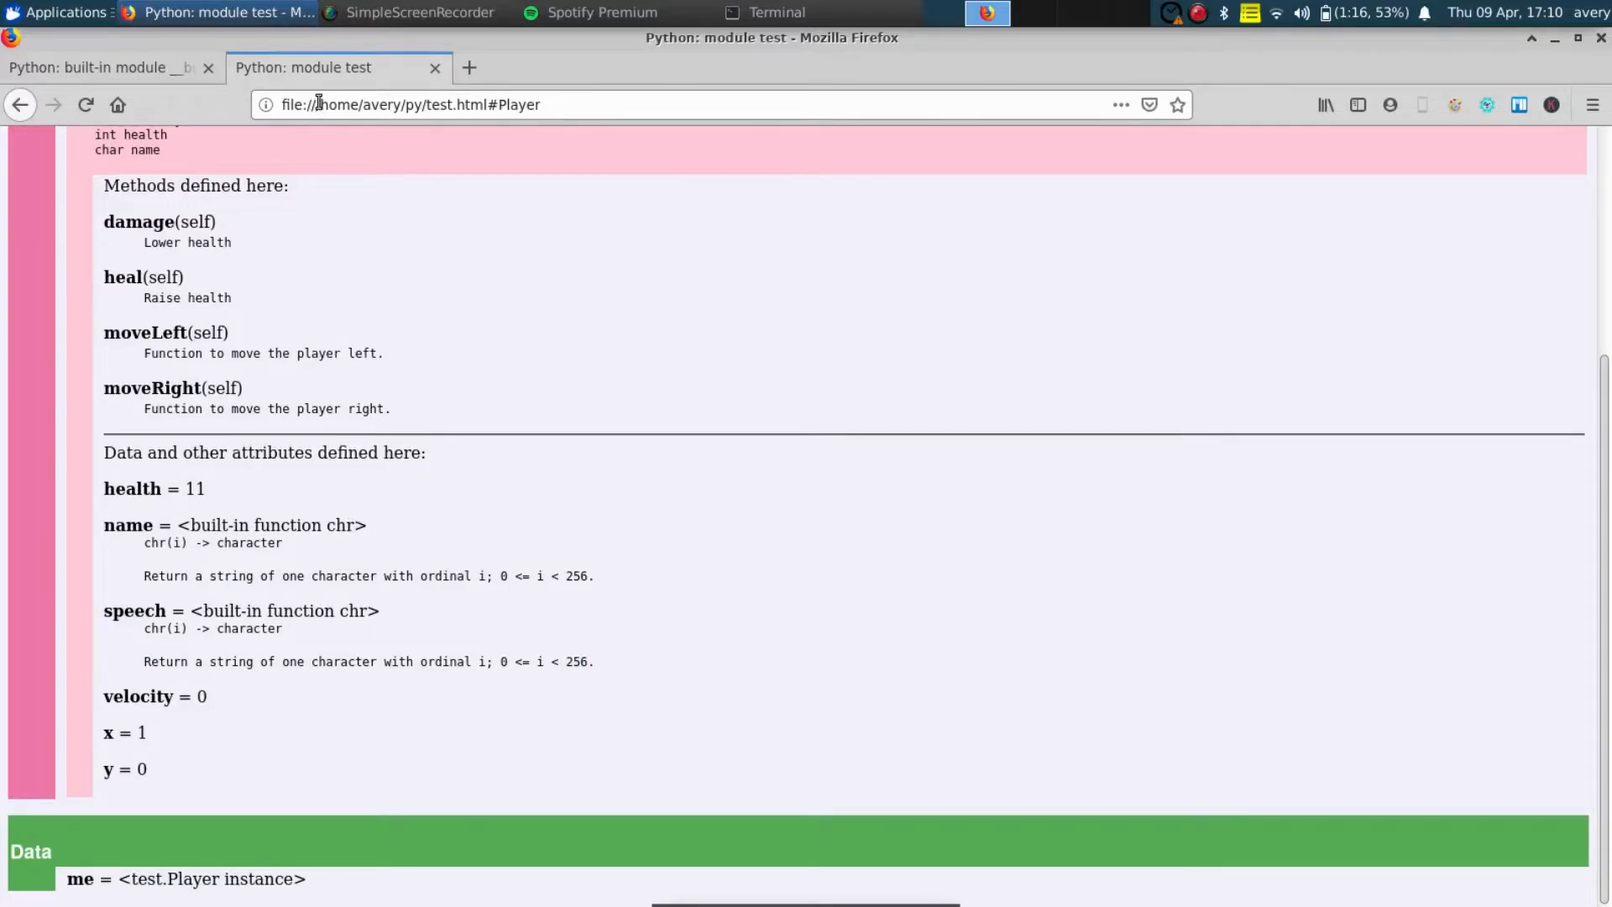
mouse_move(544, 271)
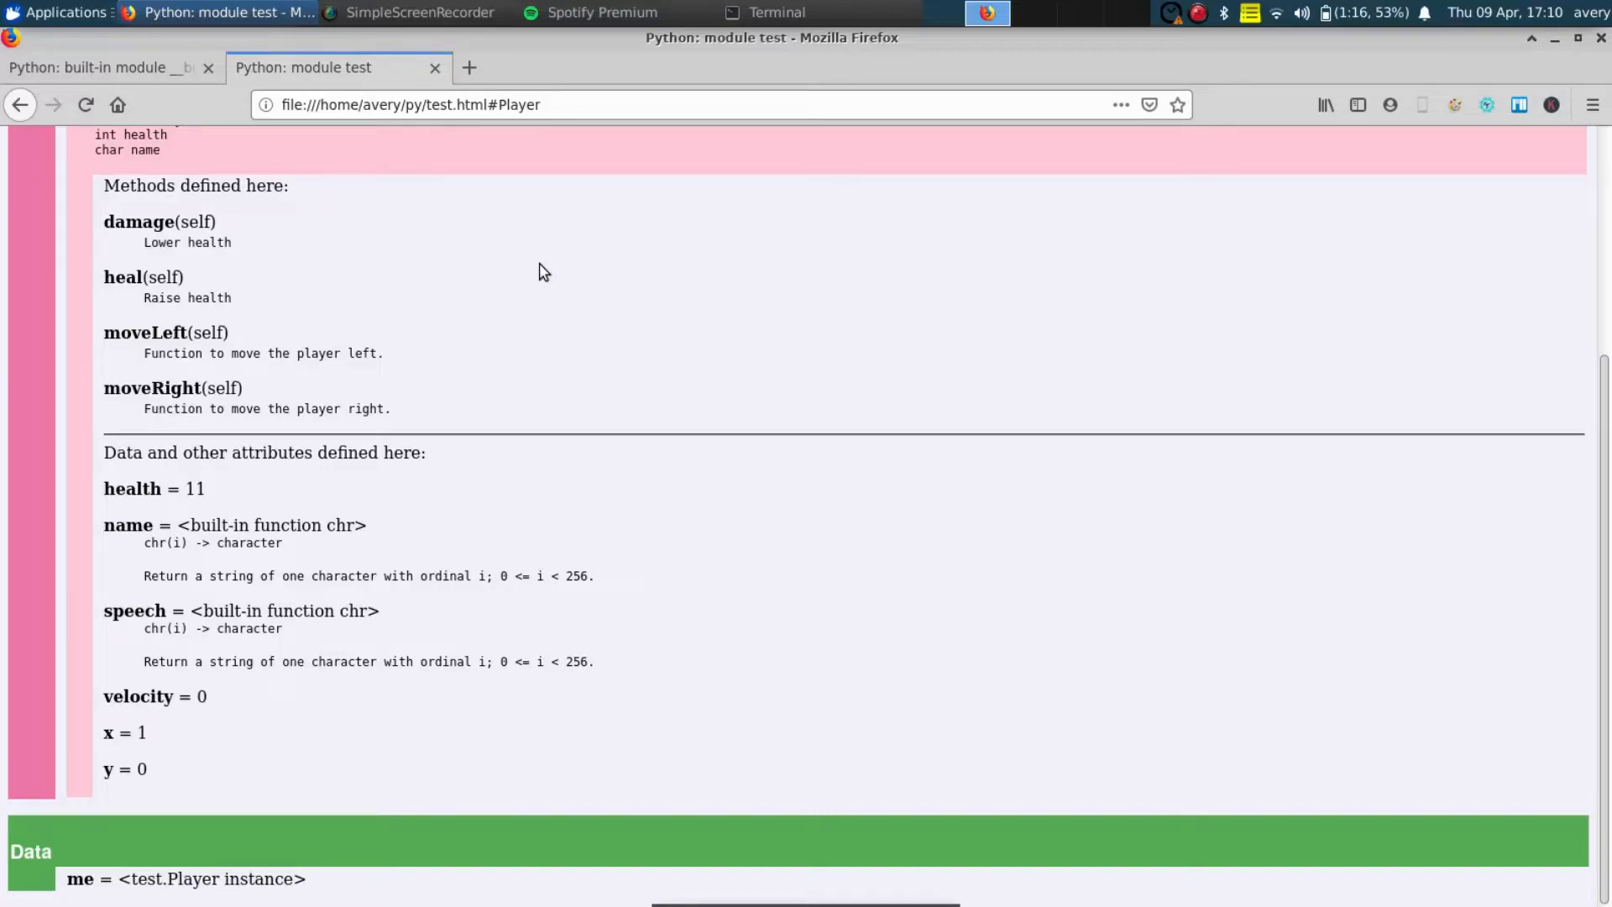
click(20, 104)
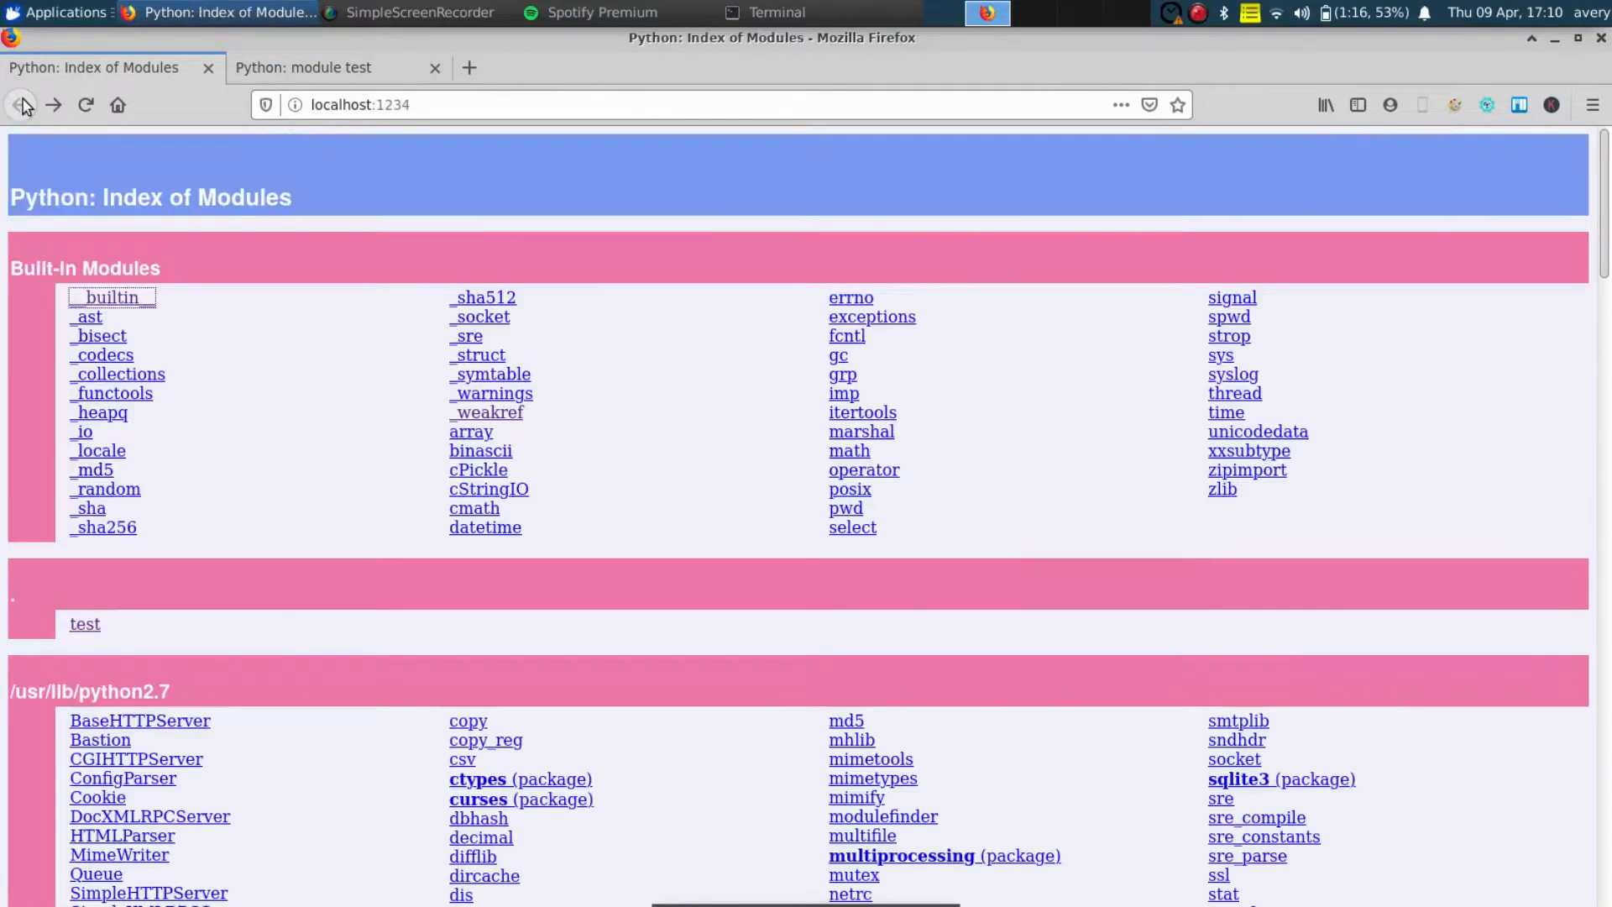
Back in Terminal, start the pydoc server with pydoc -p 1234.
click(776, 13)
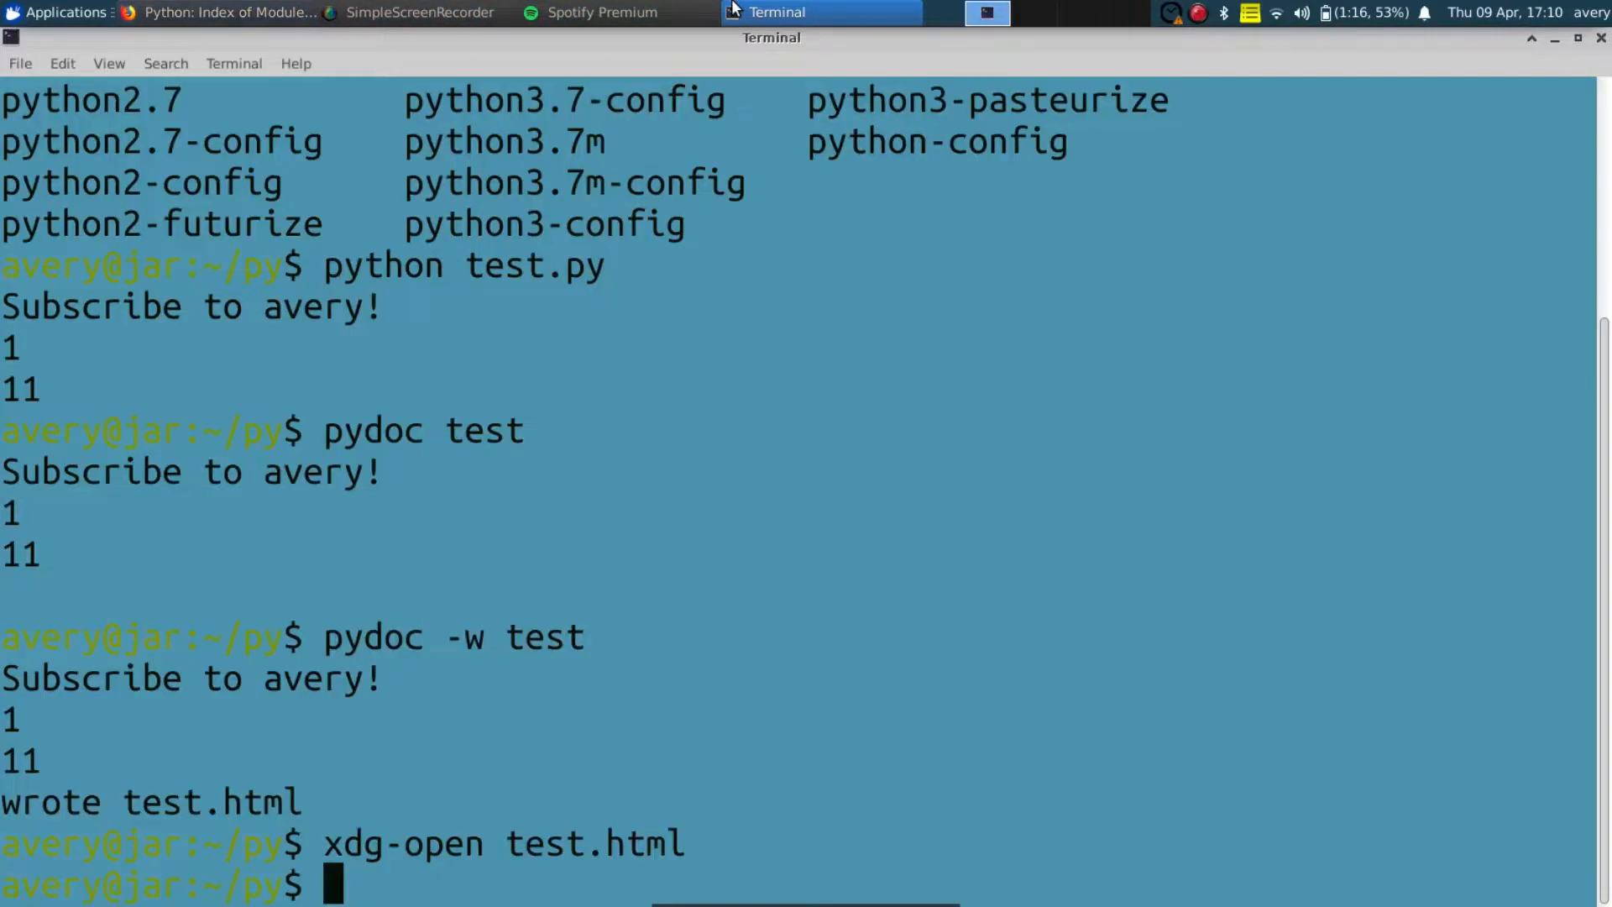
text(xdg-open test.html)
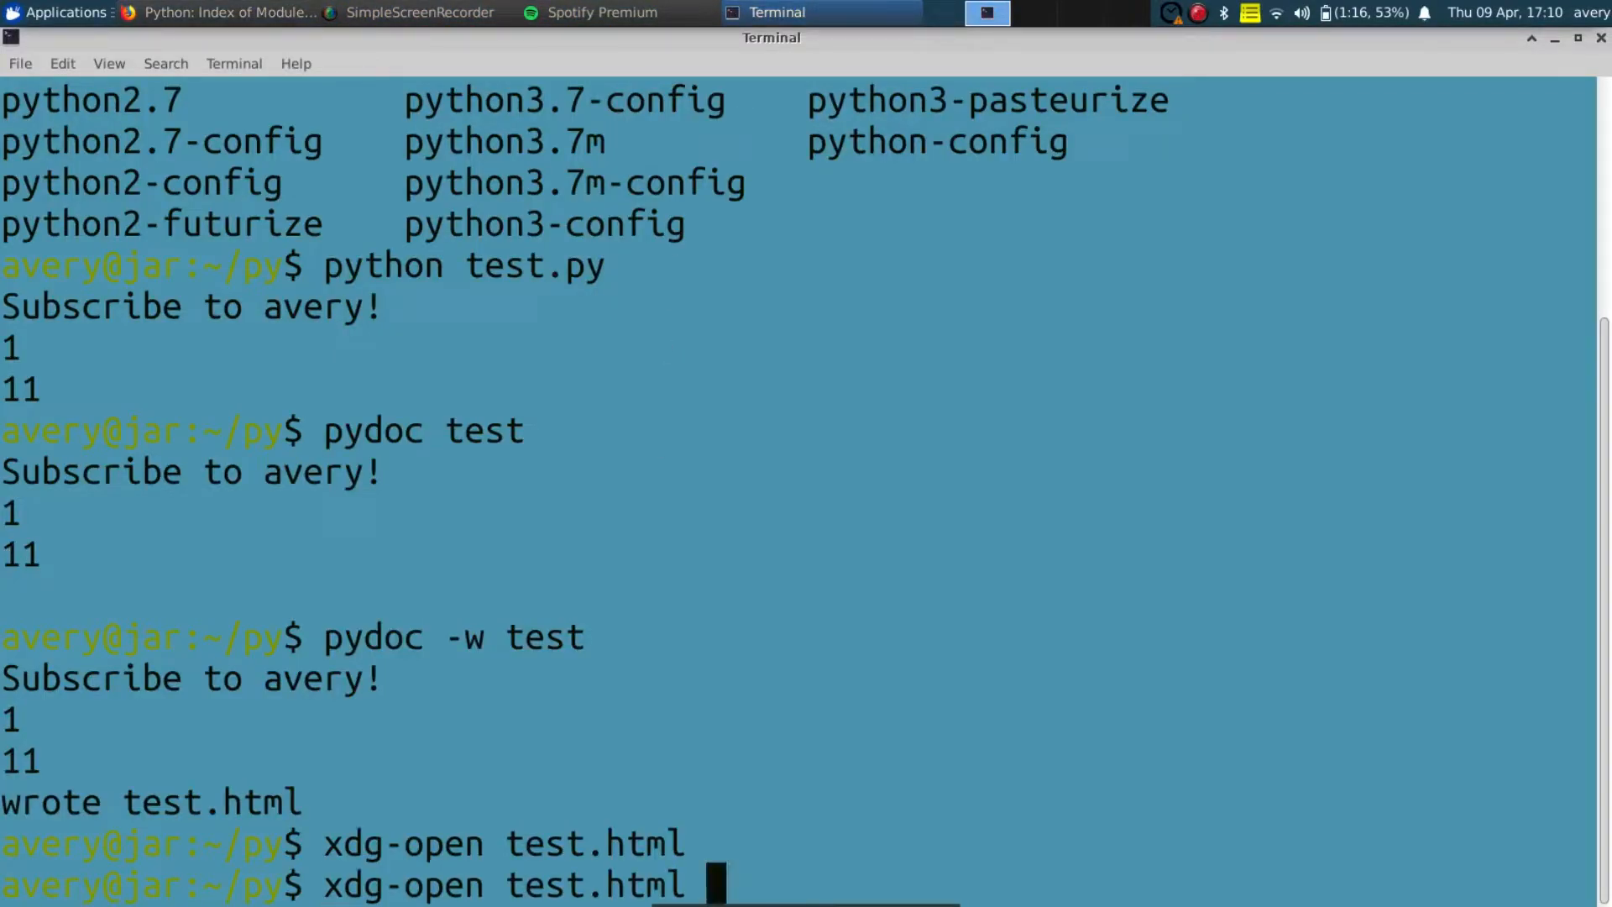
text(py)
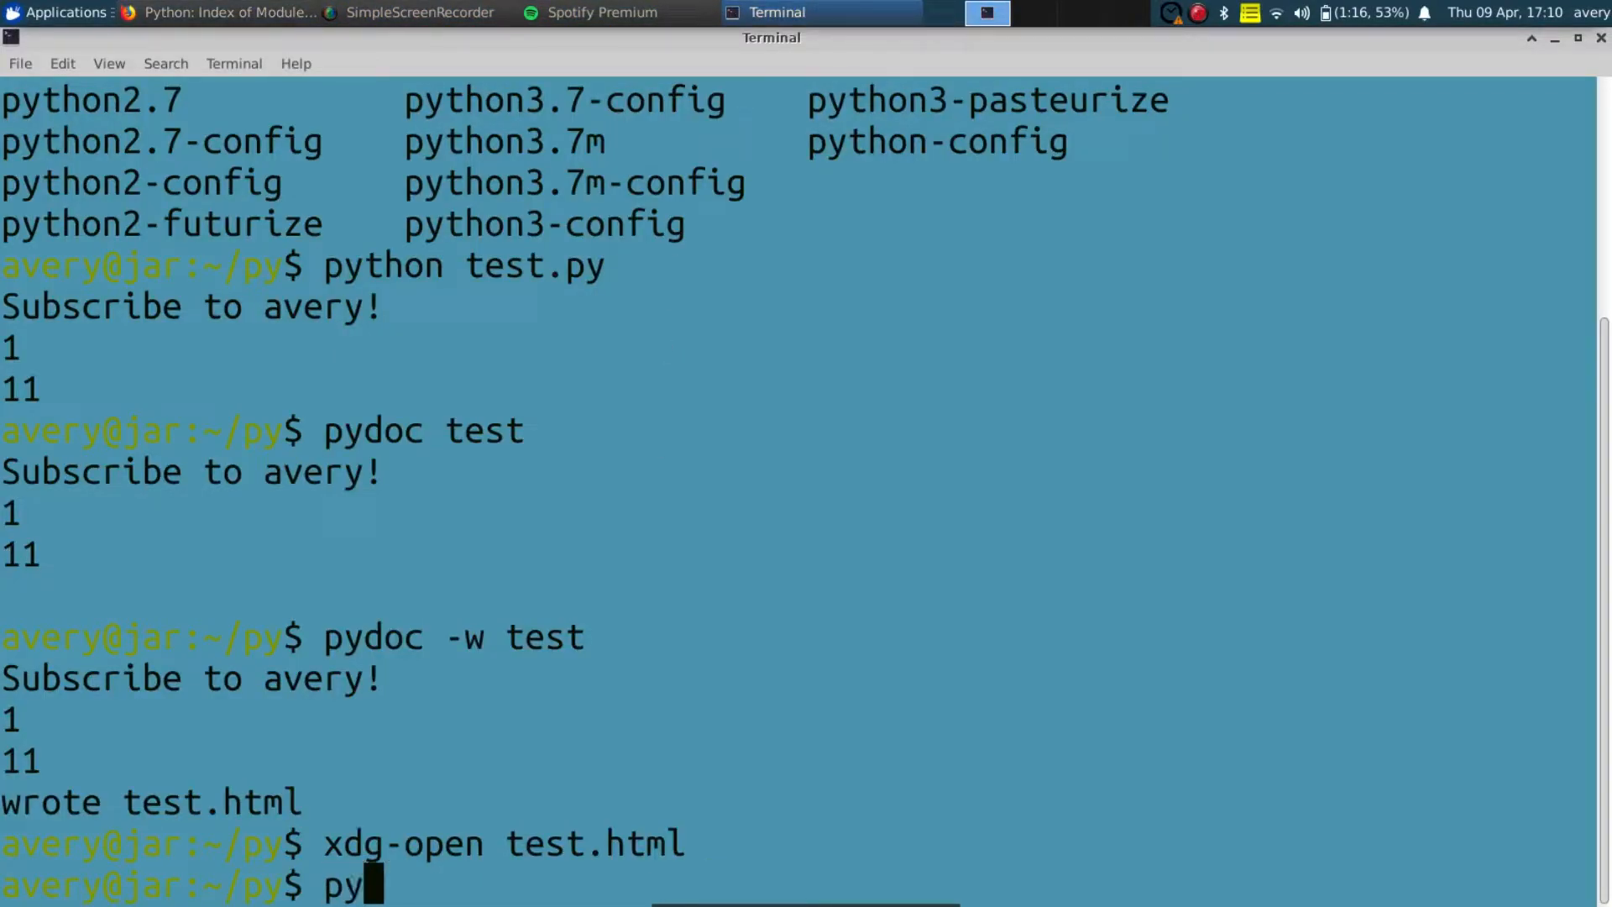
text(doc)
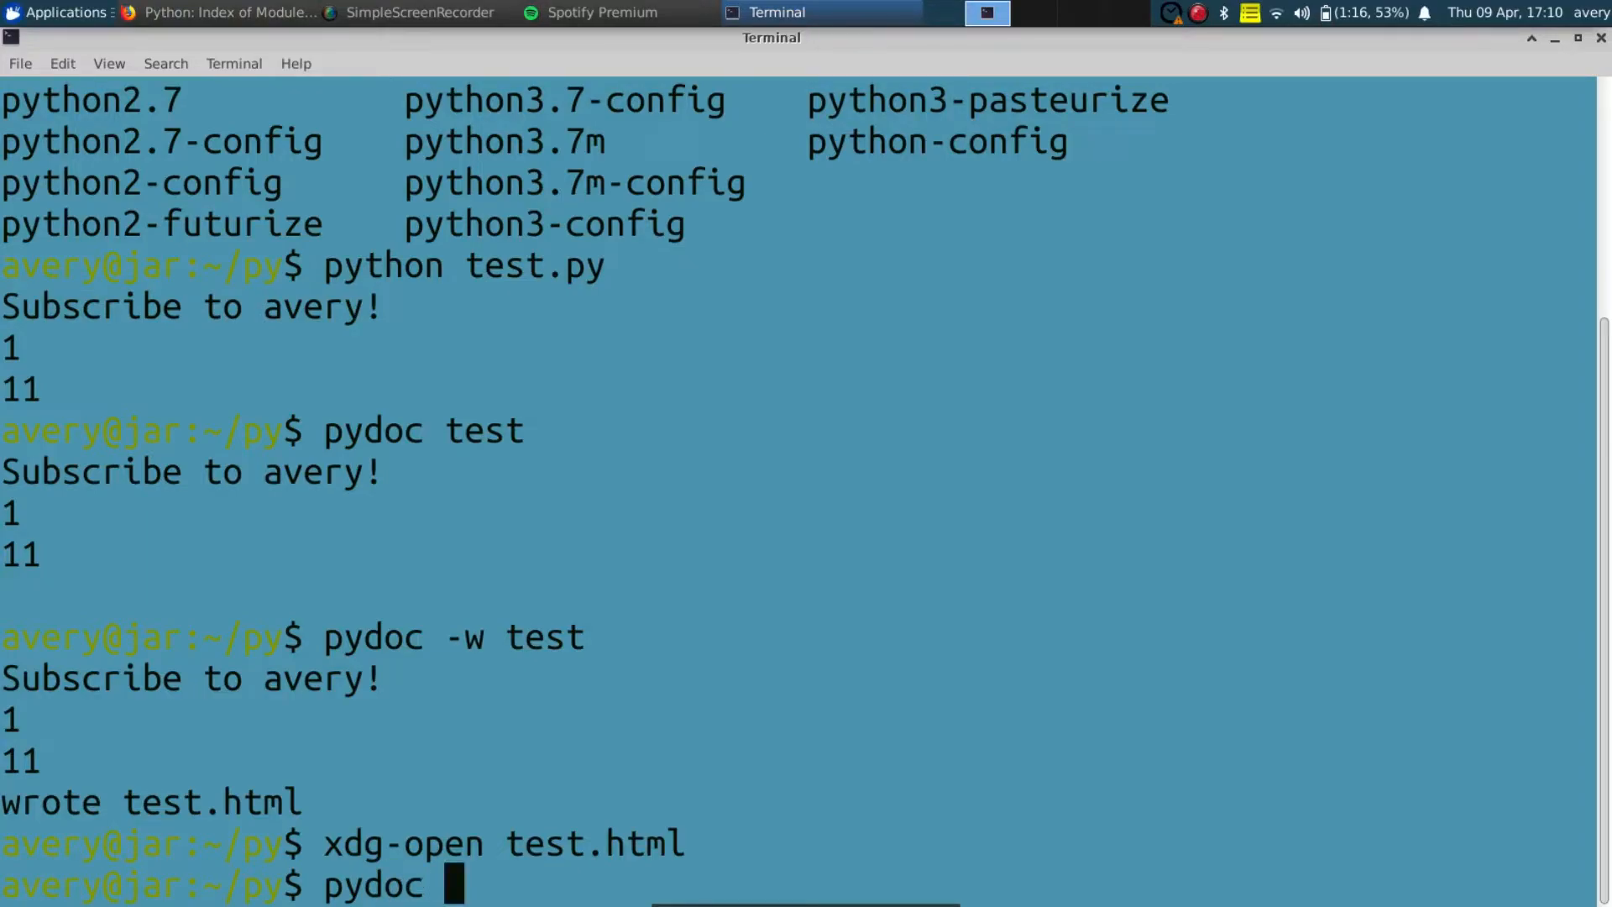
text(-p)
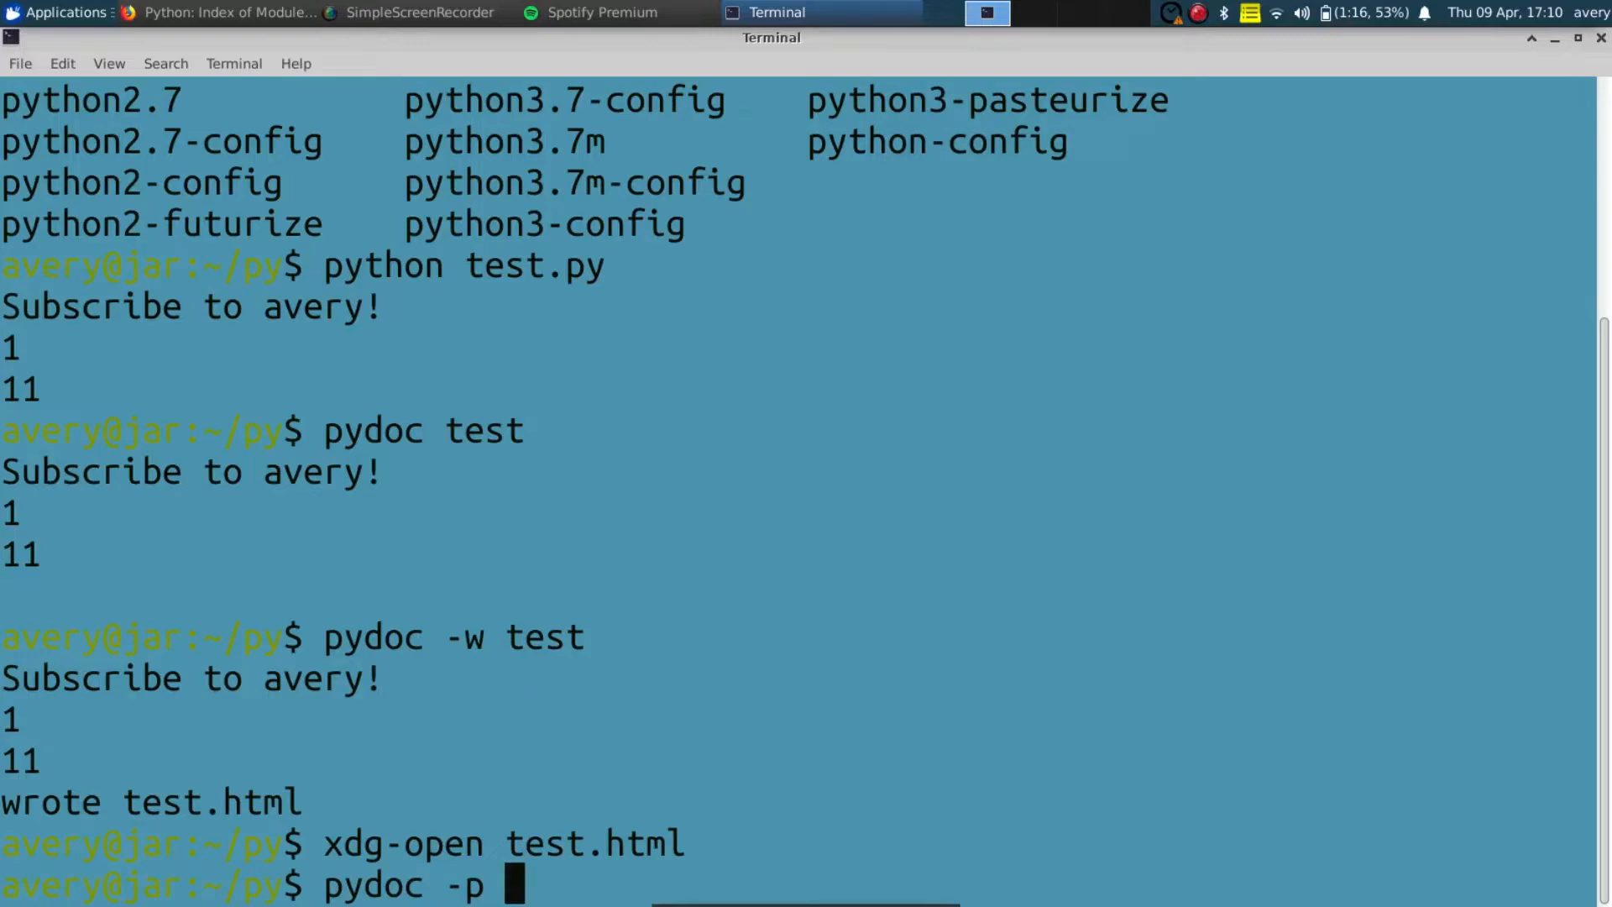
text(1234)
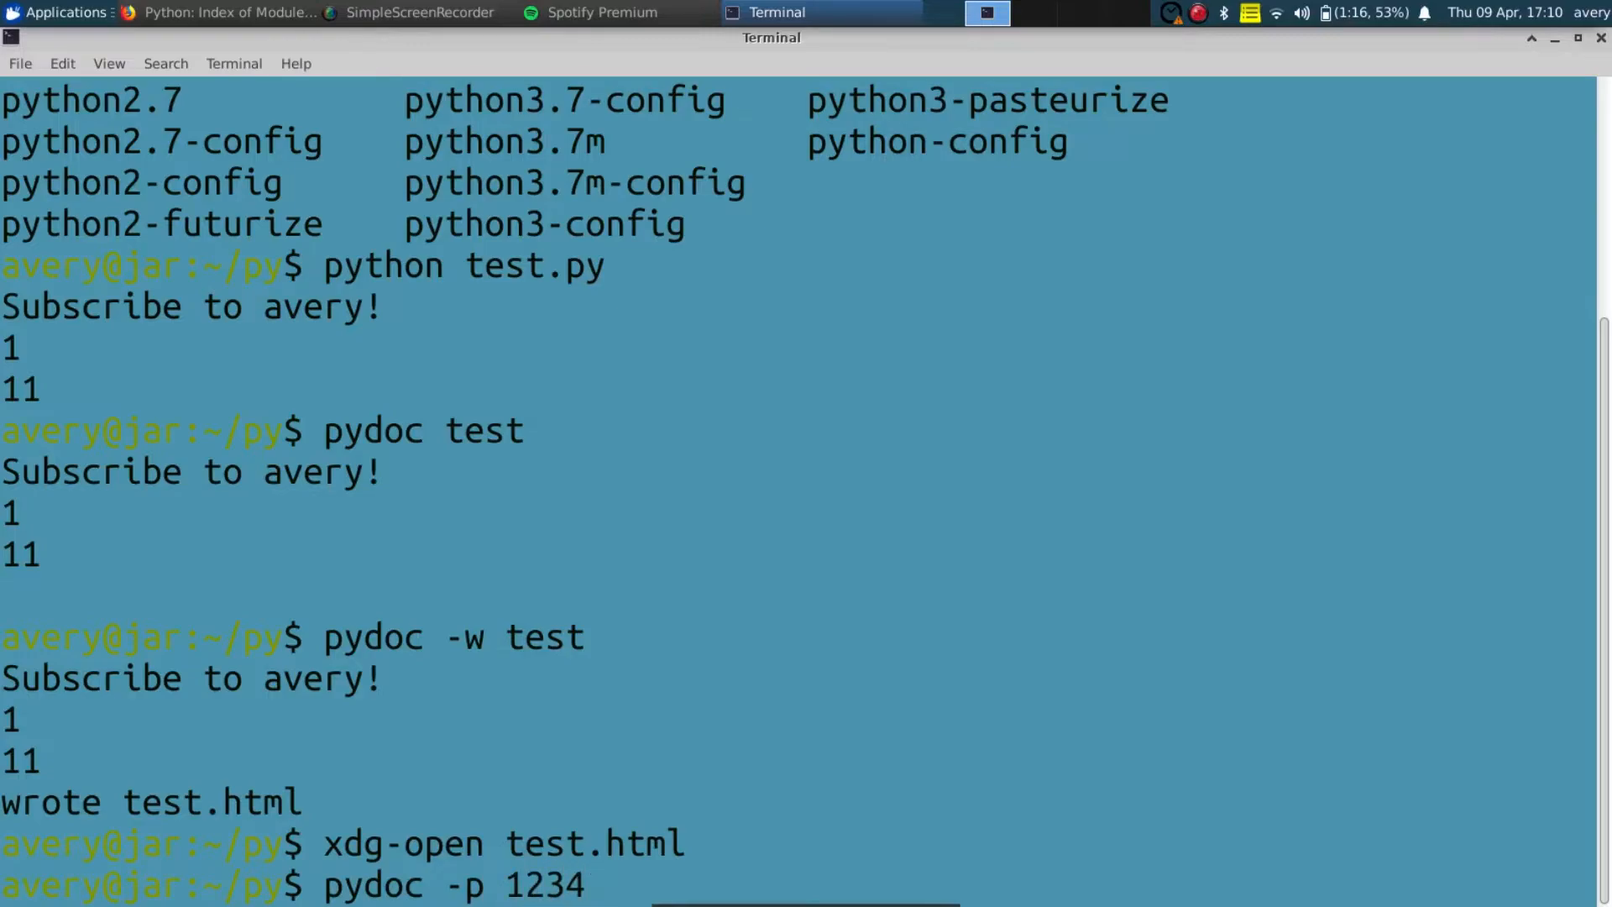
key(Return)
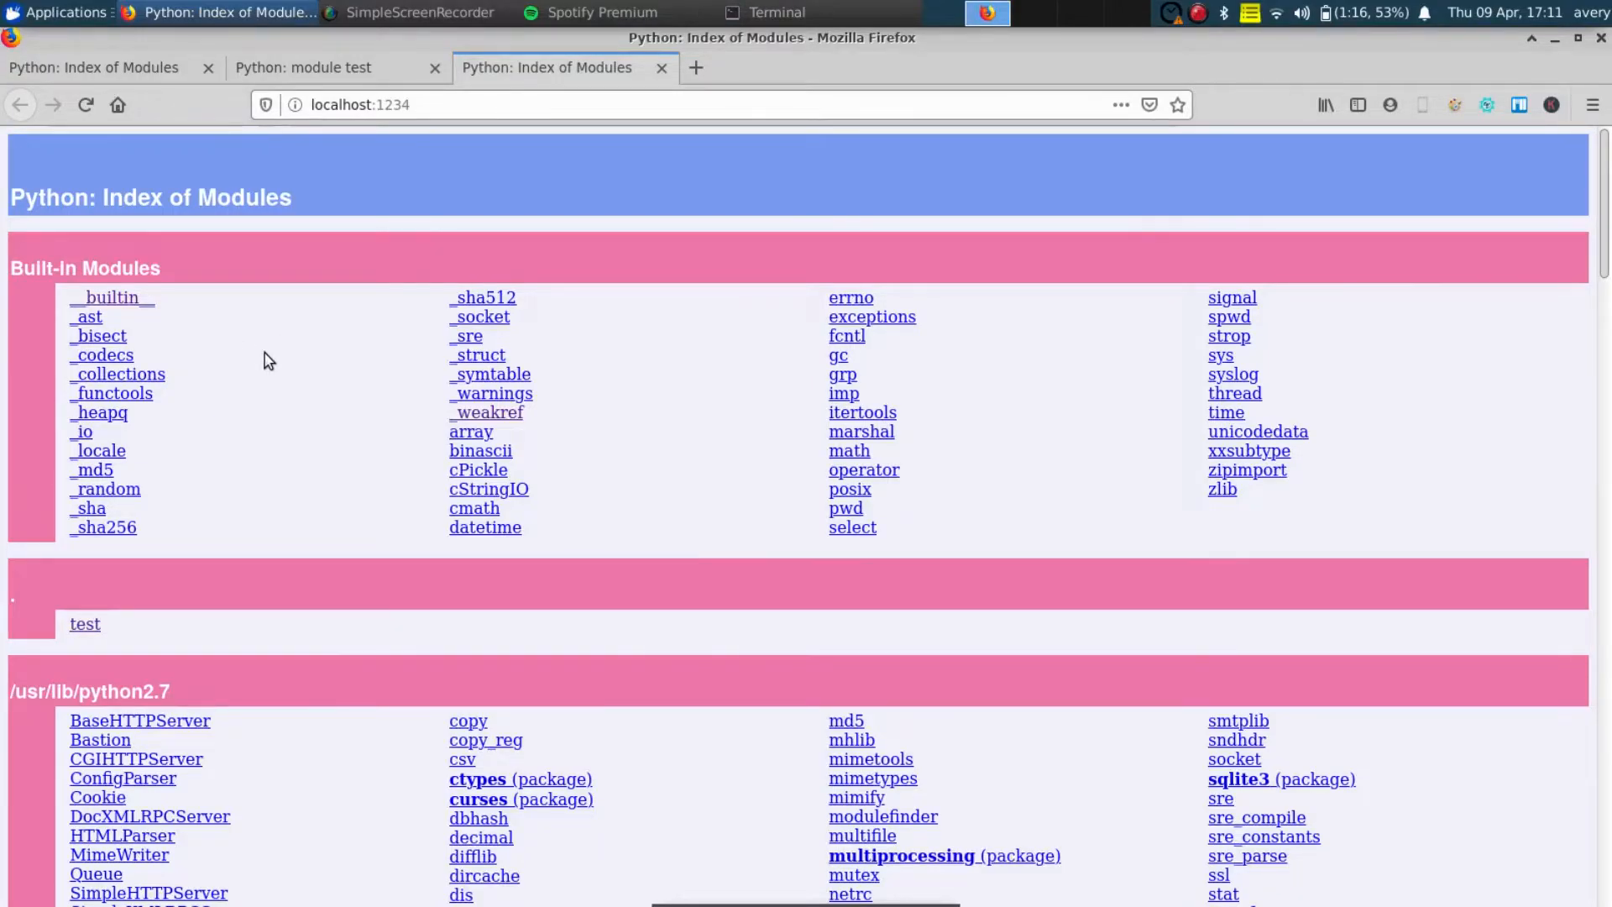
Open the operator module's page from the served index, then return to the terminal.
scroll(down, 3)
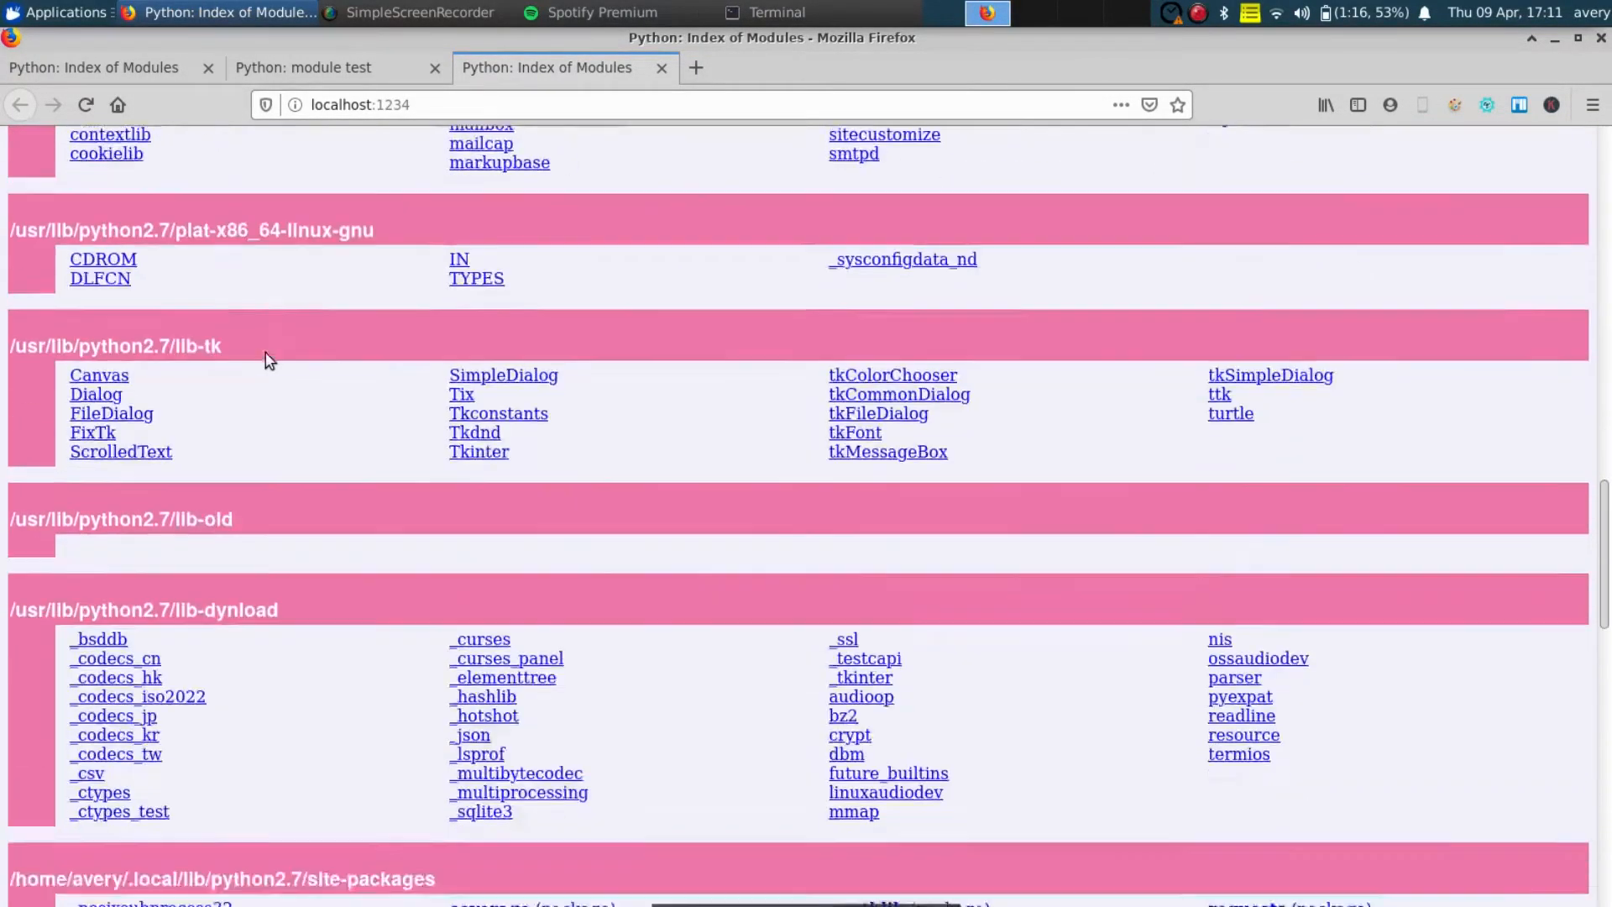
scroll(down, 3)
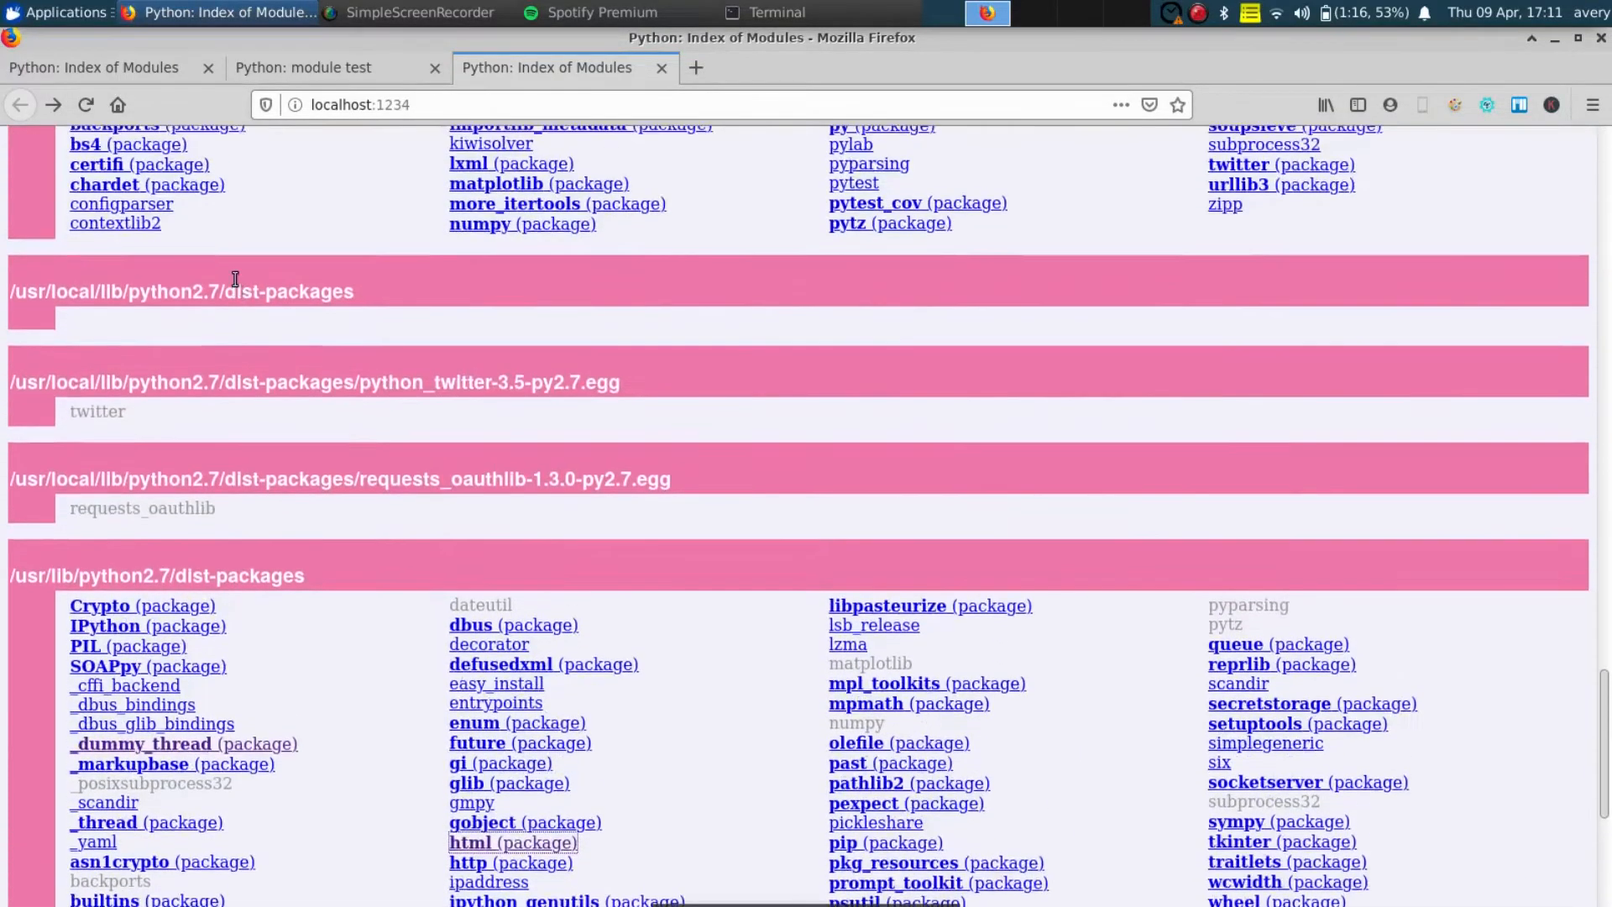
scroll(up, 3)
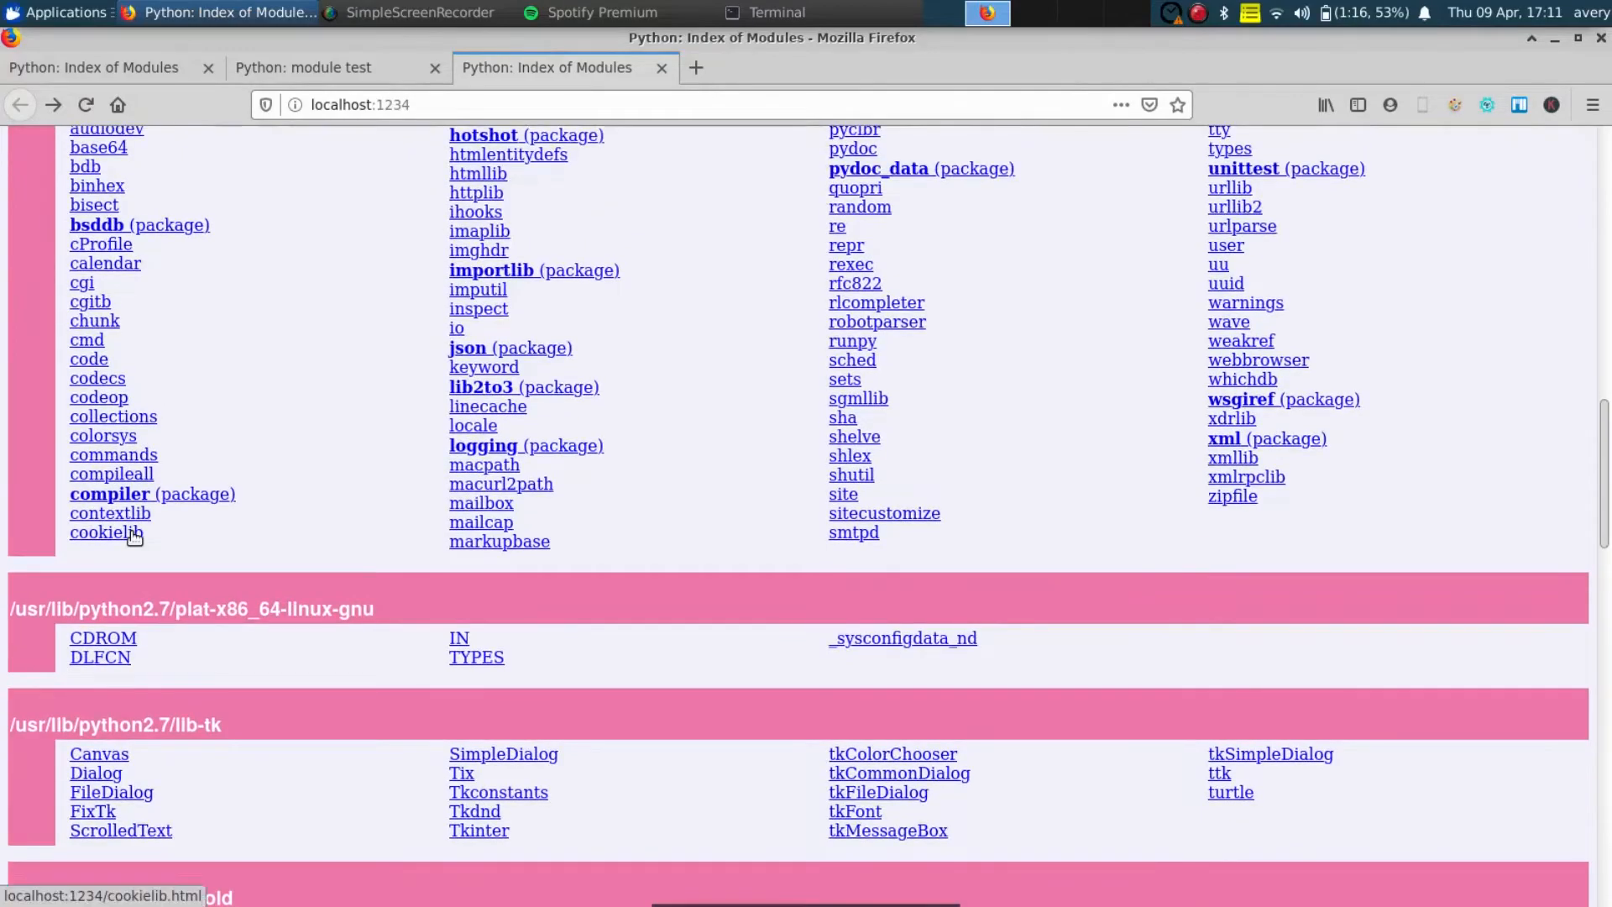
scroll(up, 3)
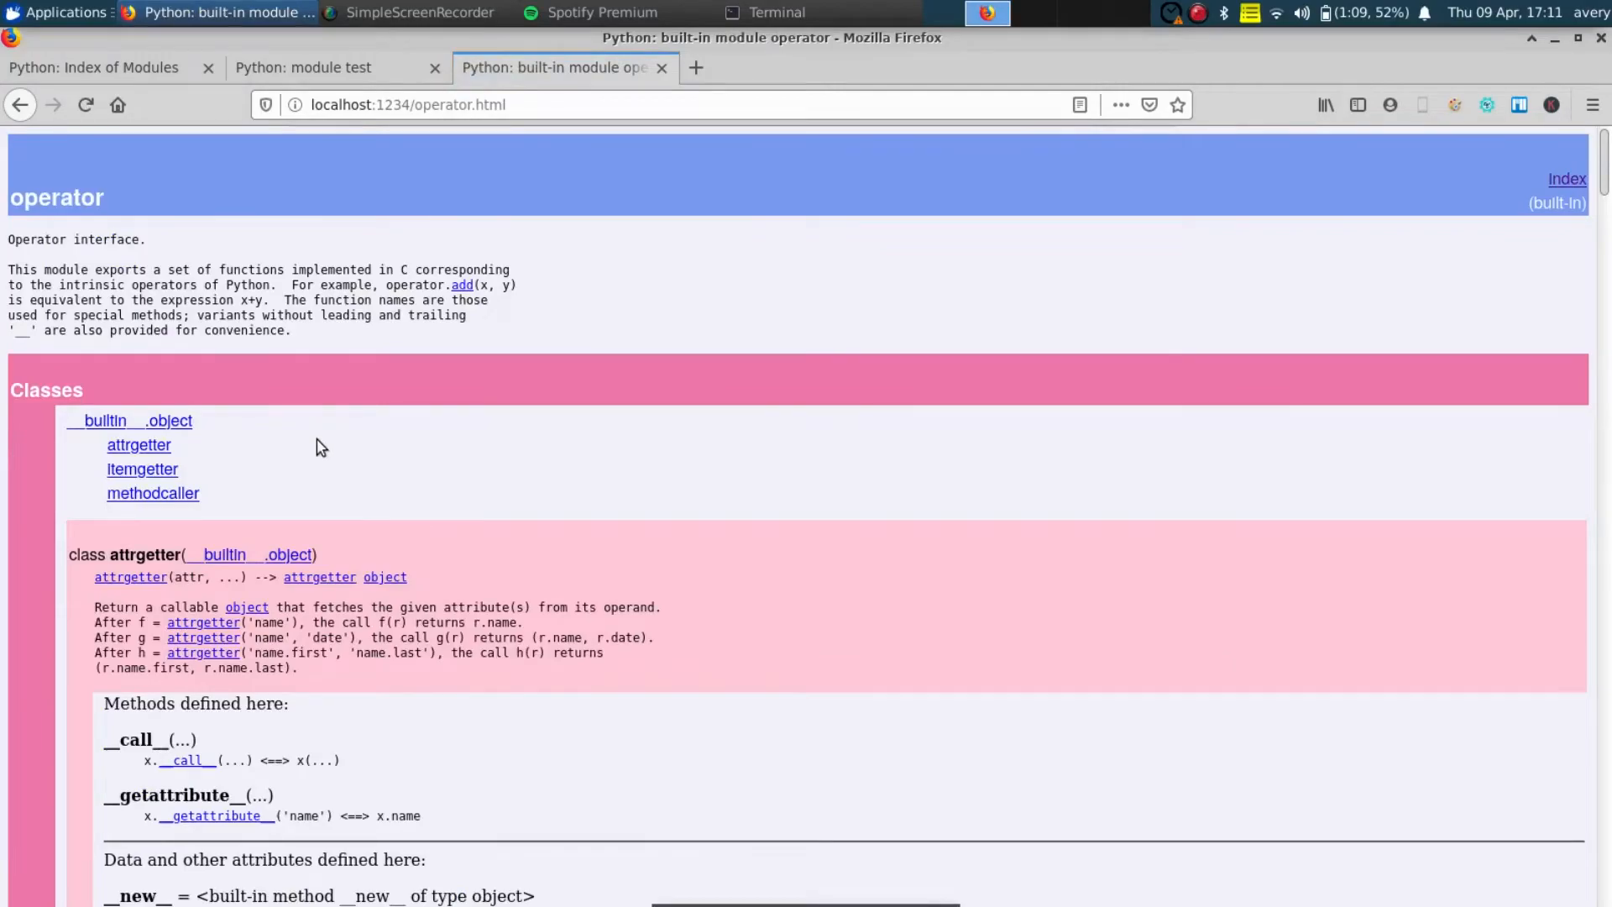
click(152, 493)
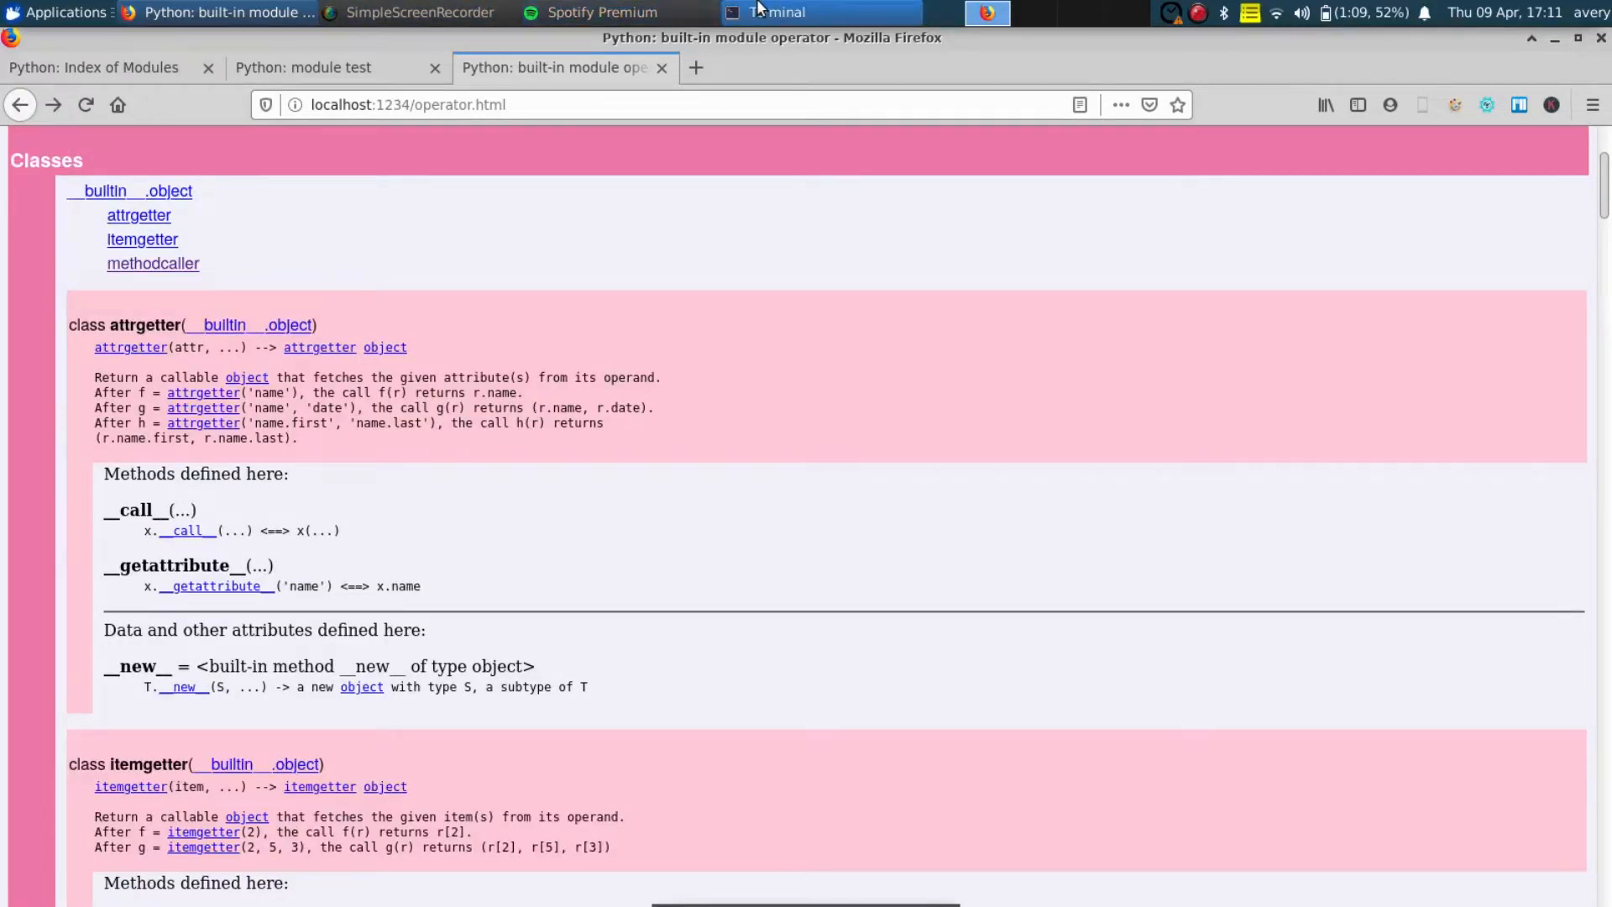
click(817, 13)
text(pydoc -g)
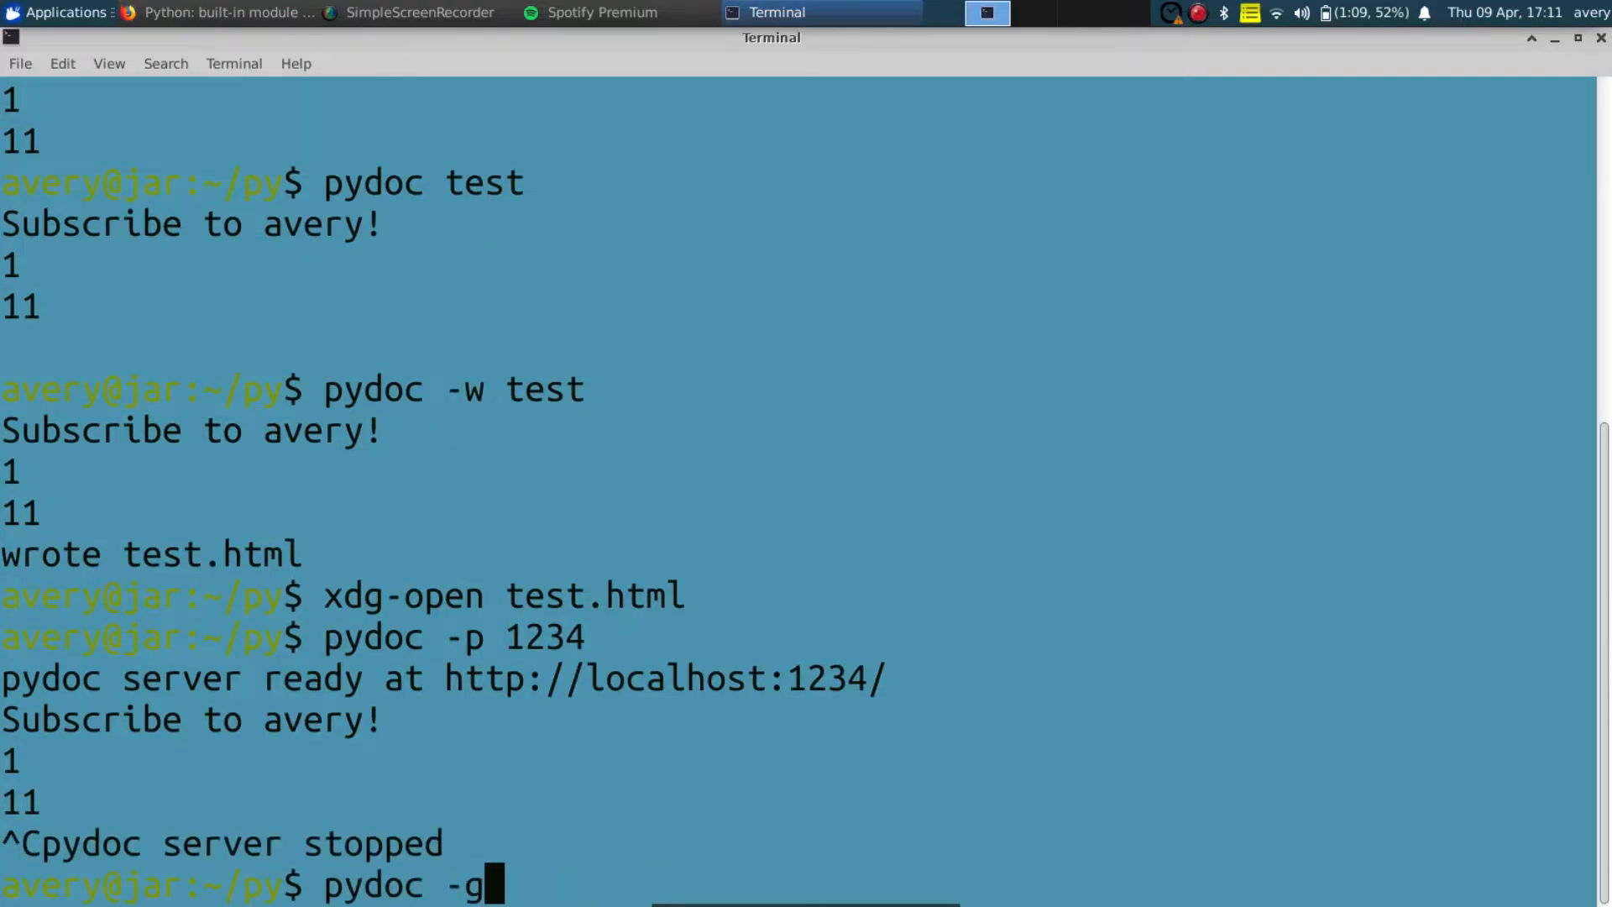
Run pydoc -g, open its module index in the browser, then reopen test.py in nano.
key(Return)
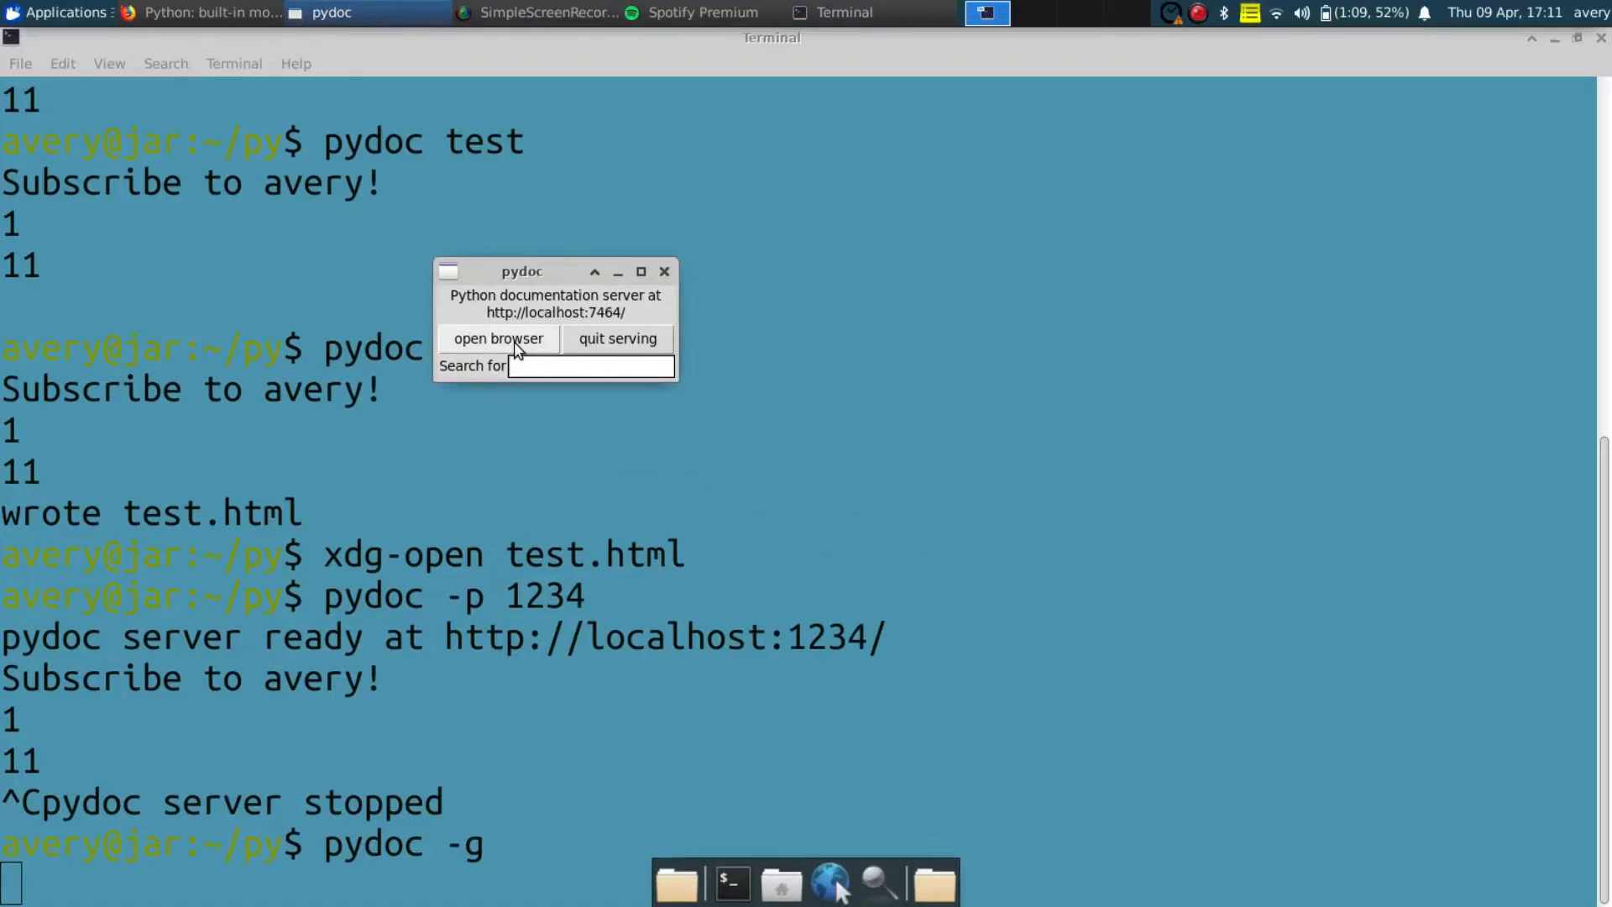
click(498, 338)
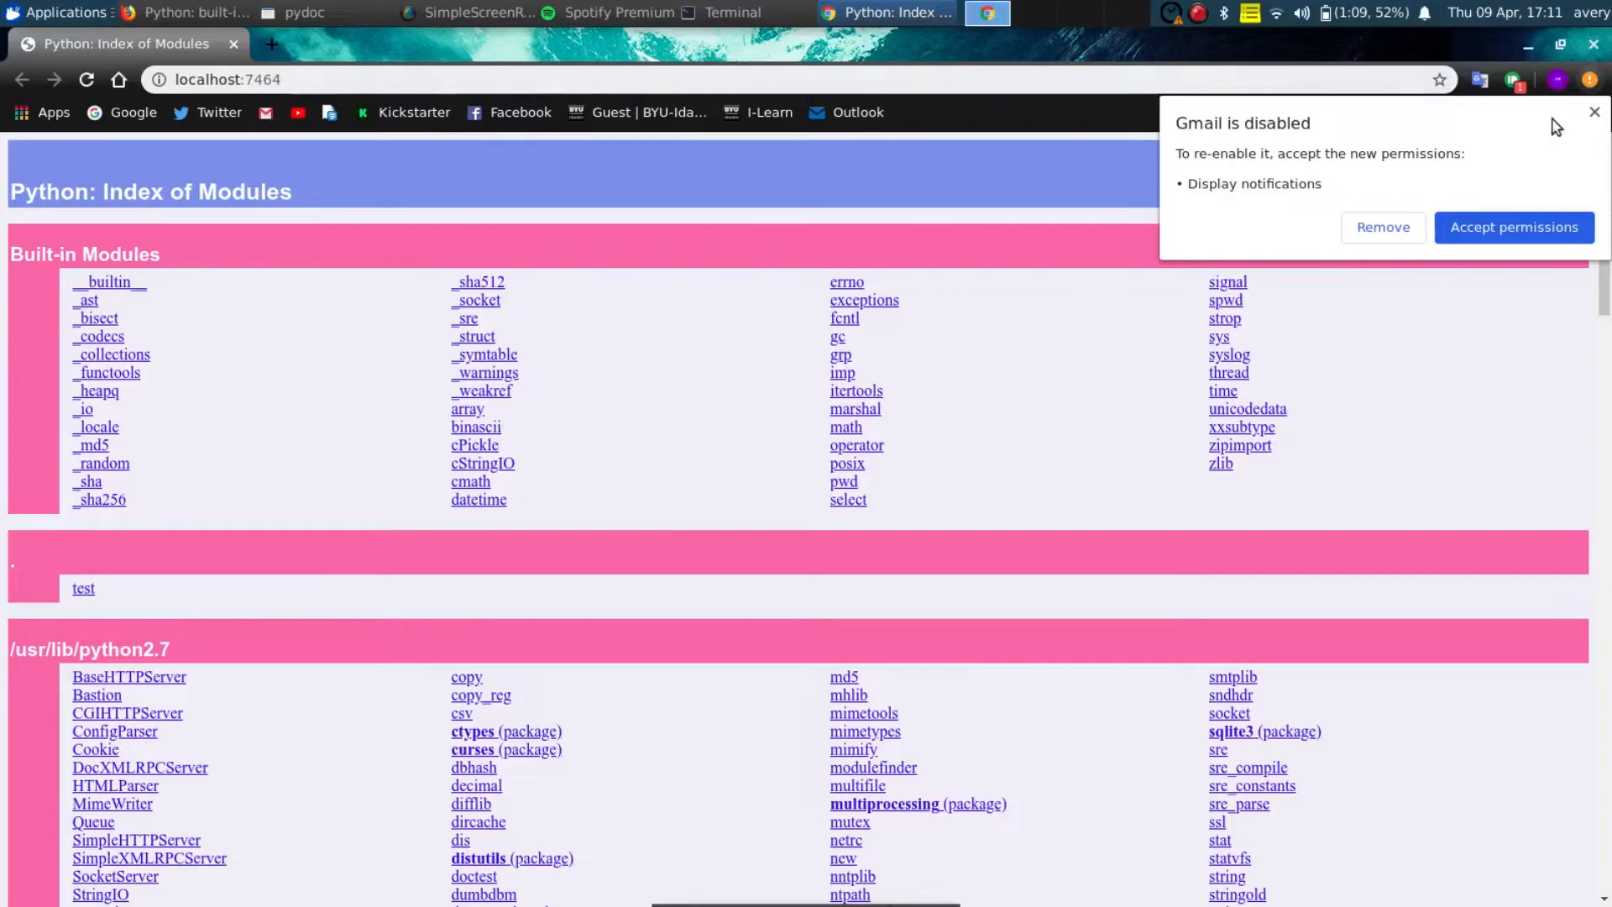
scroll(down, 3)
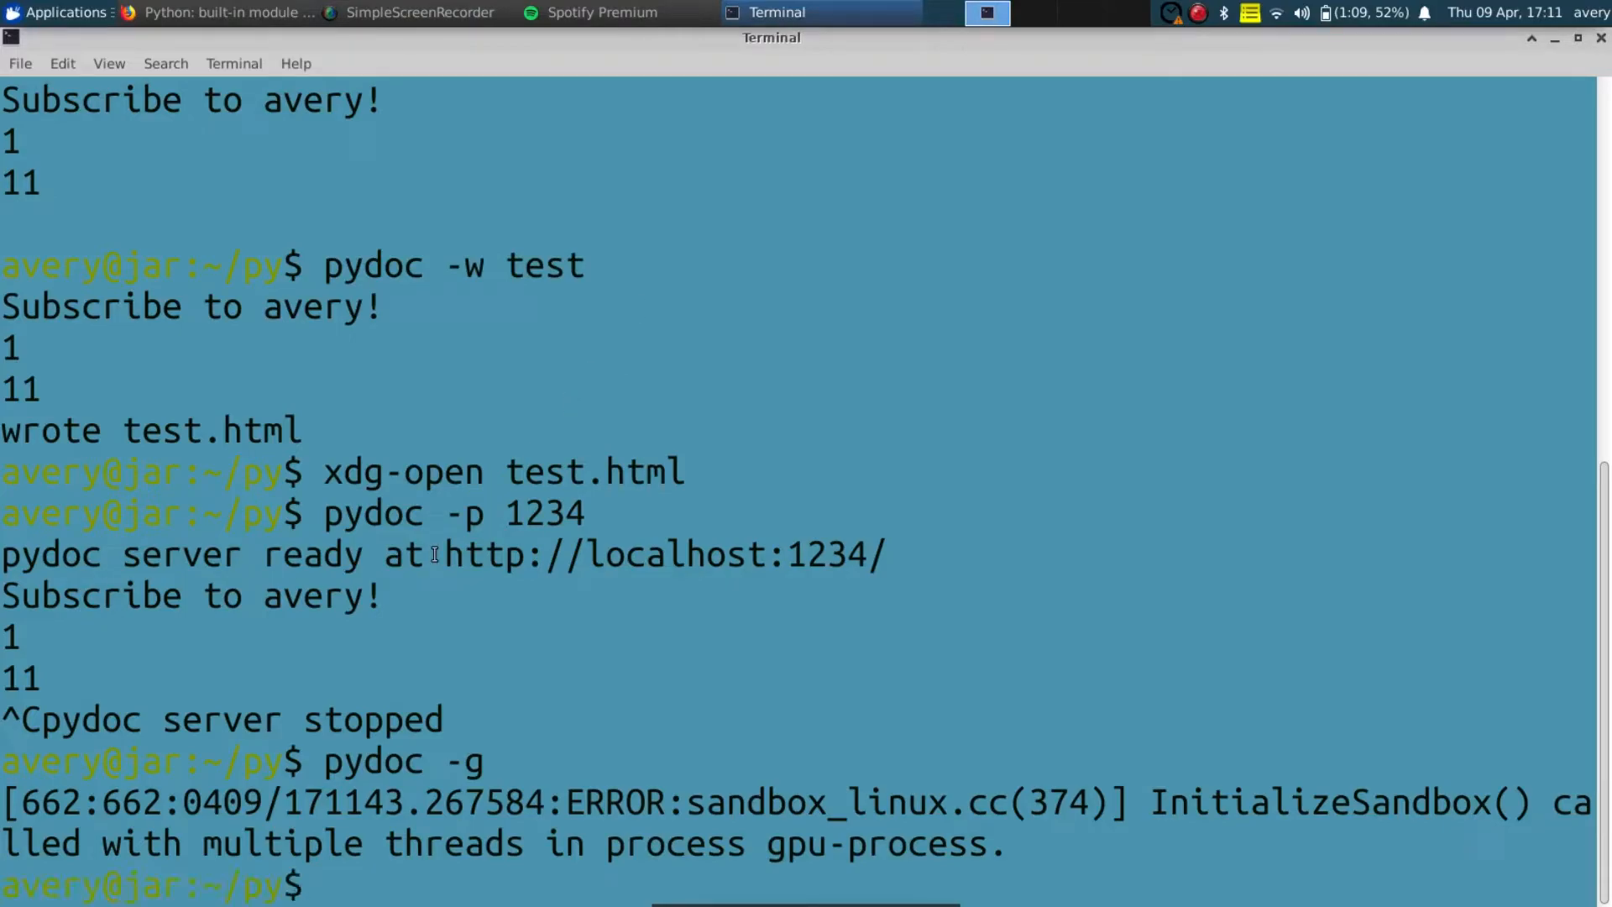
text(xdg-open test.html)
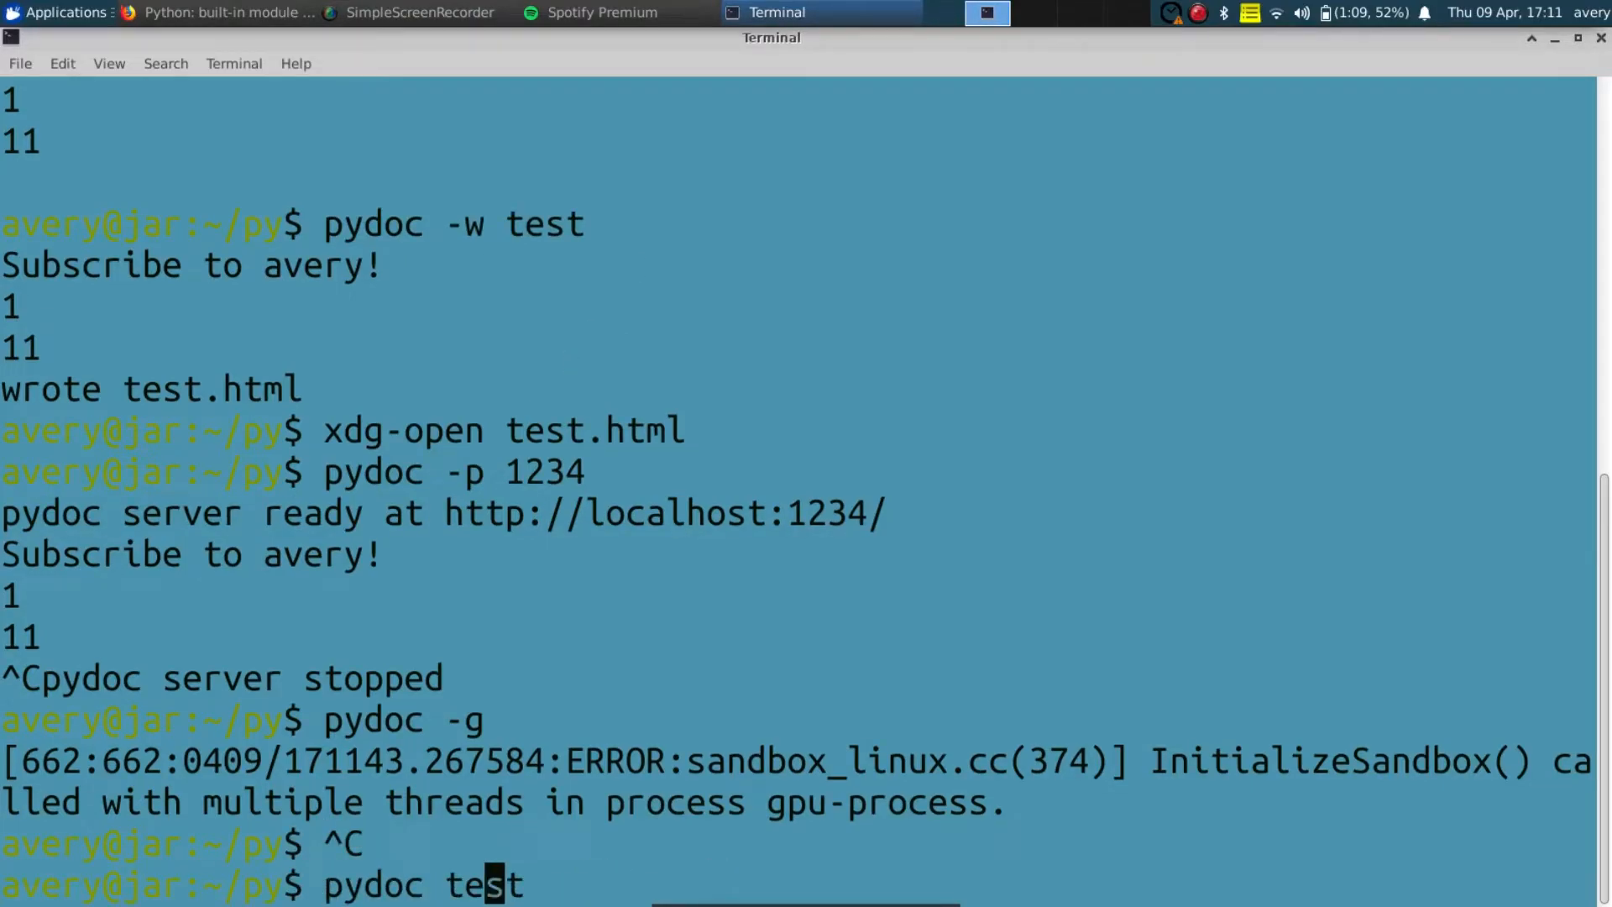
key(Return)
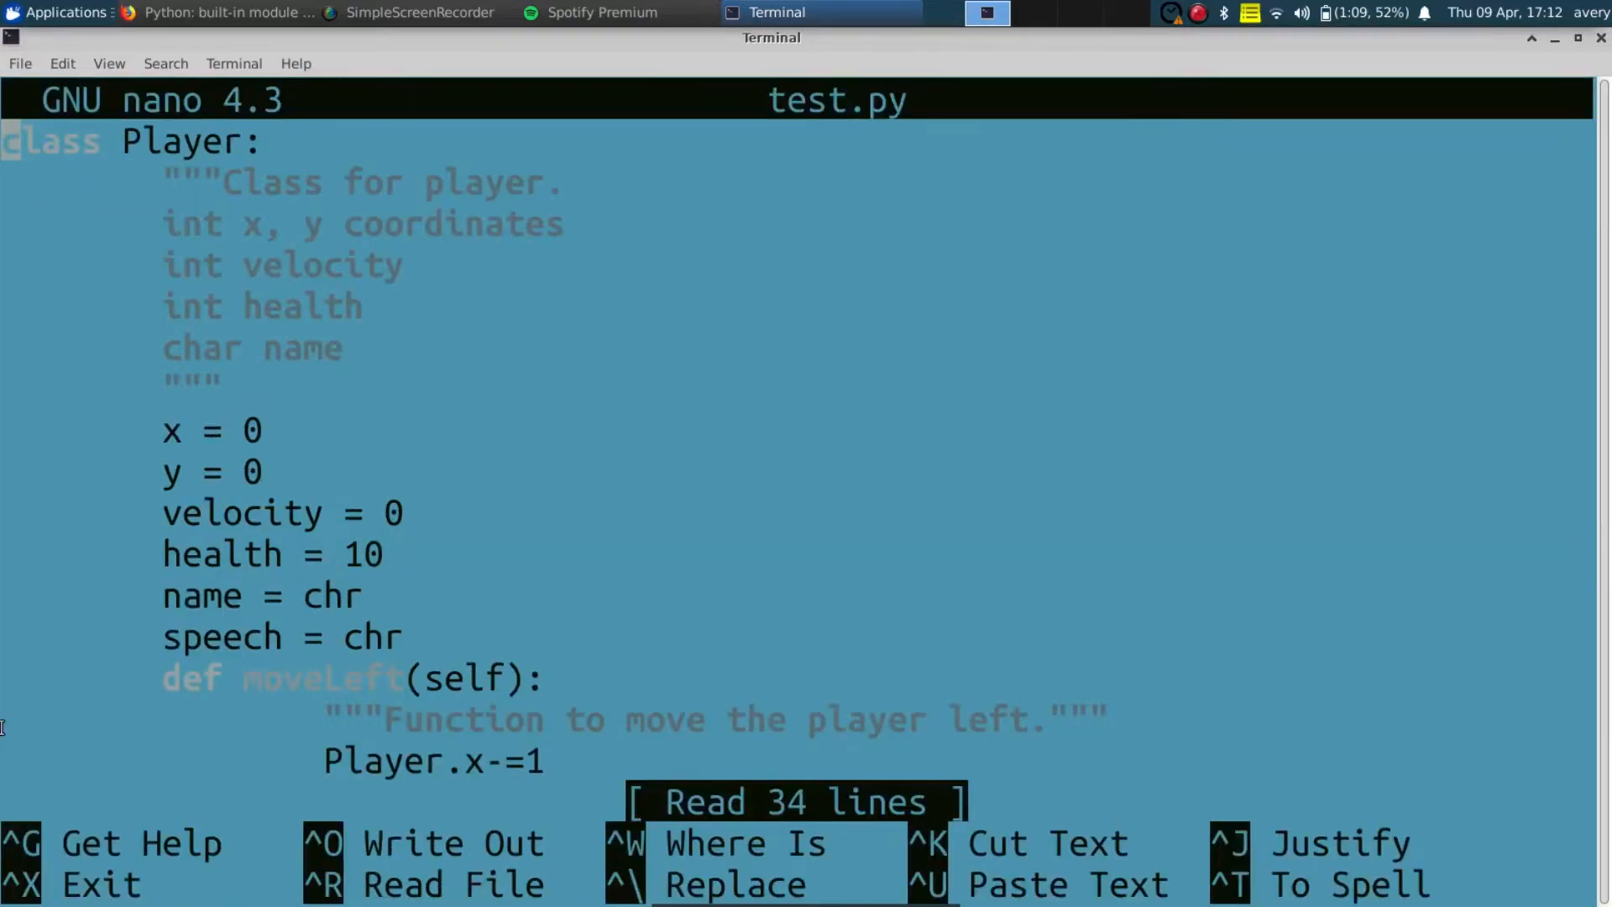
Add the line if __name__ == '__main__': above me = Player() in test.py, save and exit nano.
scroll(down, 3)
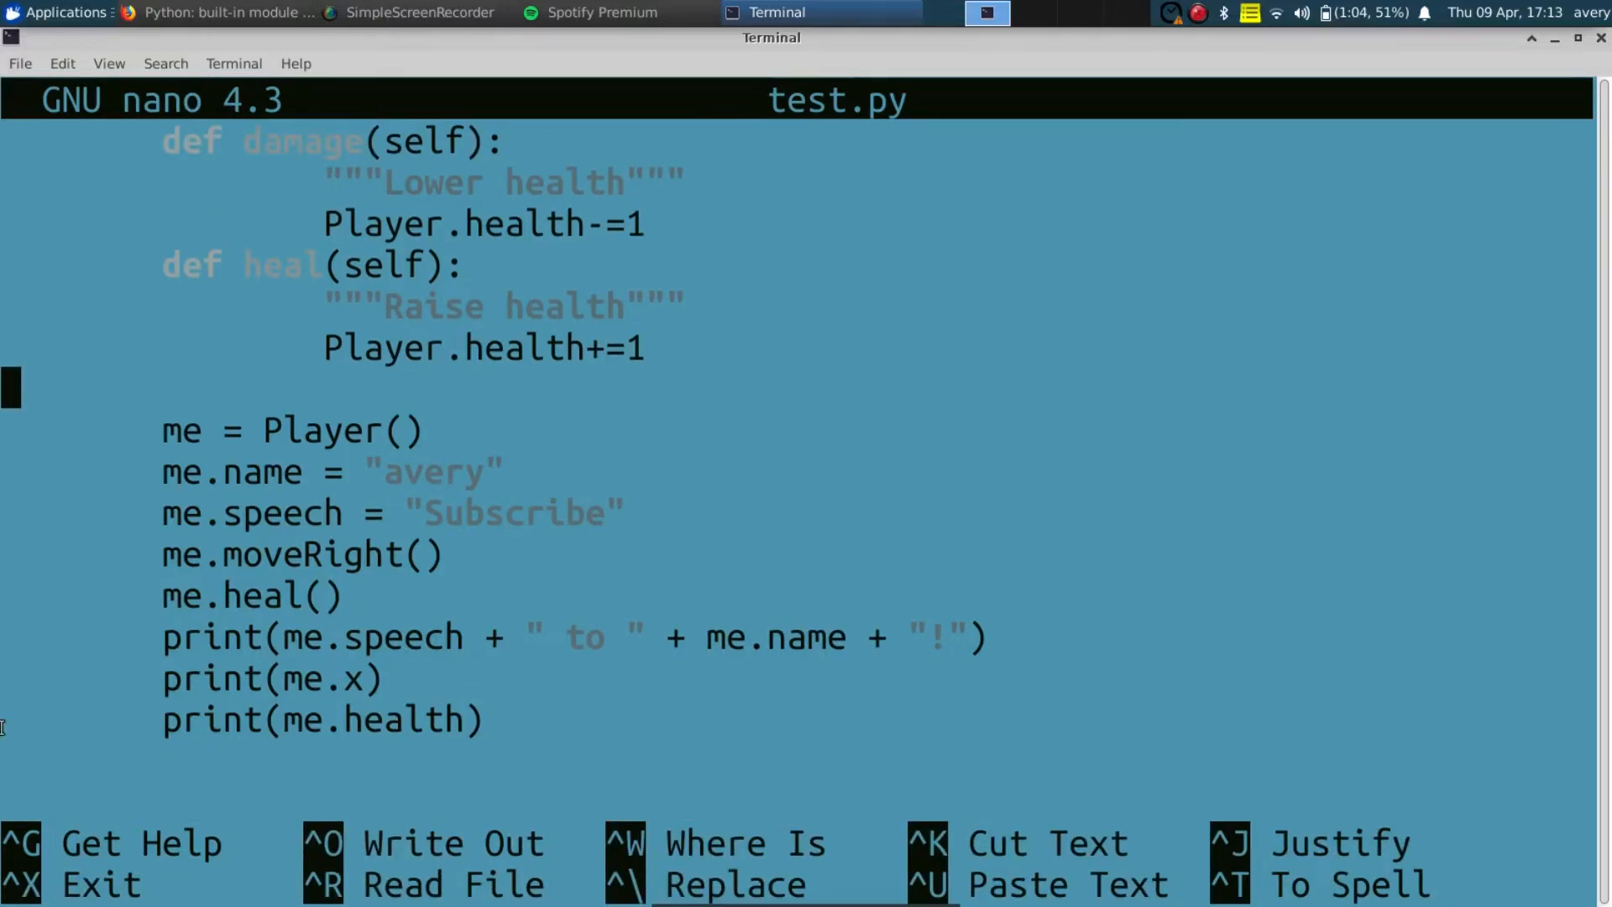
text(if)
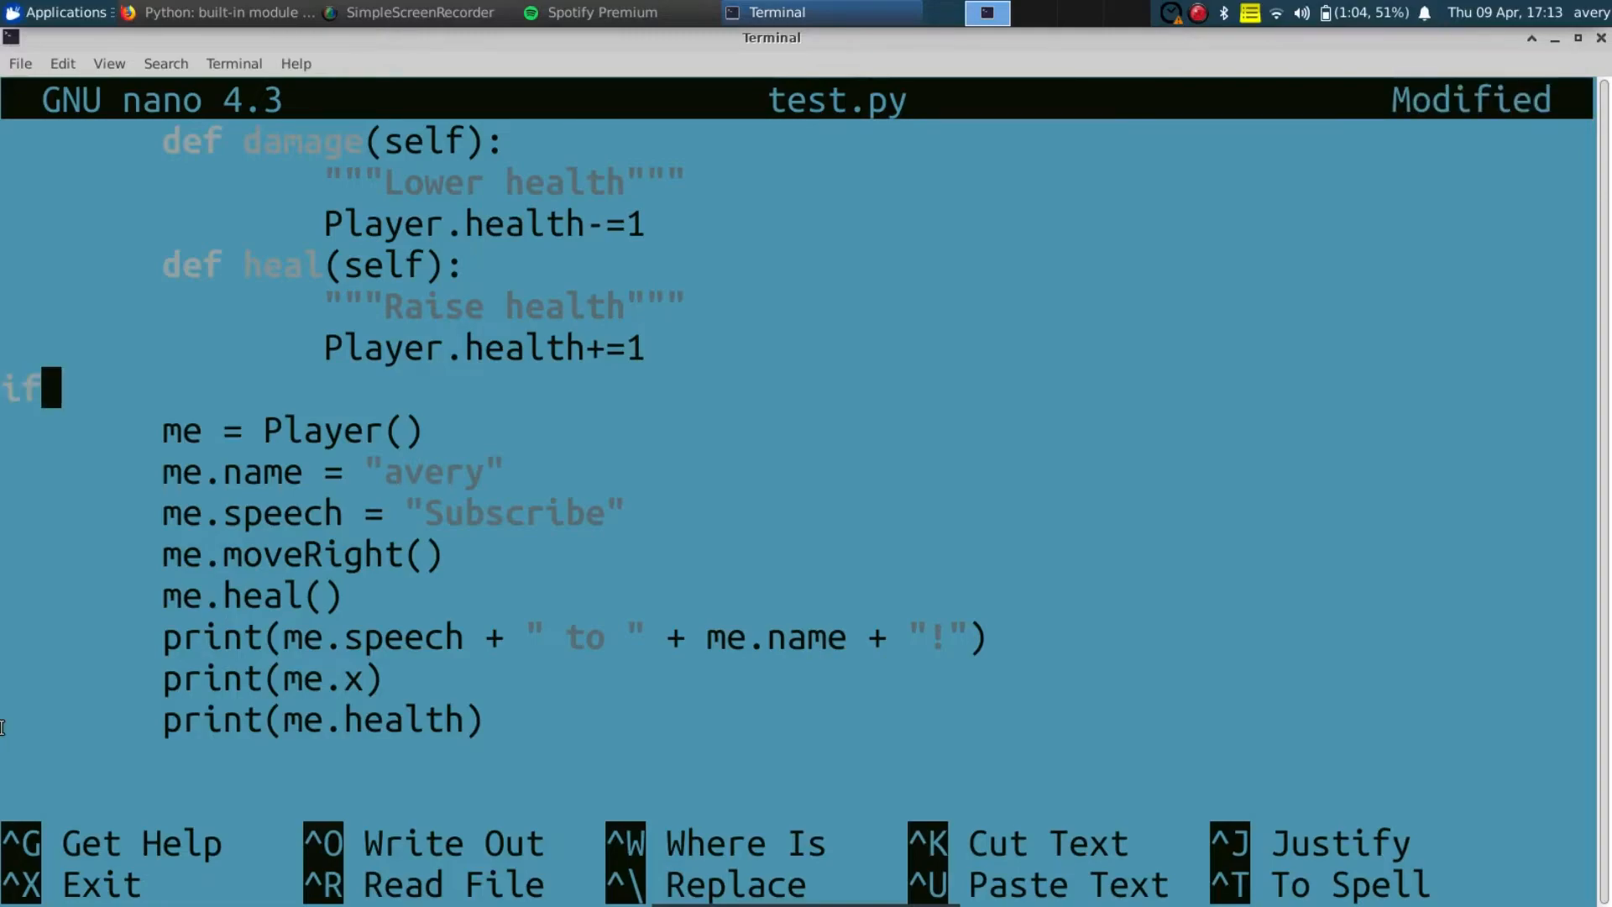
text(__n)
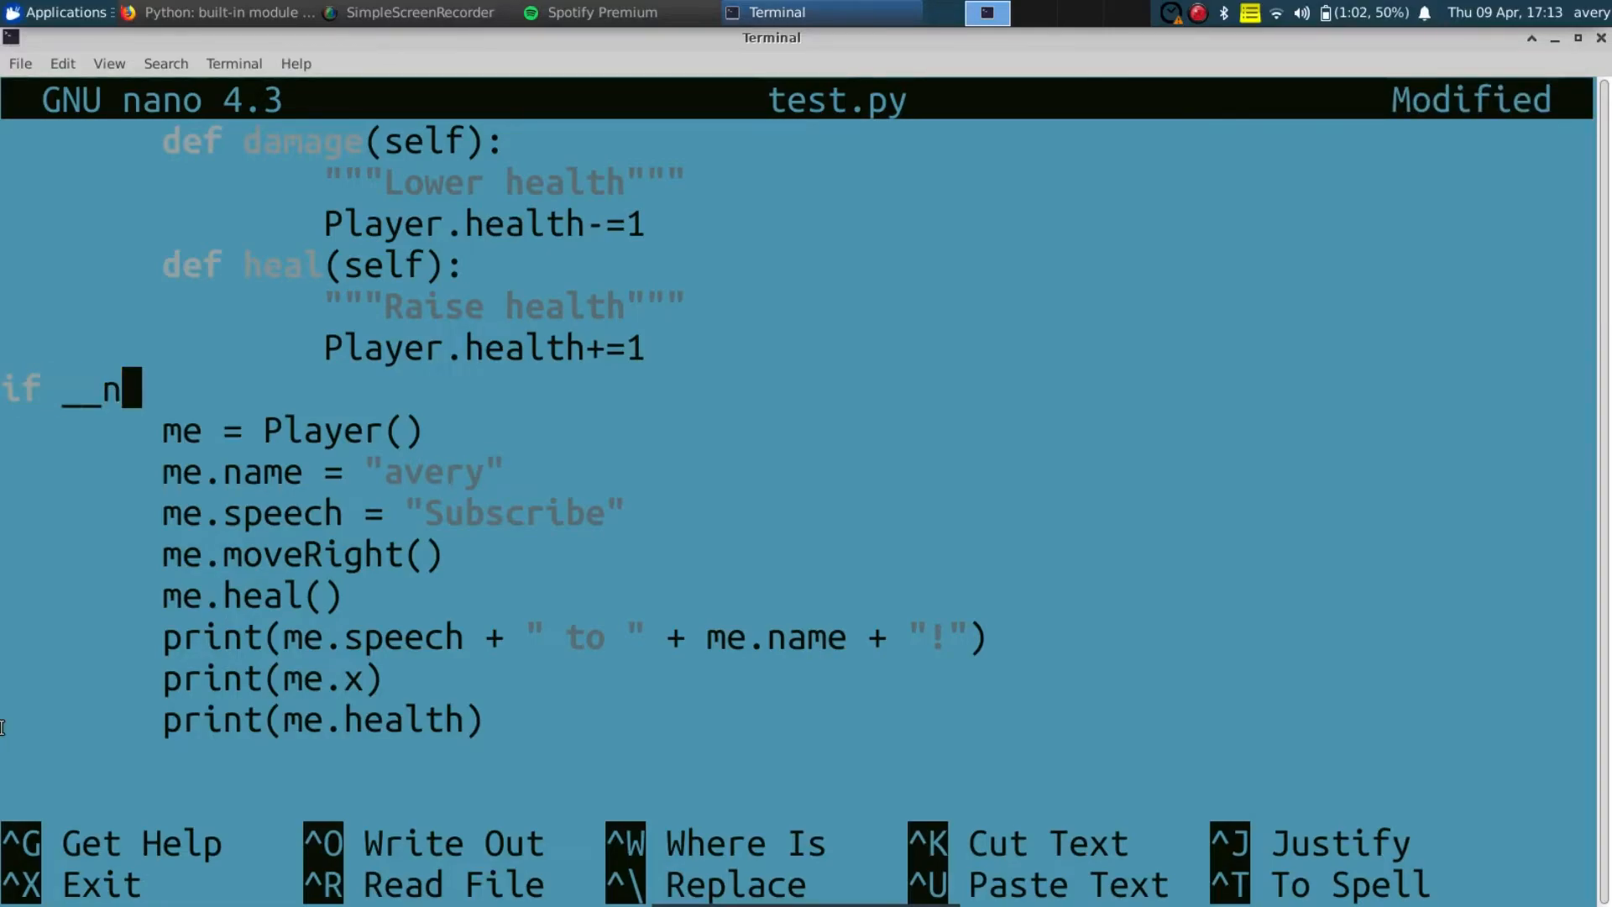
text(ame_)
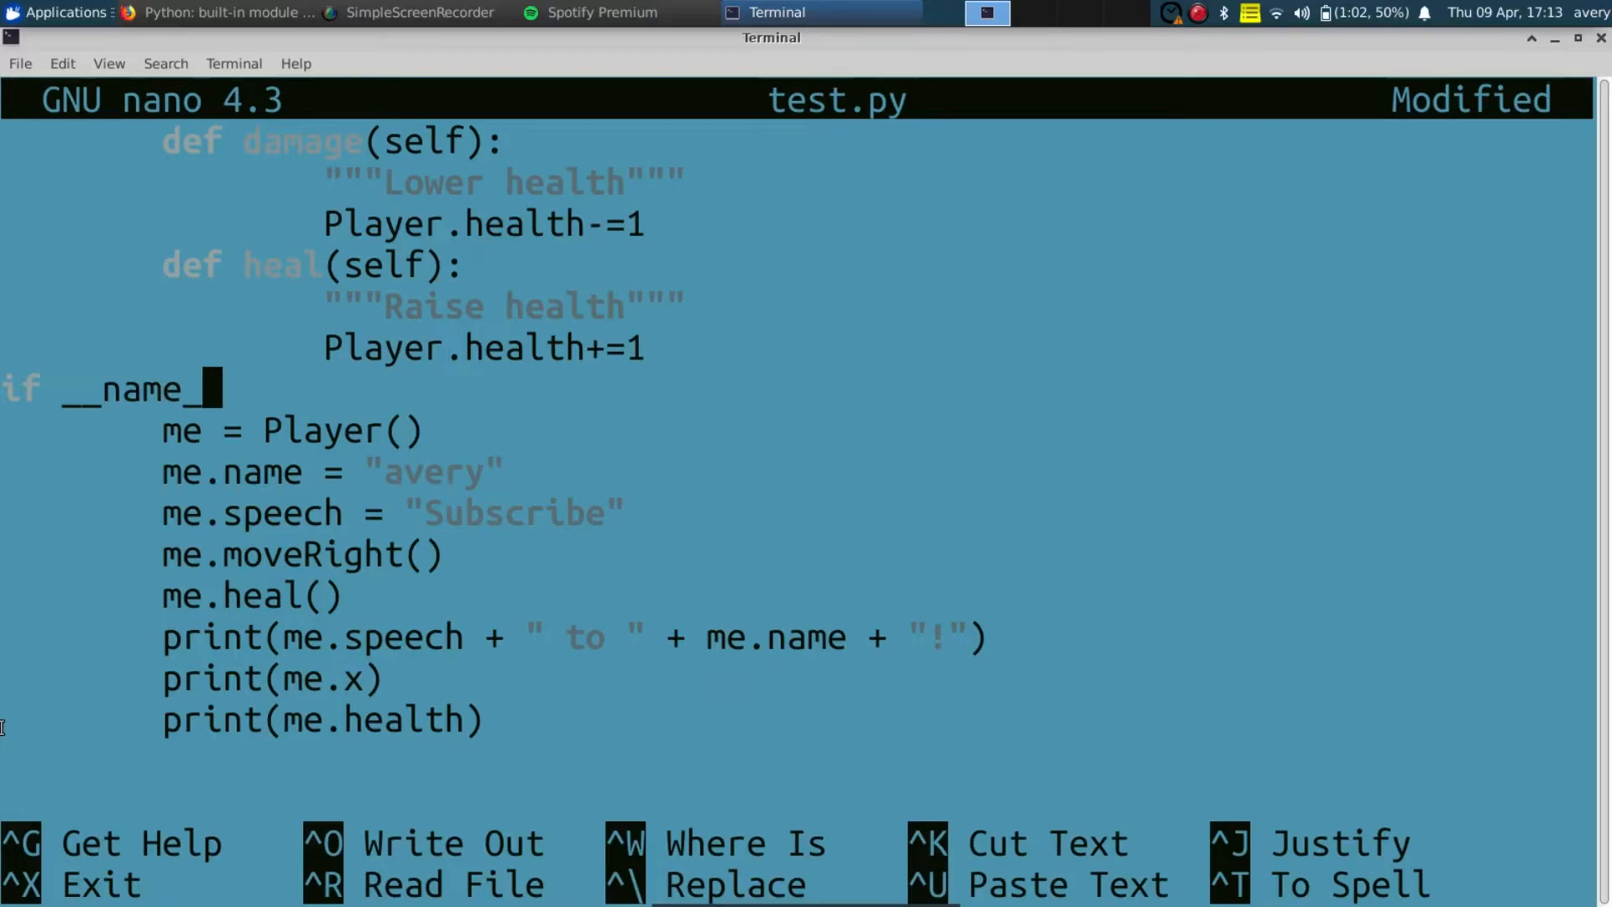
text(==)
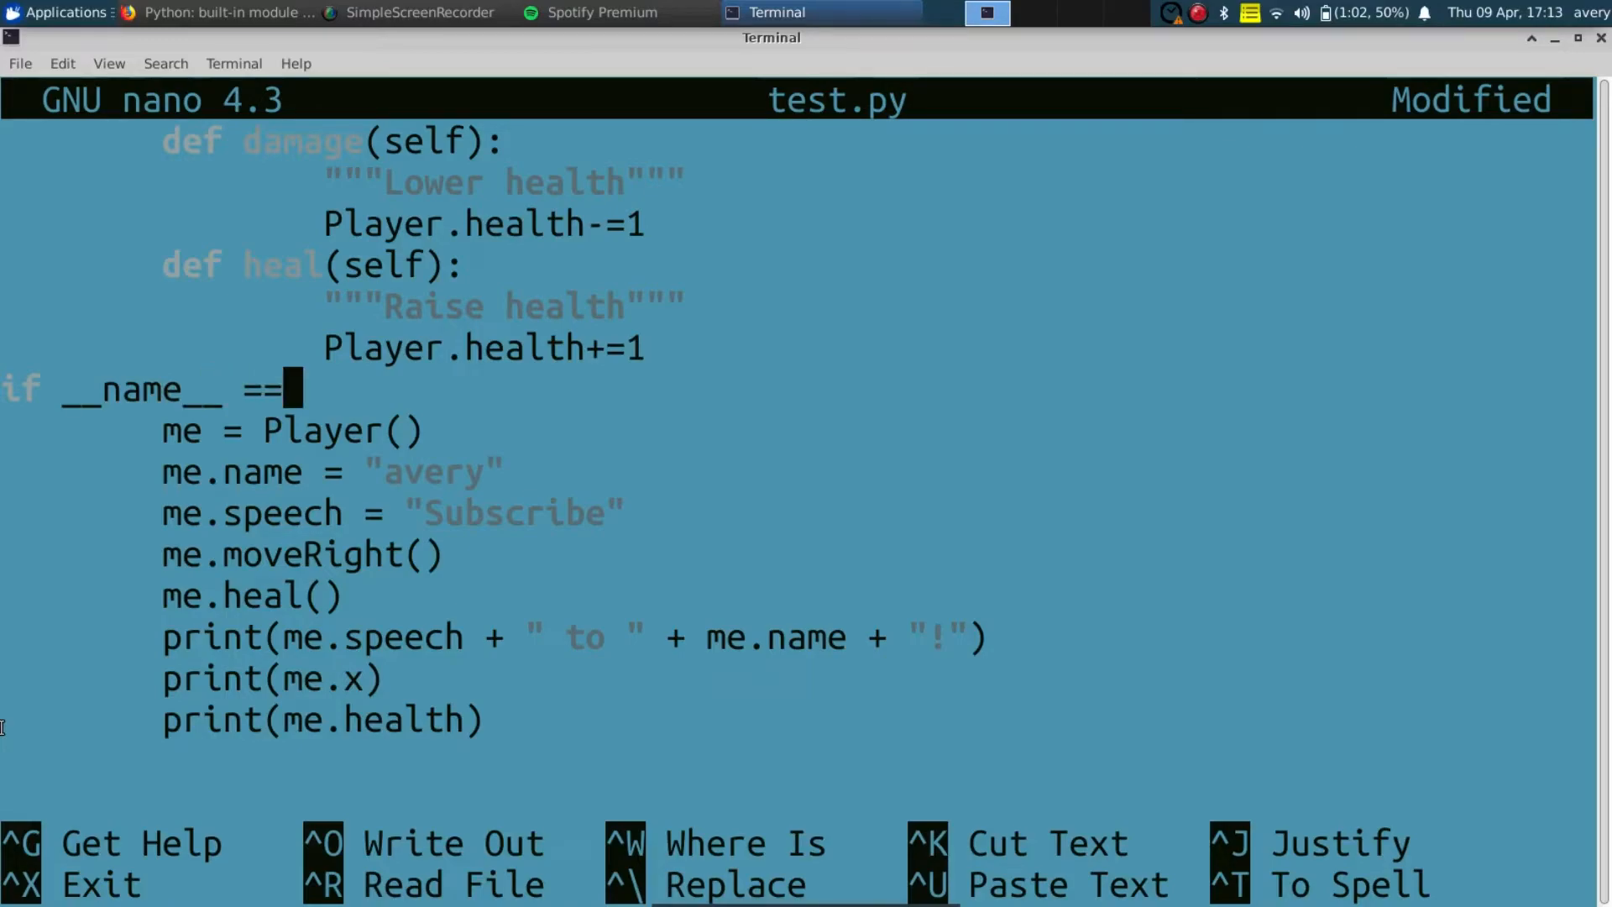
text('')
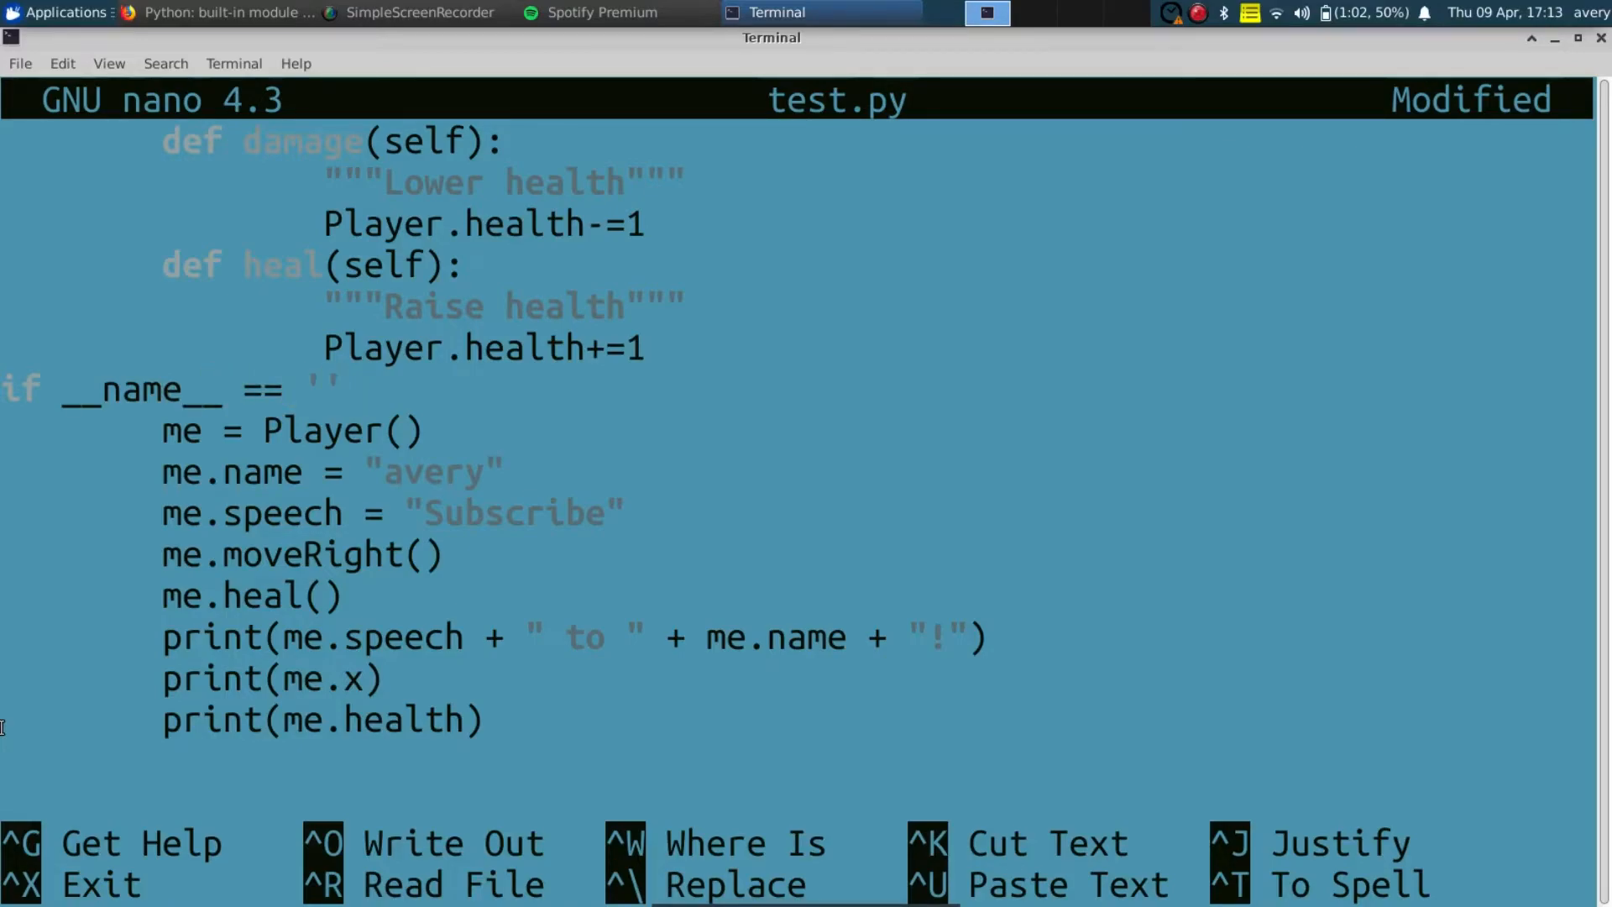
text(__)
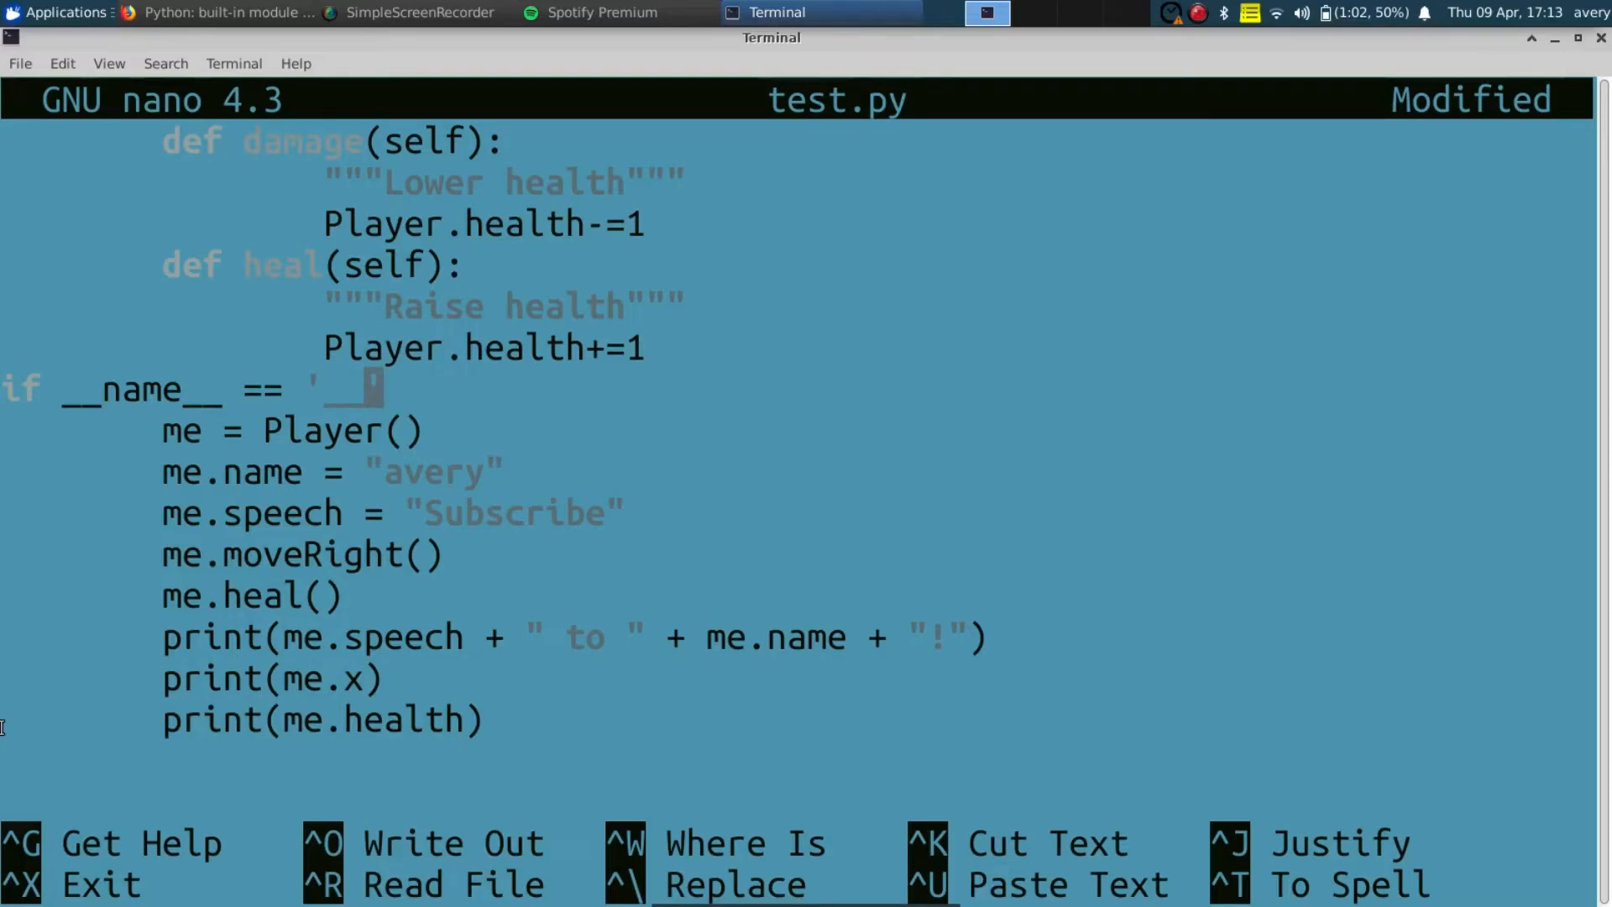
text(main__)
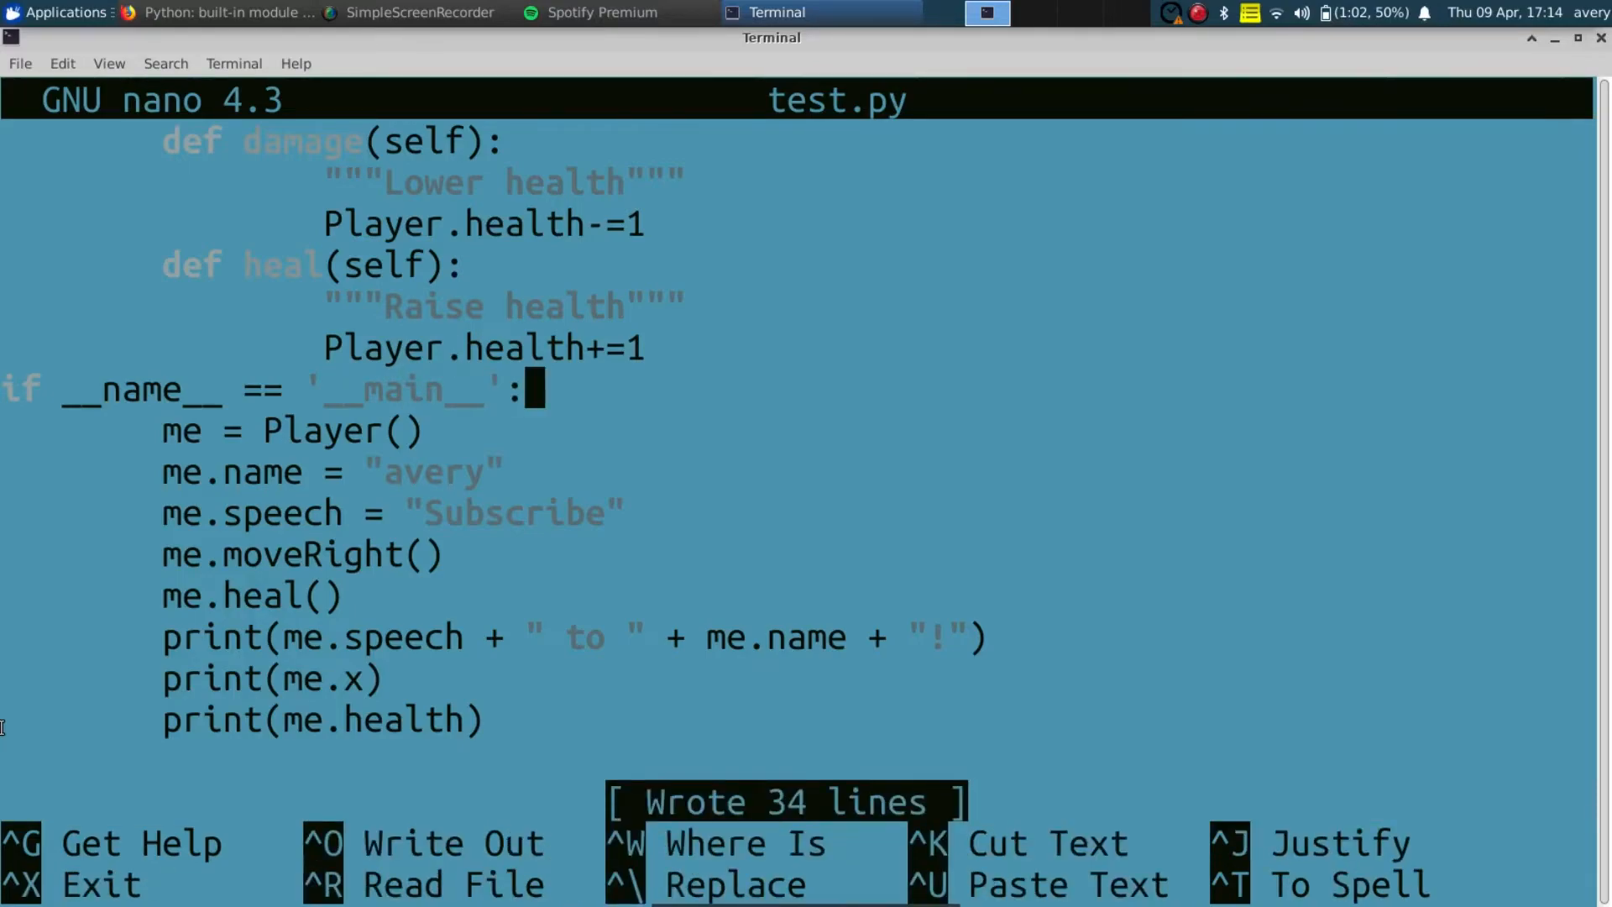
key(ctrl+x)
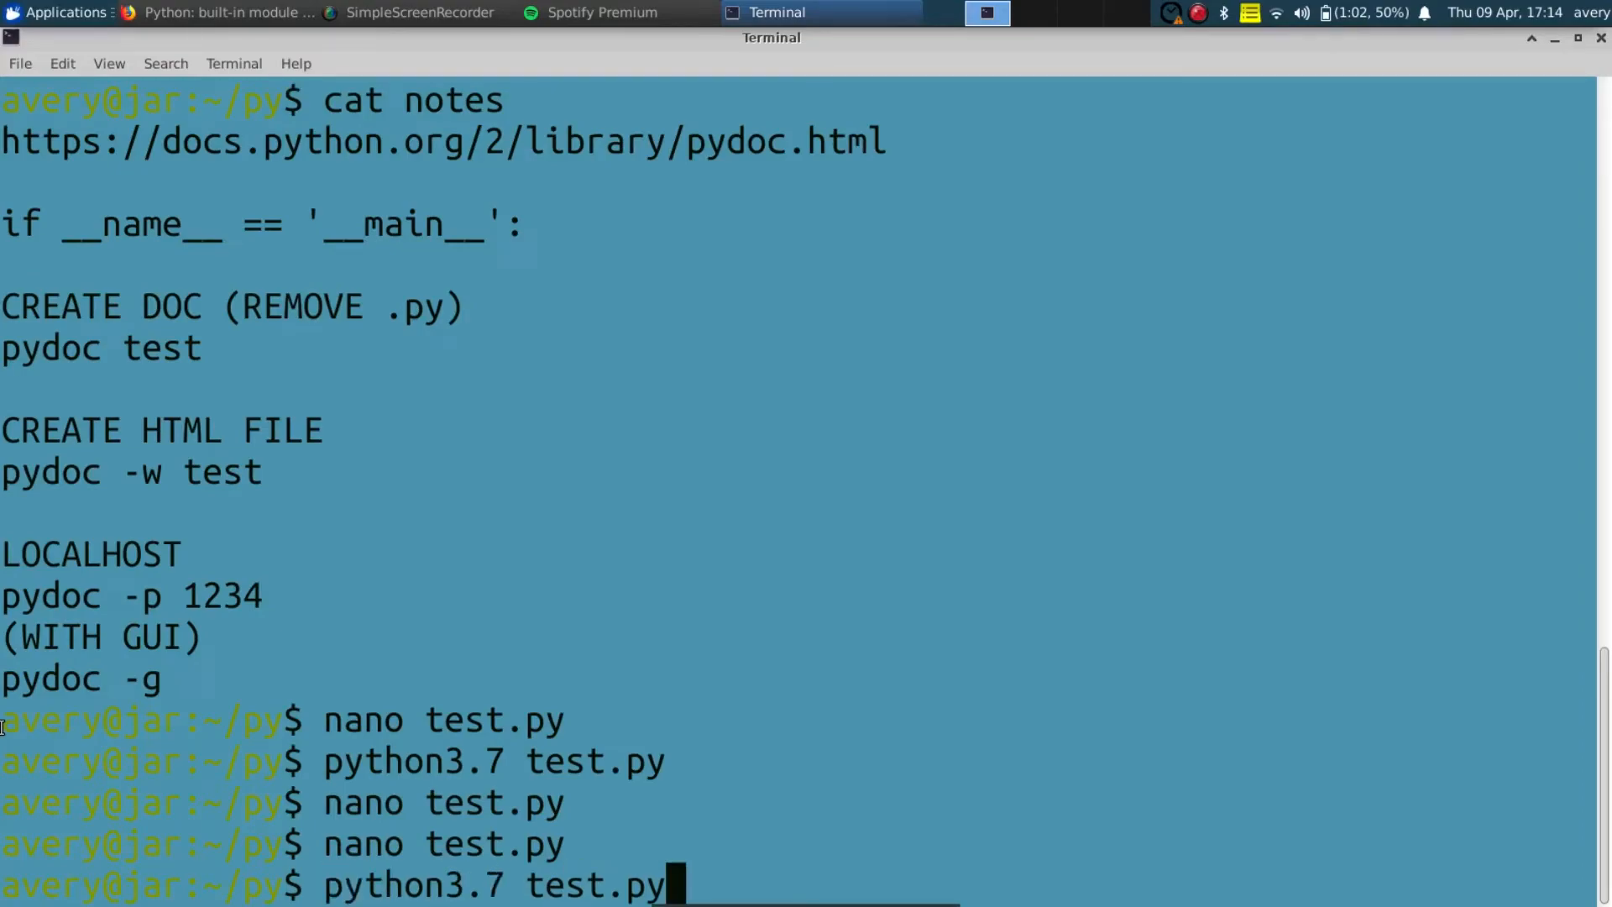
Run python3.7 test.py, rewrite test.html with pydoc -w test, and return to Firefox.
key(Return)
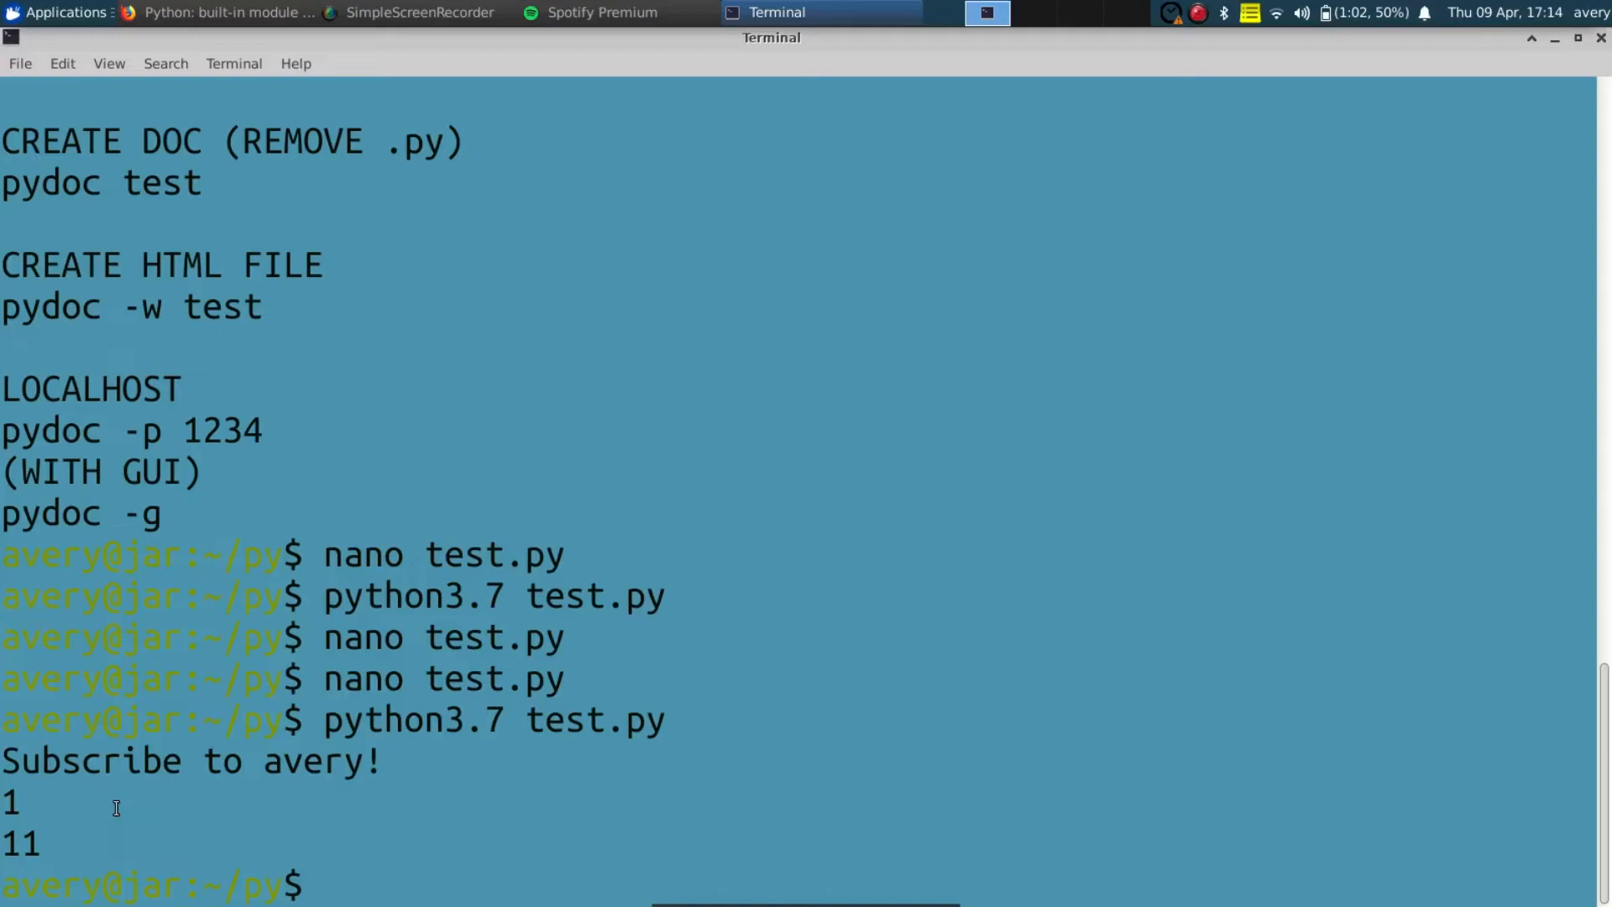
text(pydoc)
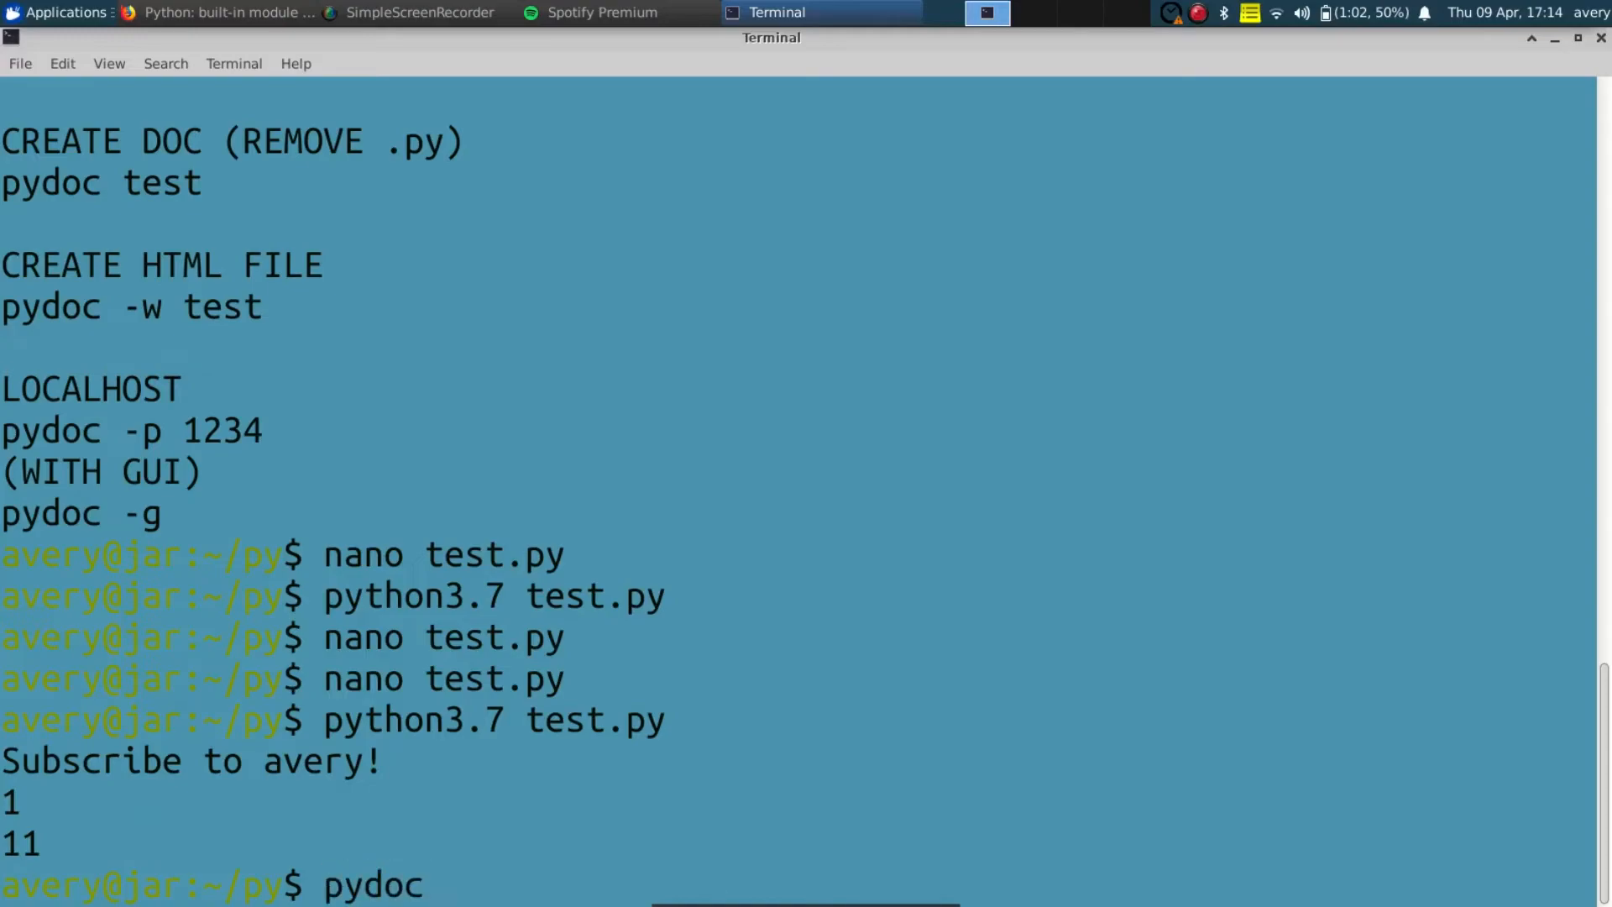
text(-w)
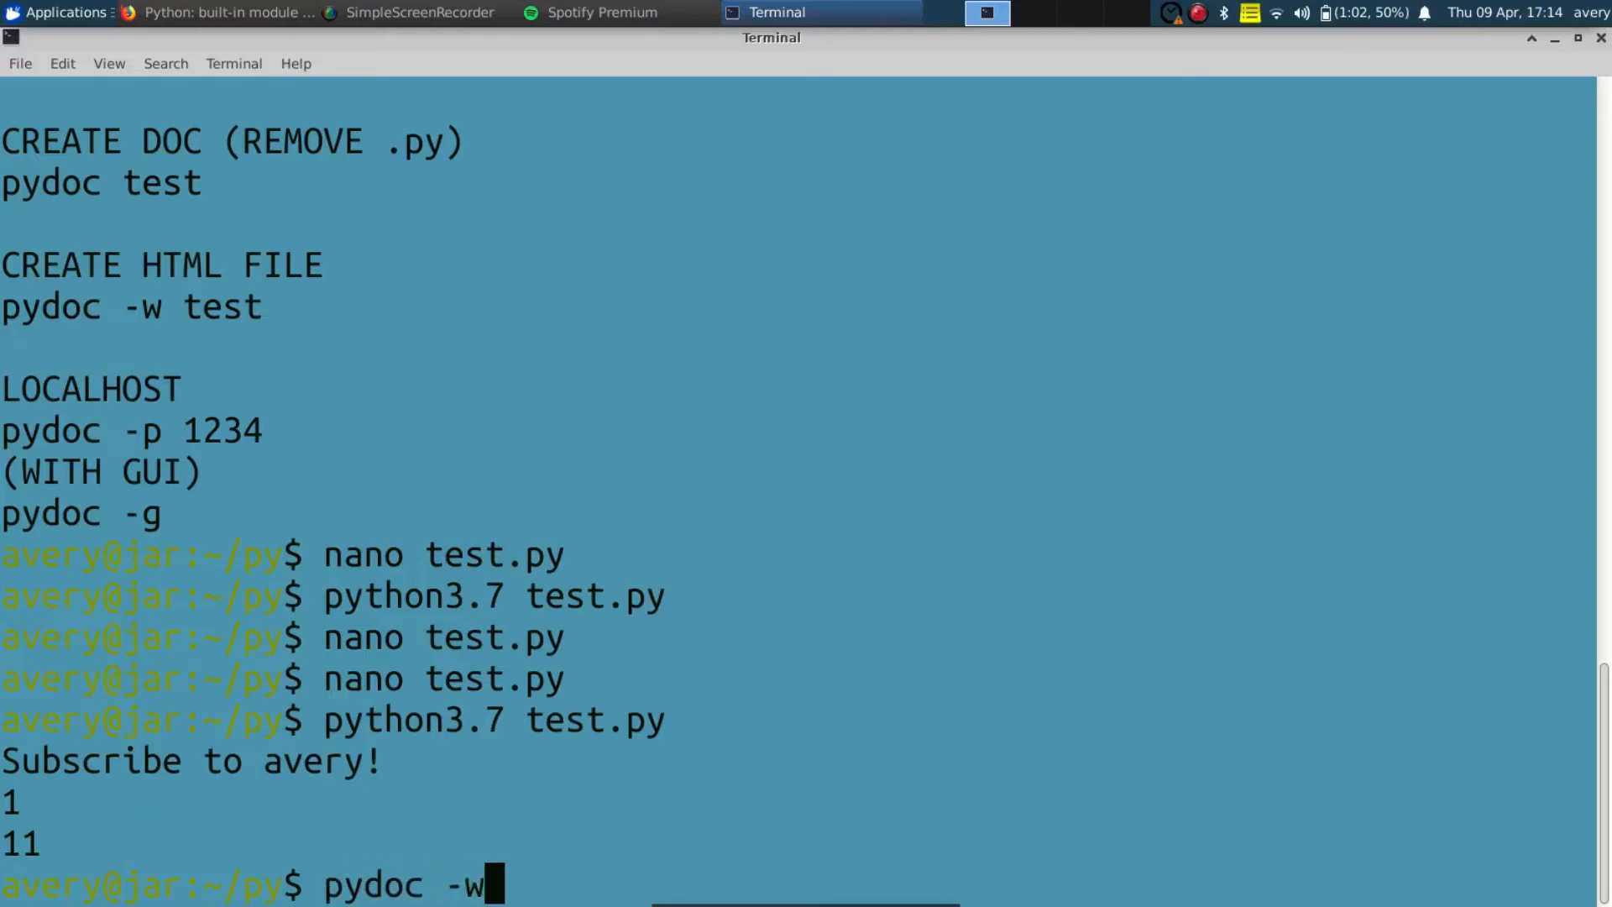
text(test)
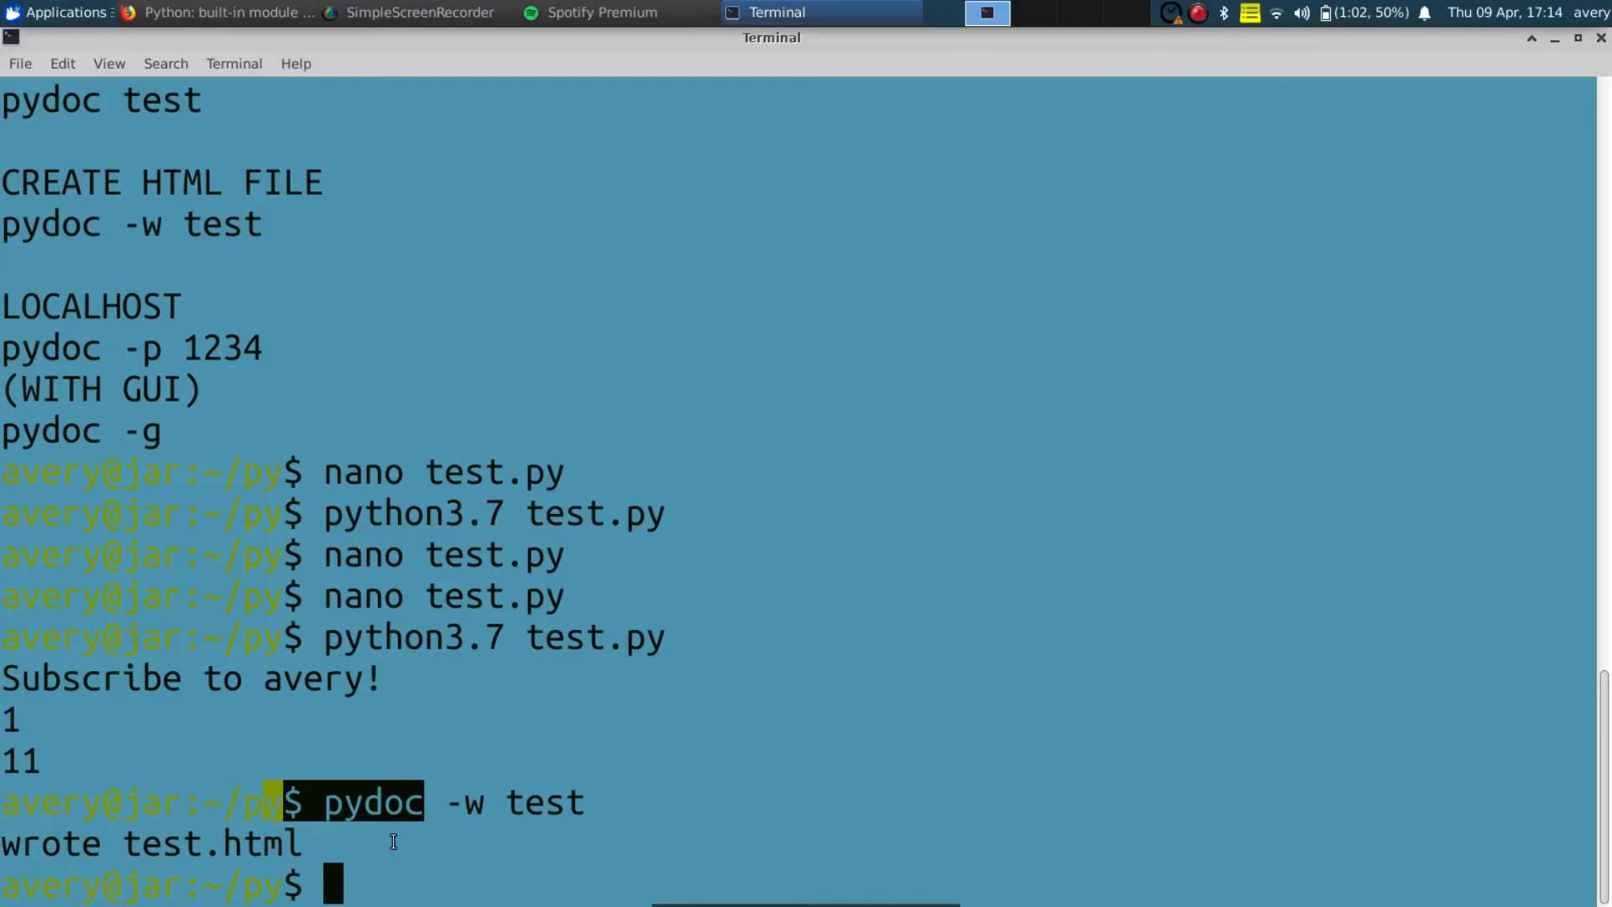
click(219, 12)
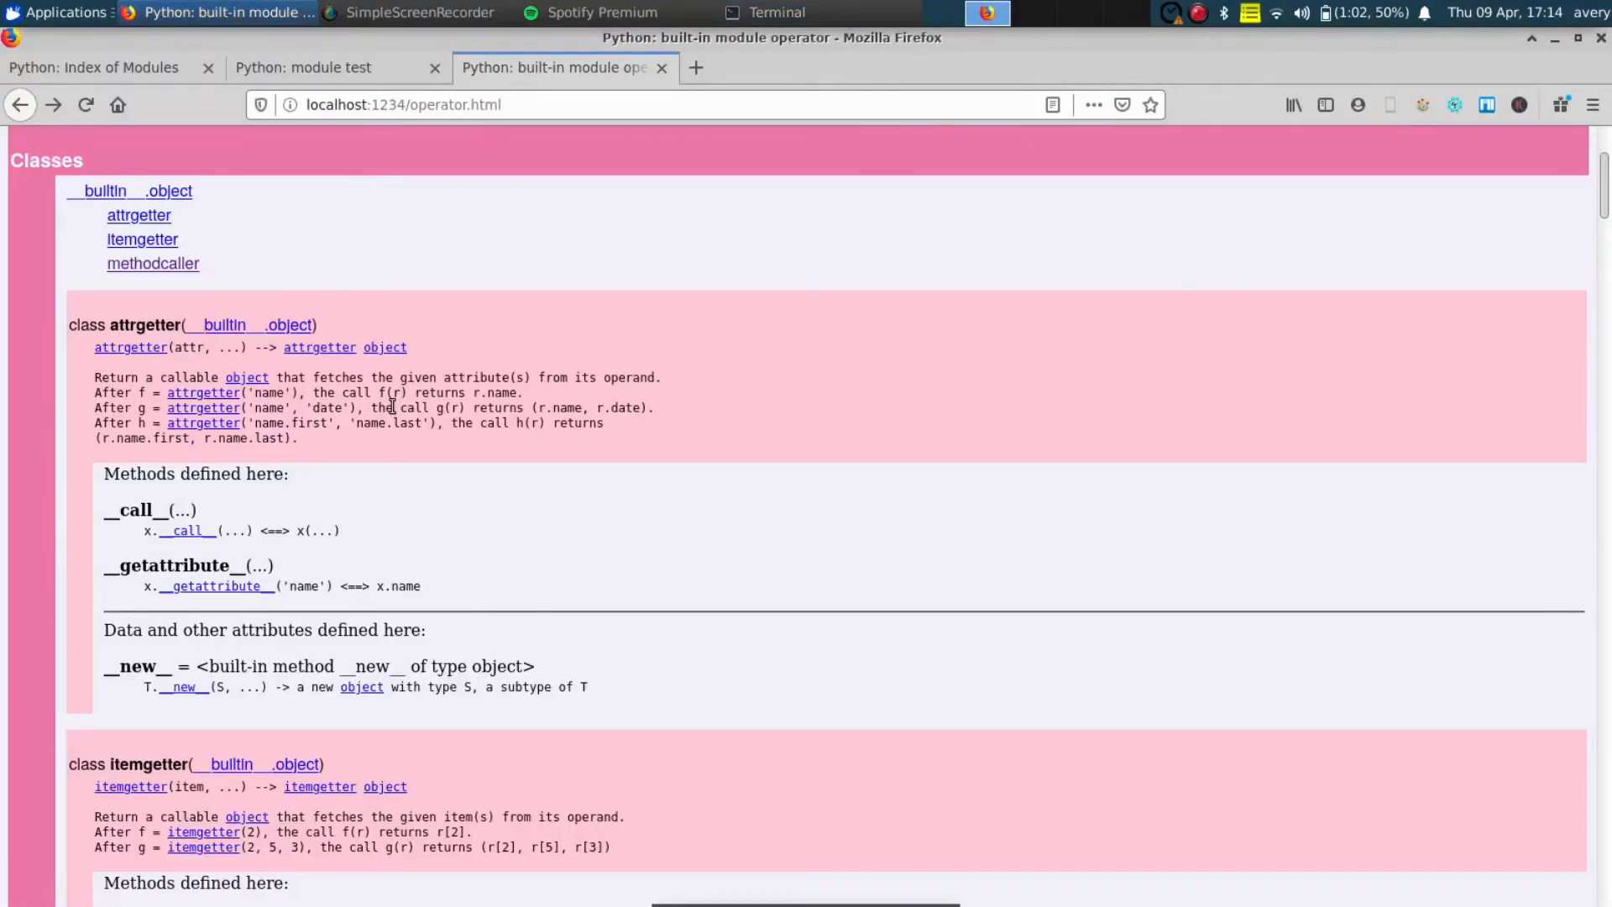
Show the Avery Reed YouTube channel's Videos page in a new Firefox tab.
scroll(up, 3)
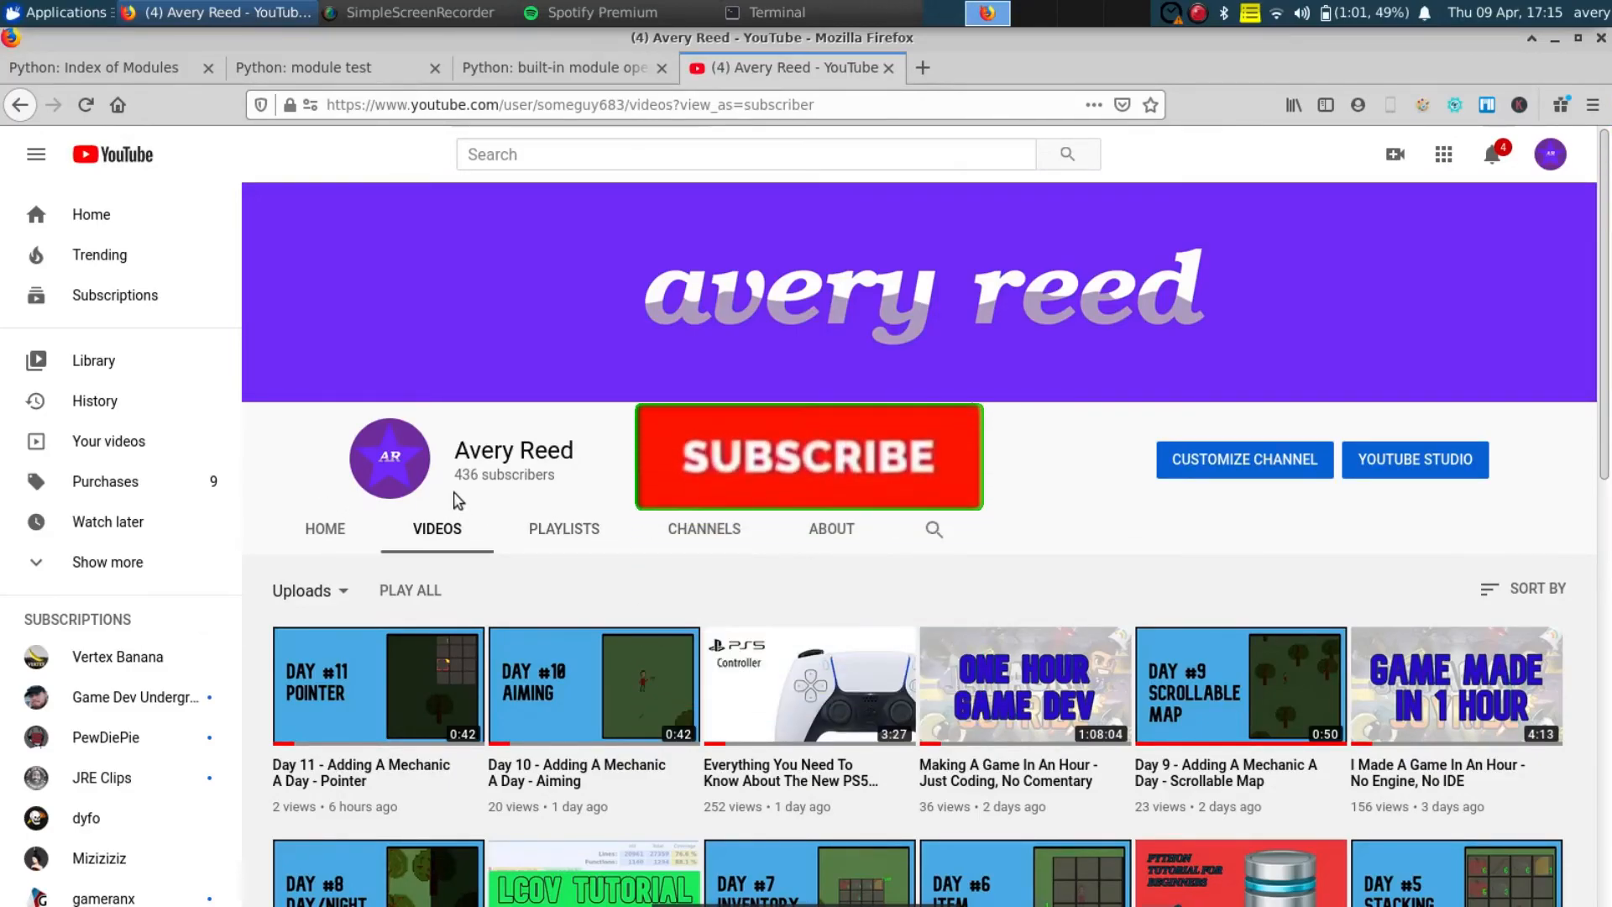
click(808, 455)
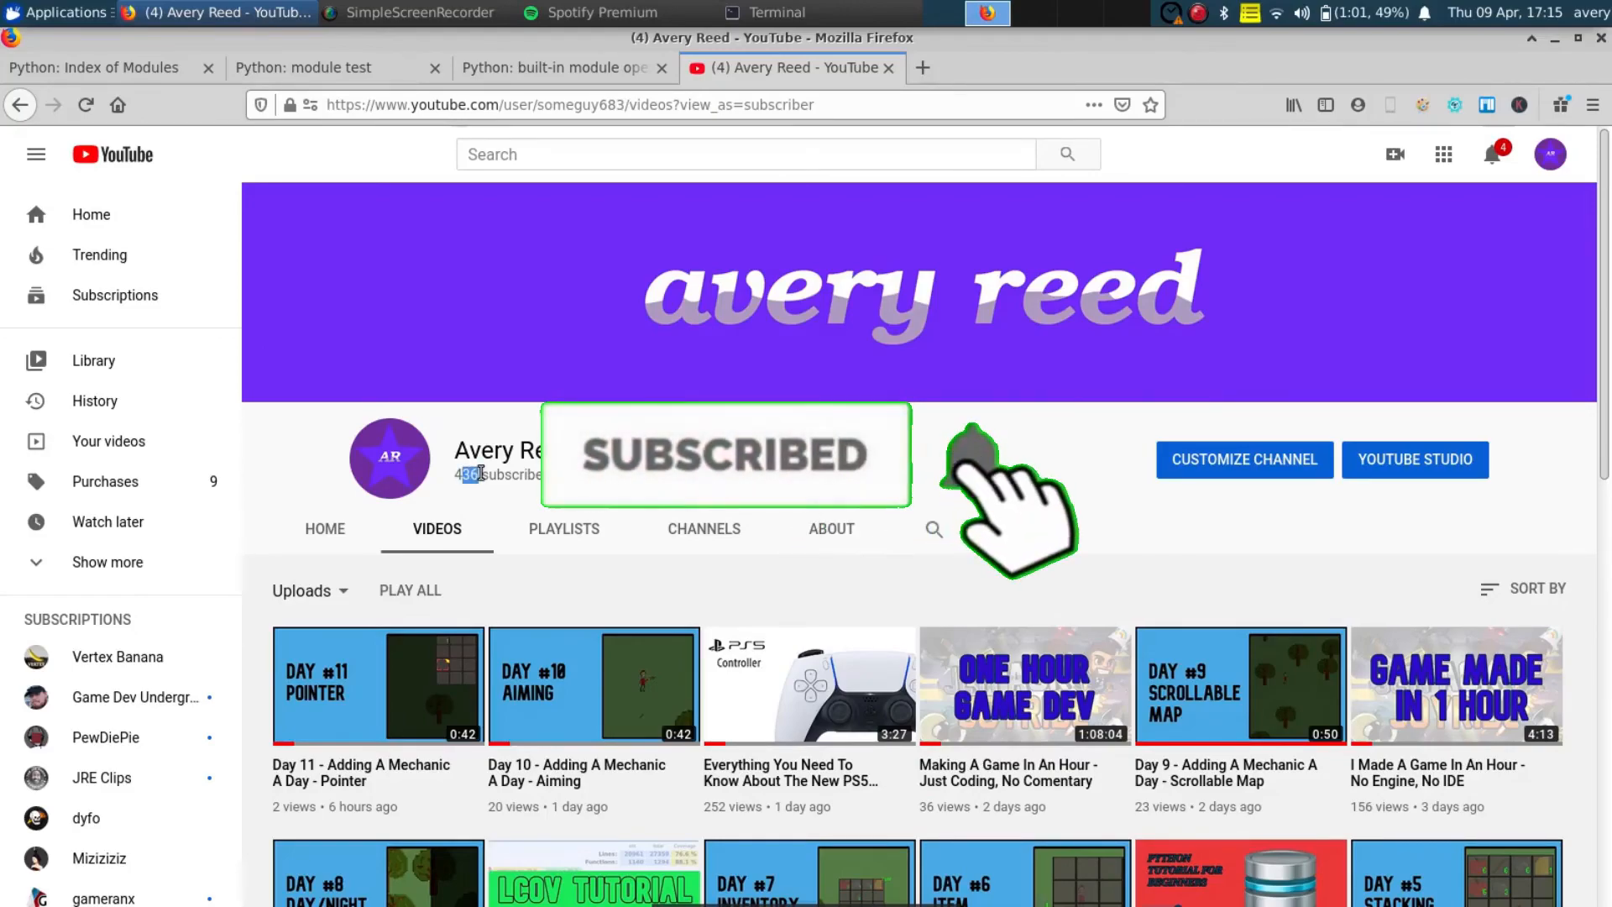